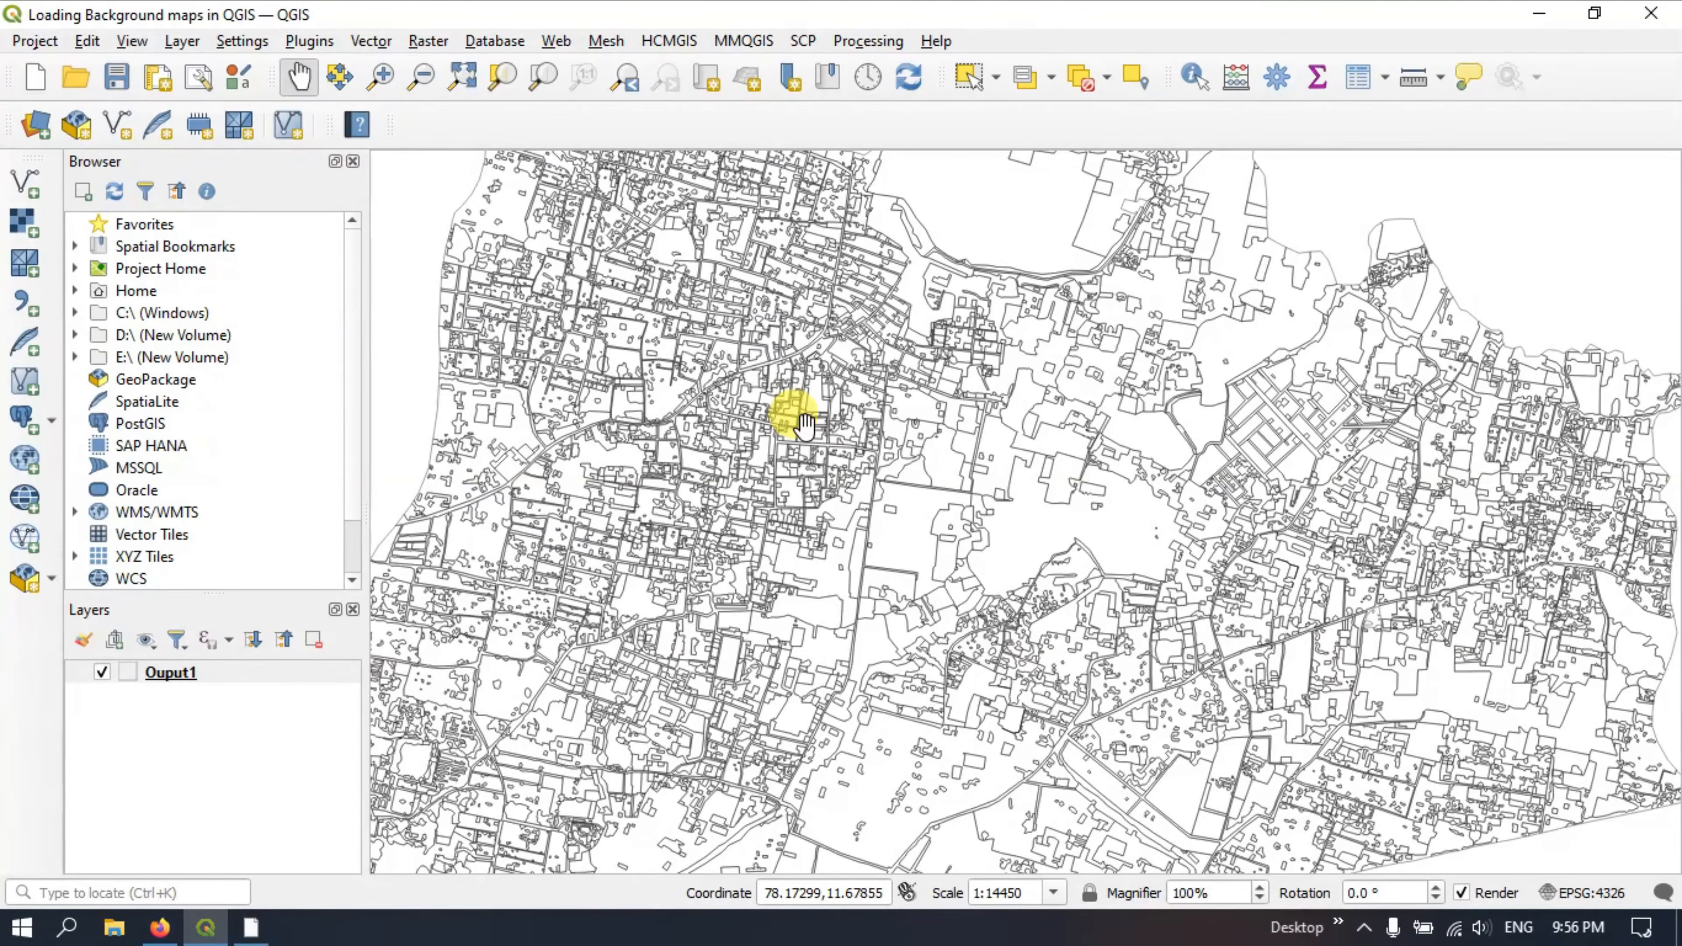
Step: Pan and zoom the map around the village outlines
{"action": "left_click_drag", "start_coordinate": [799, 419], "coordinate": [1104, 488]}
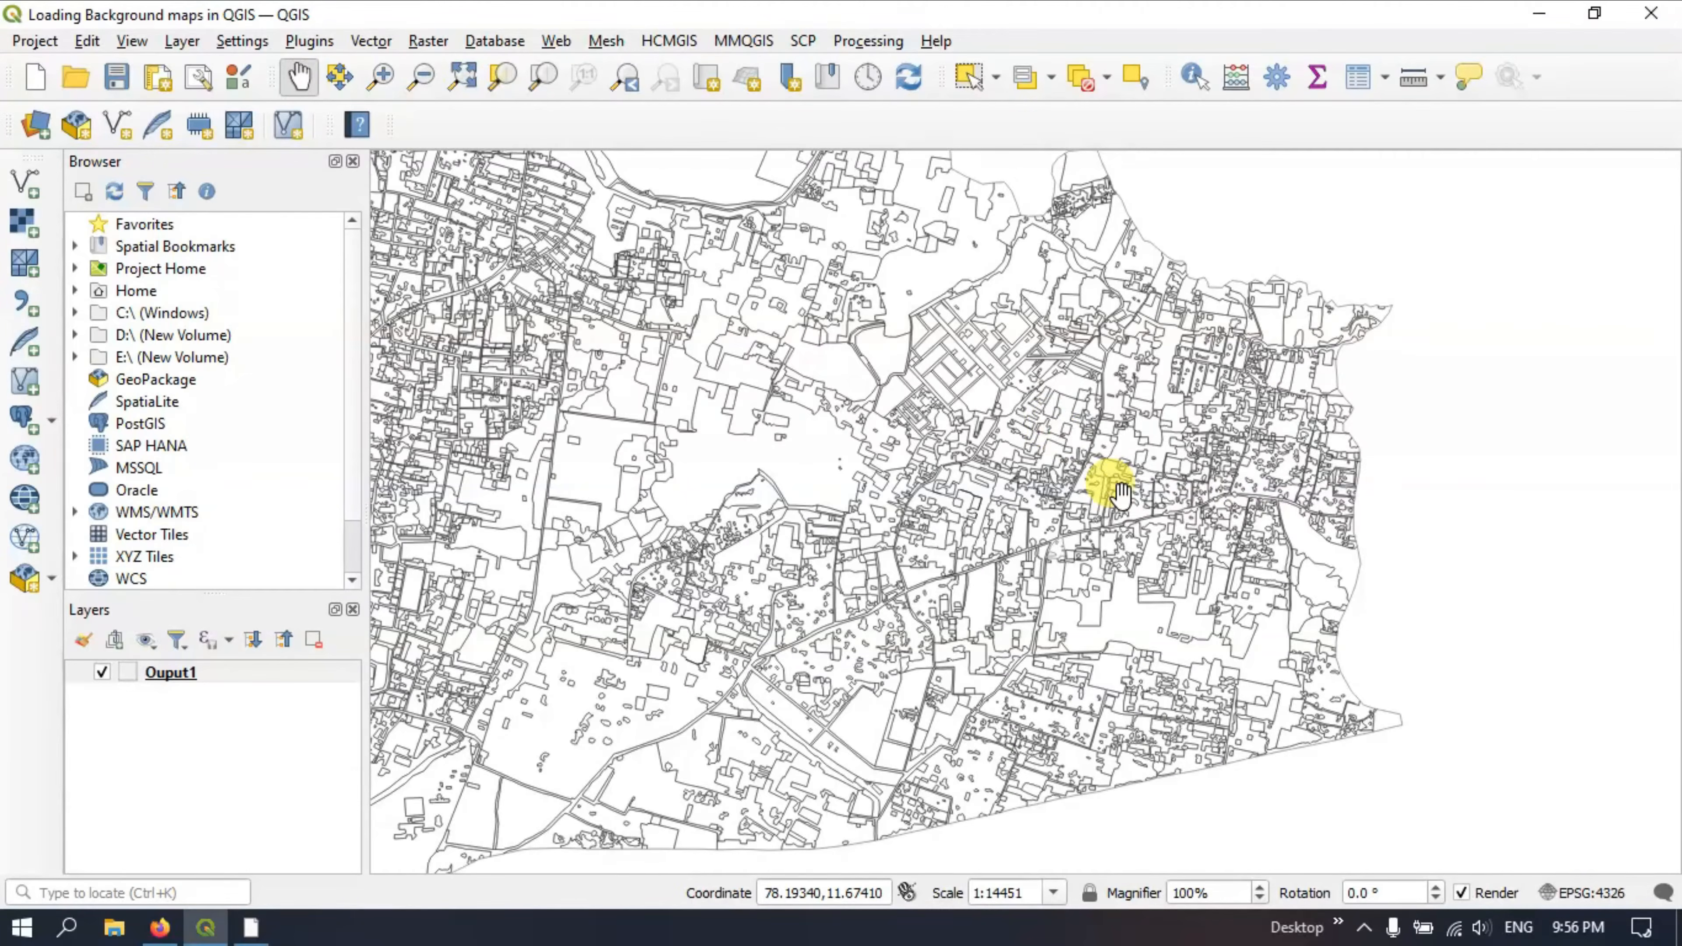
{"action": "scroll", "scroll_direction": "down", "scroll_amount": 3}
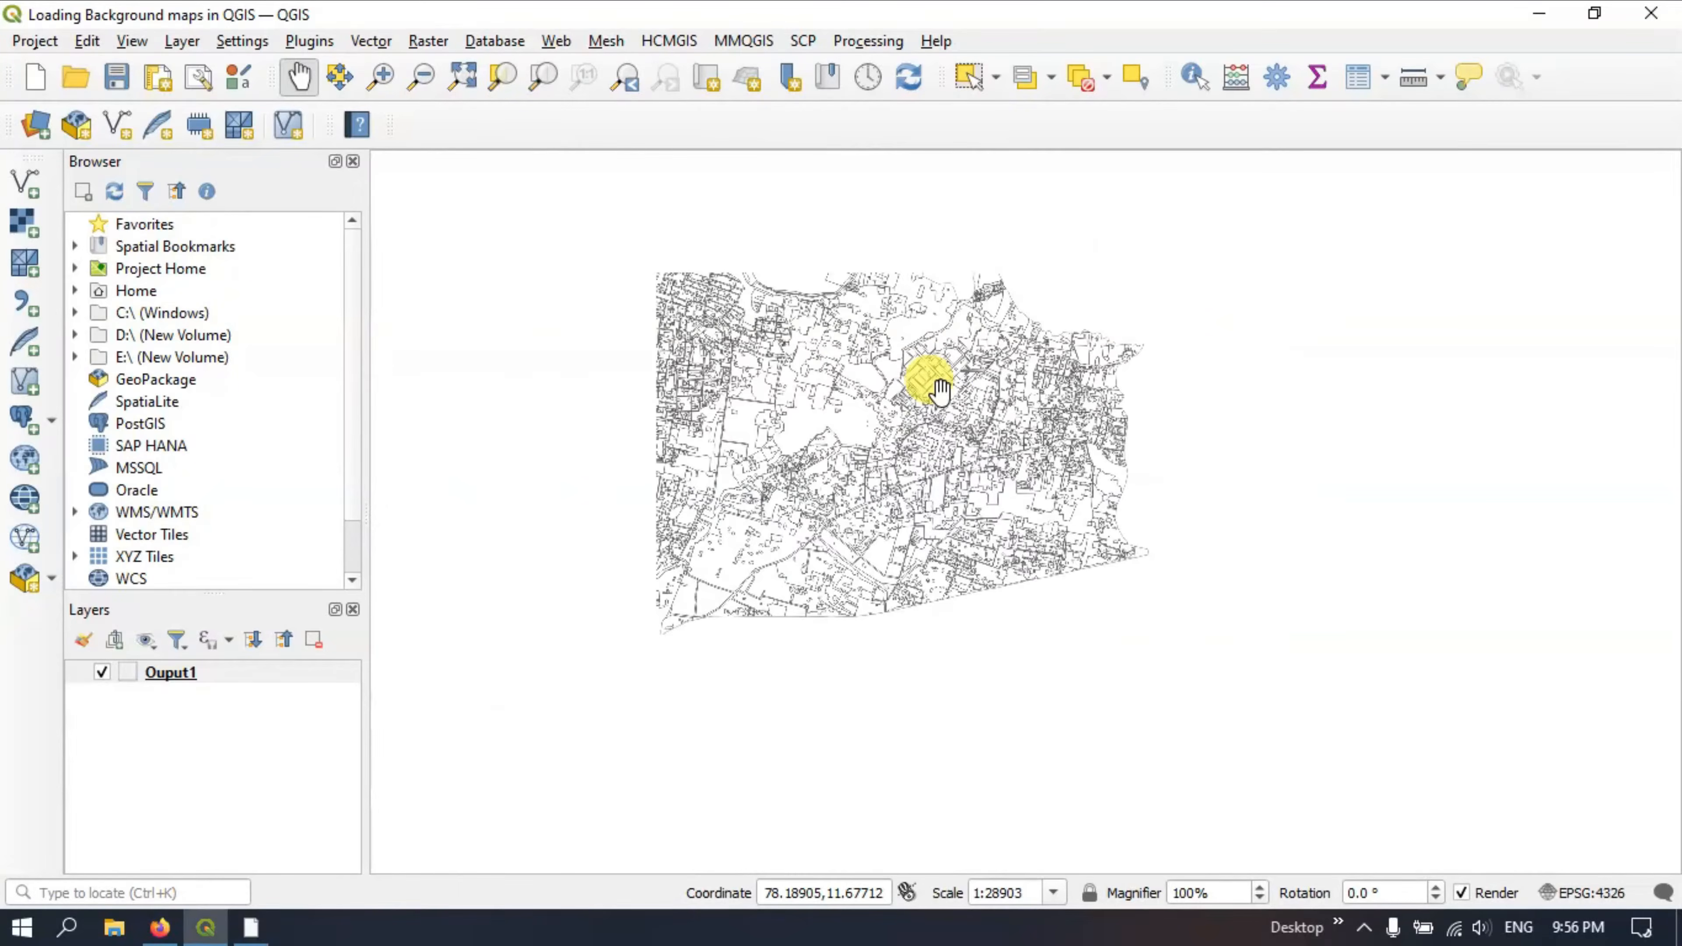
{"action": "left_click_drag", "start_coordinate": [938, 386], "coordinate": [901, 439]}
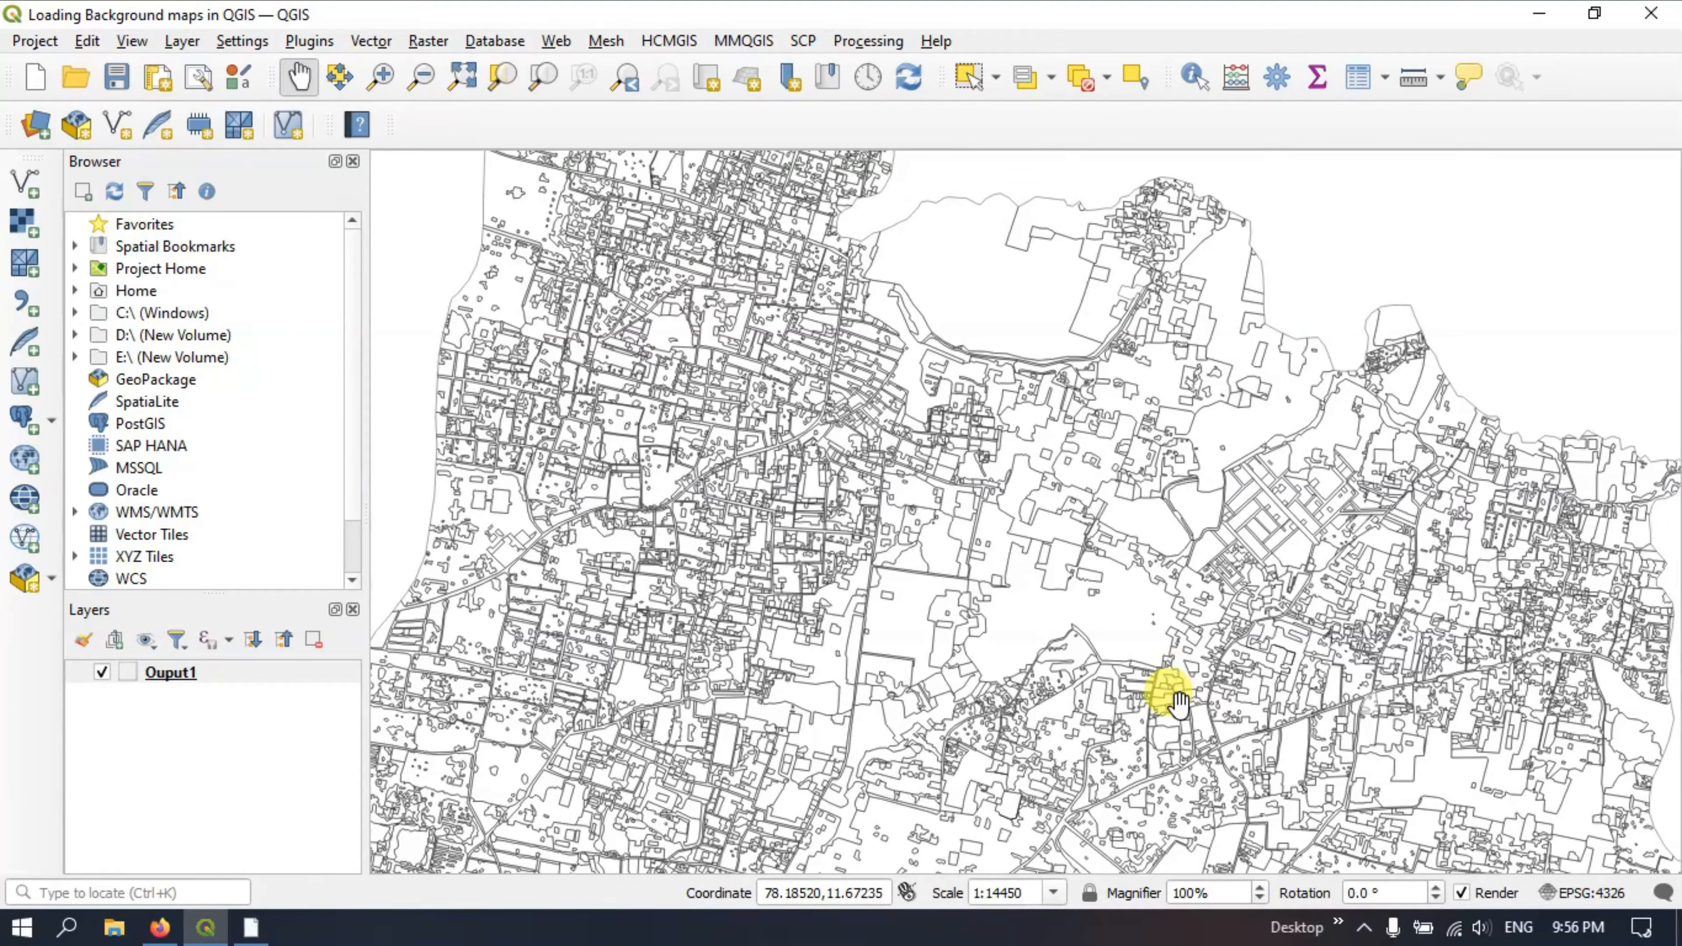
{"action": "left_click_drag", "start_coordinate": [1170, 692], "coordinate": [579, 247]}
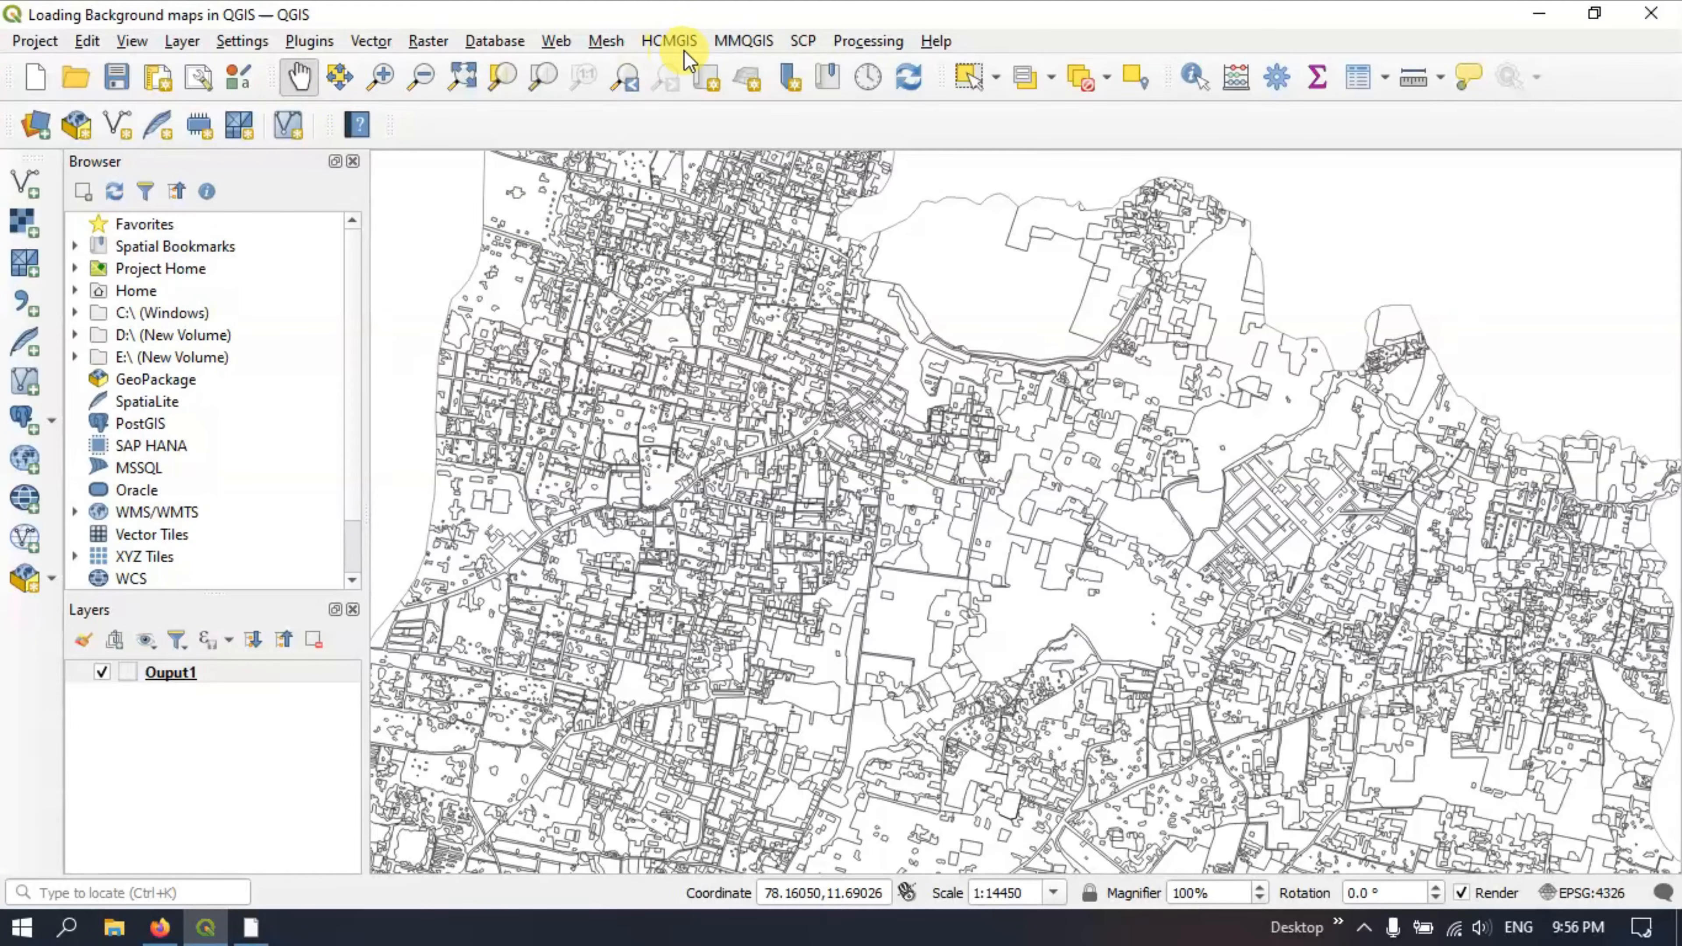
{"action": "mouse_move", "coordinate": [369, 39]}
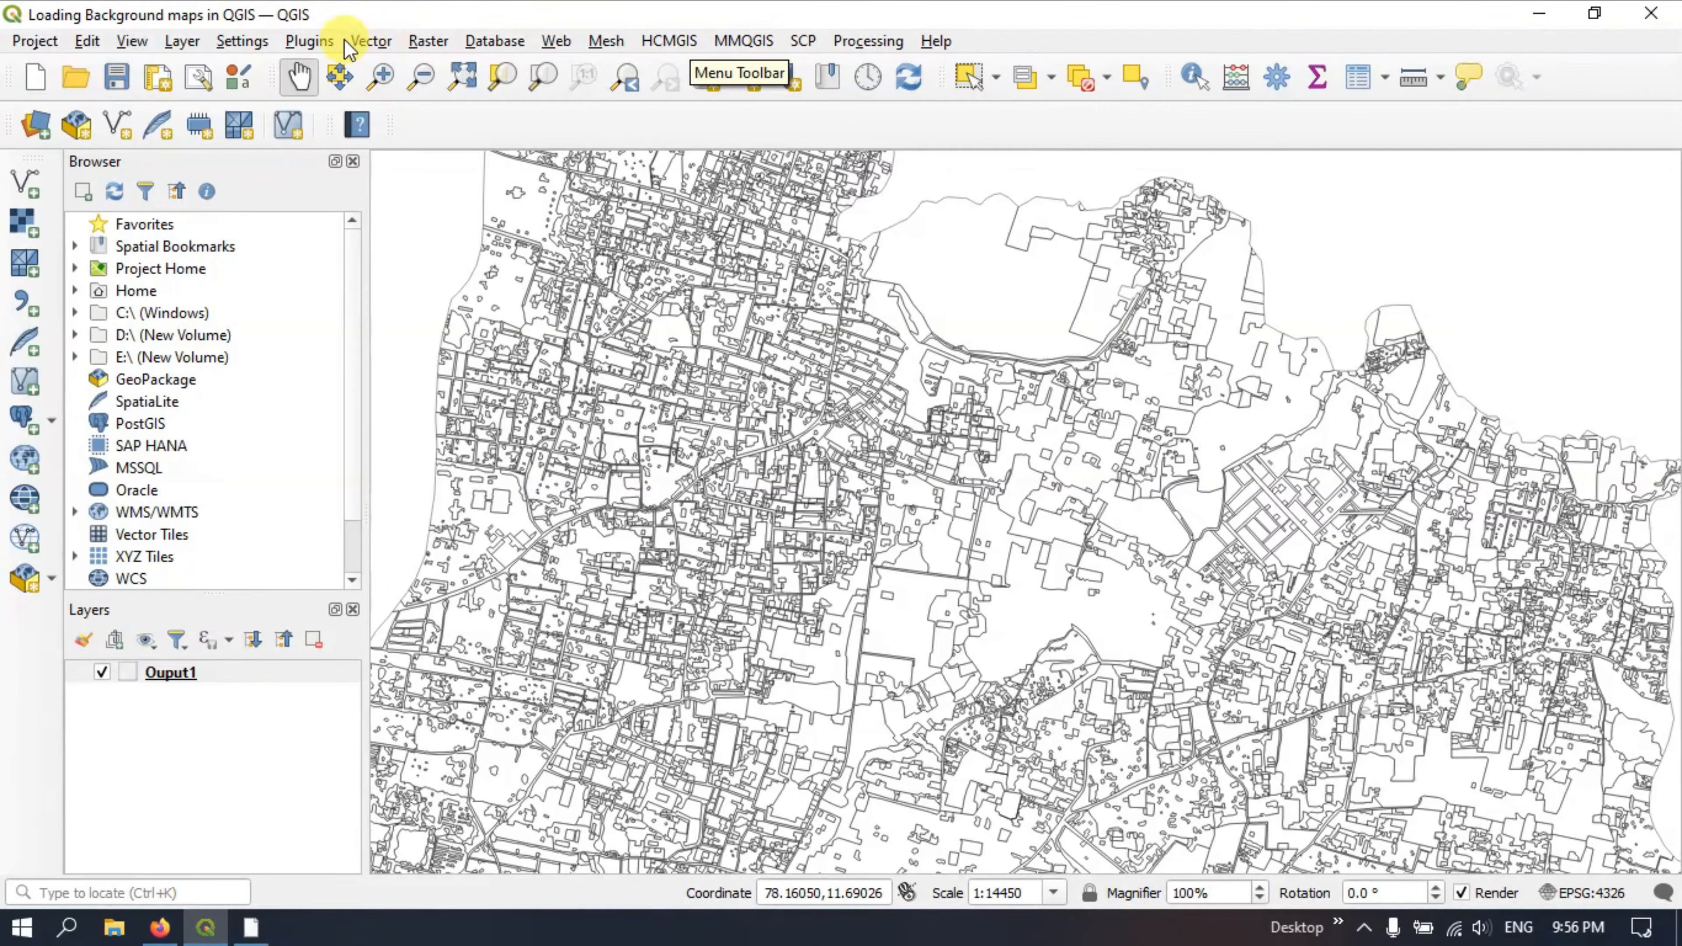
Step: In the plugin manager, search 'HCM' and show the HCMGIS plugin details
{"action": "left_click", "coordinate": [307, 42]}
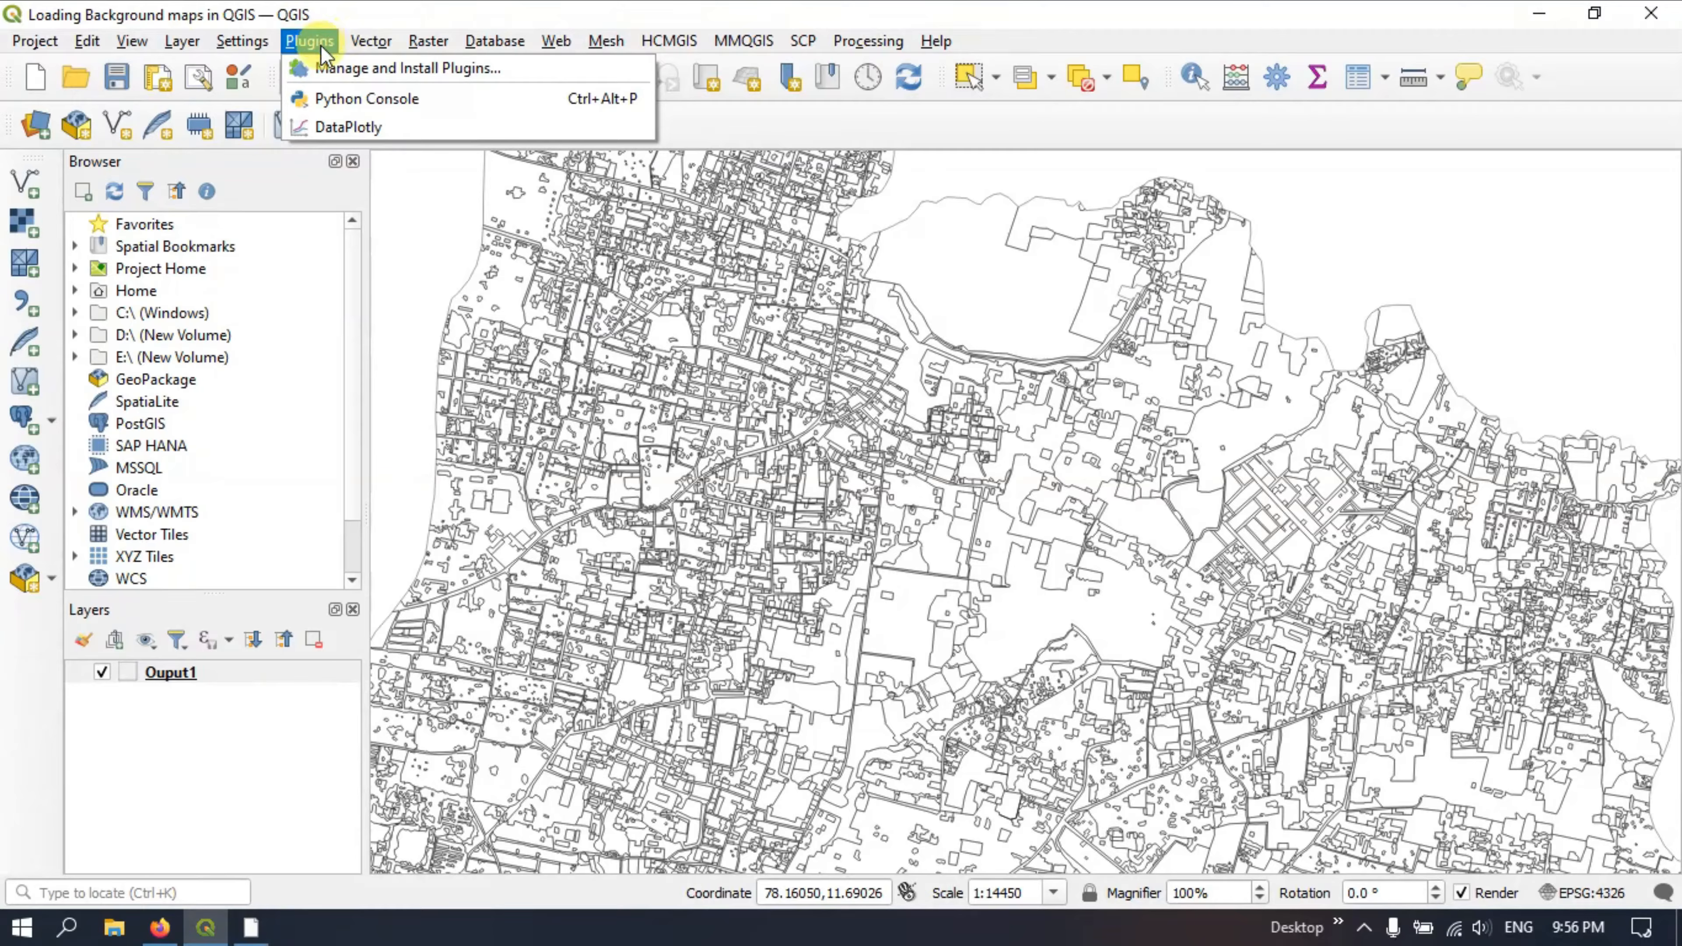
{"action": "left_click", "coordinate": [408, 67]}
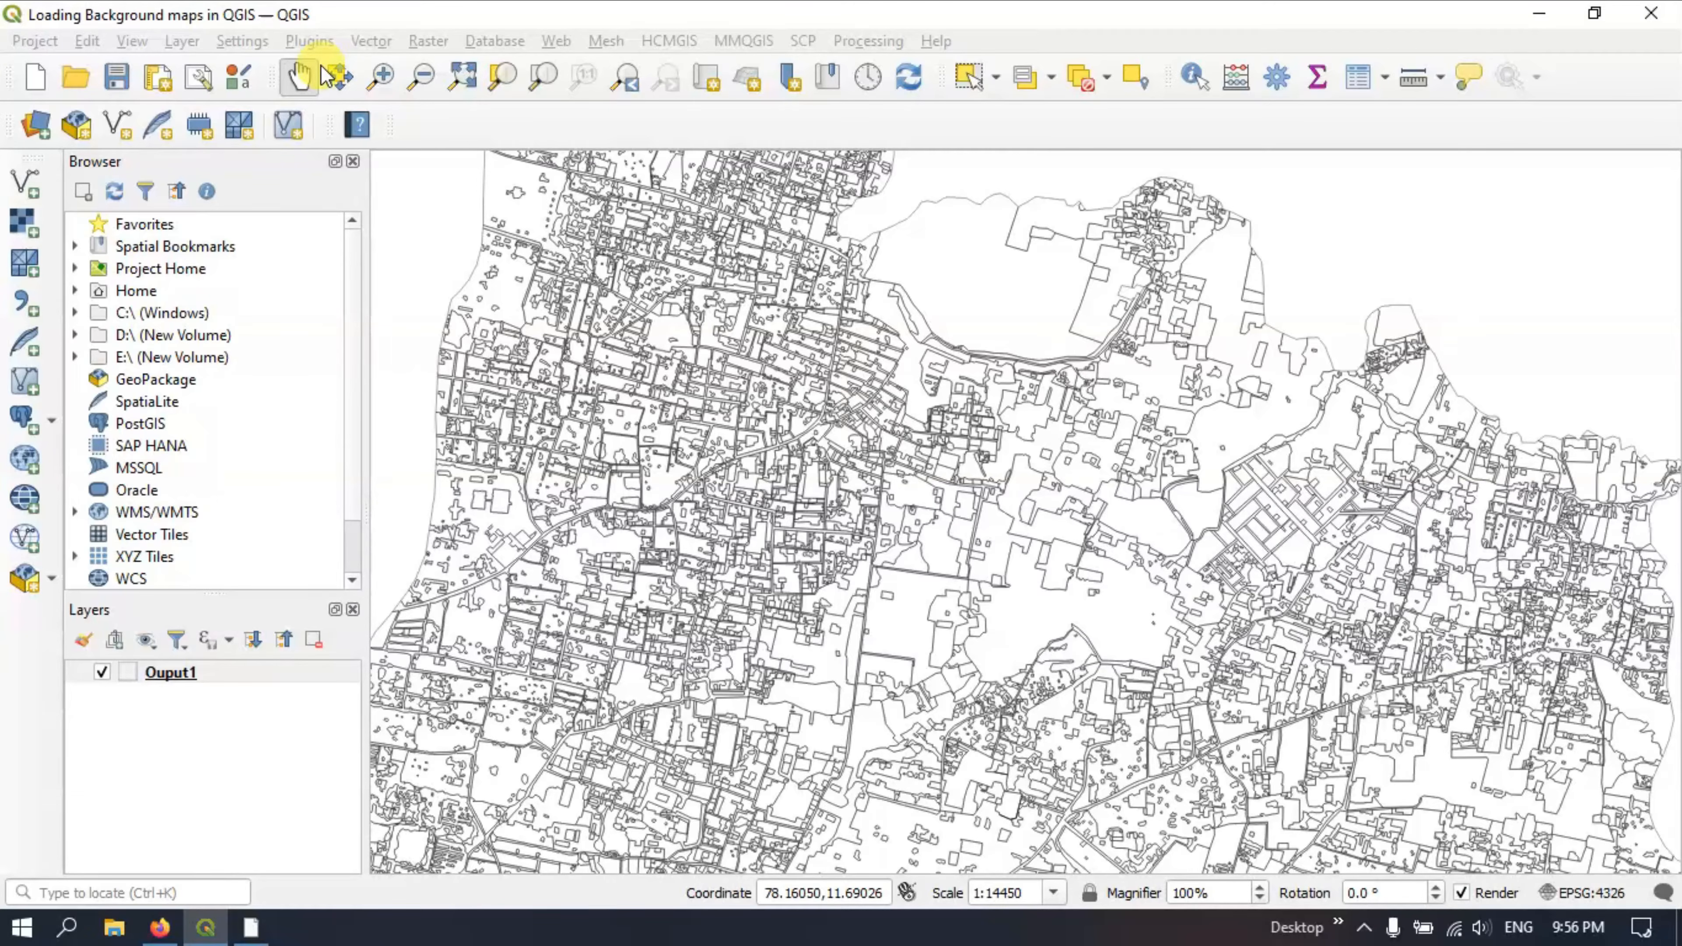
{"action": "left_click", "coordinate": [309, 41]}
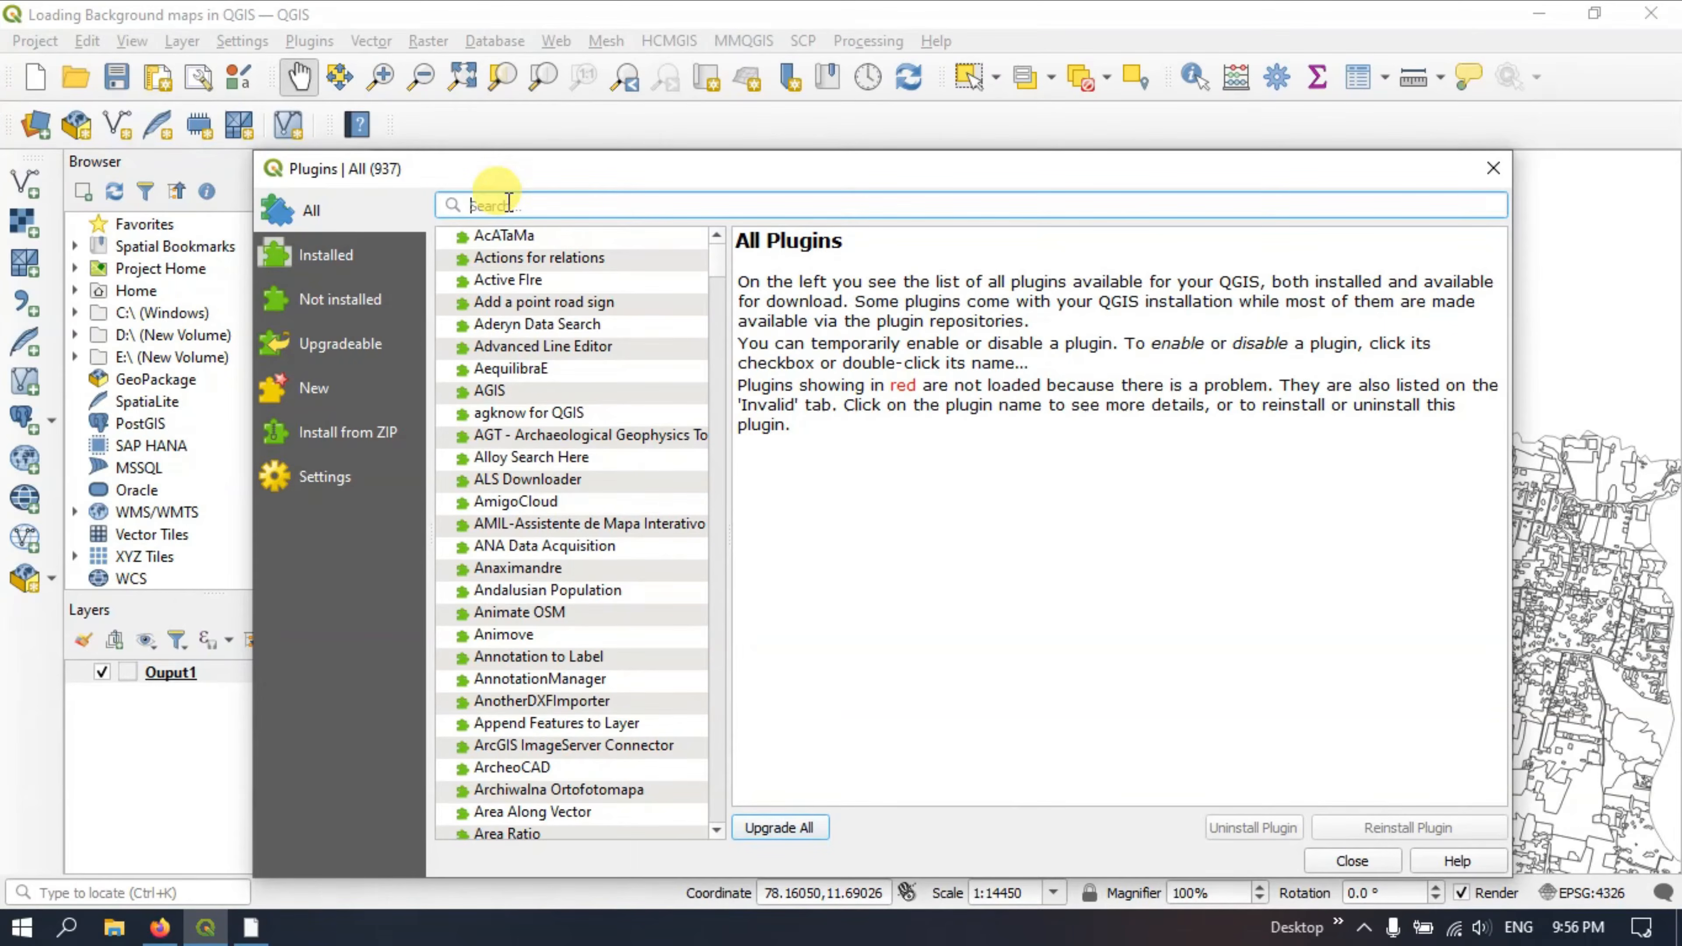
{"action": "type", "text": "HCM"}
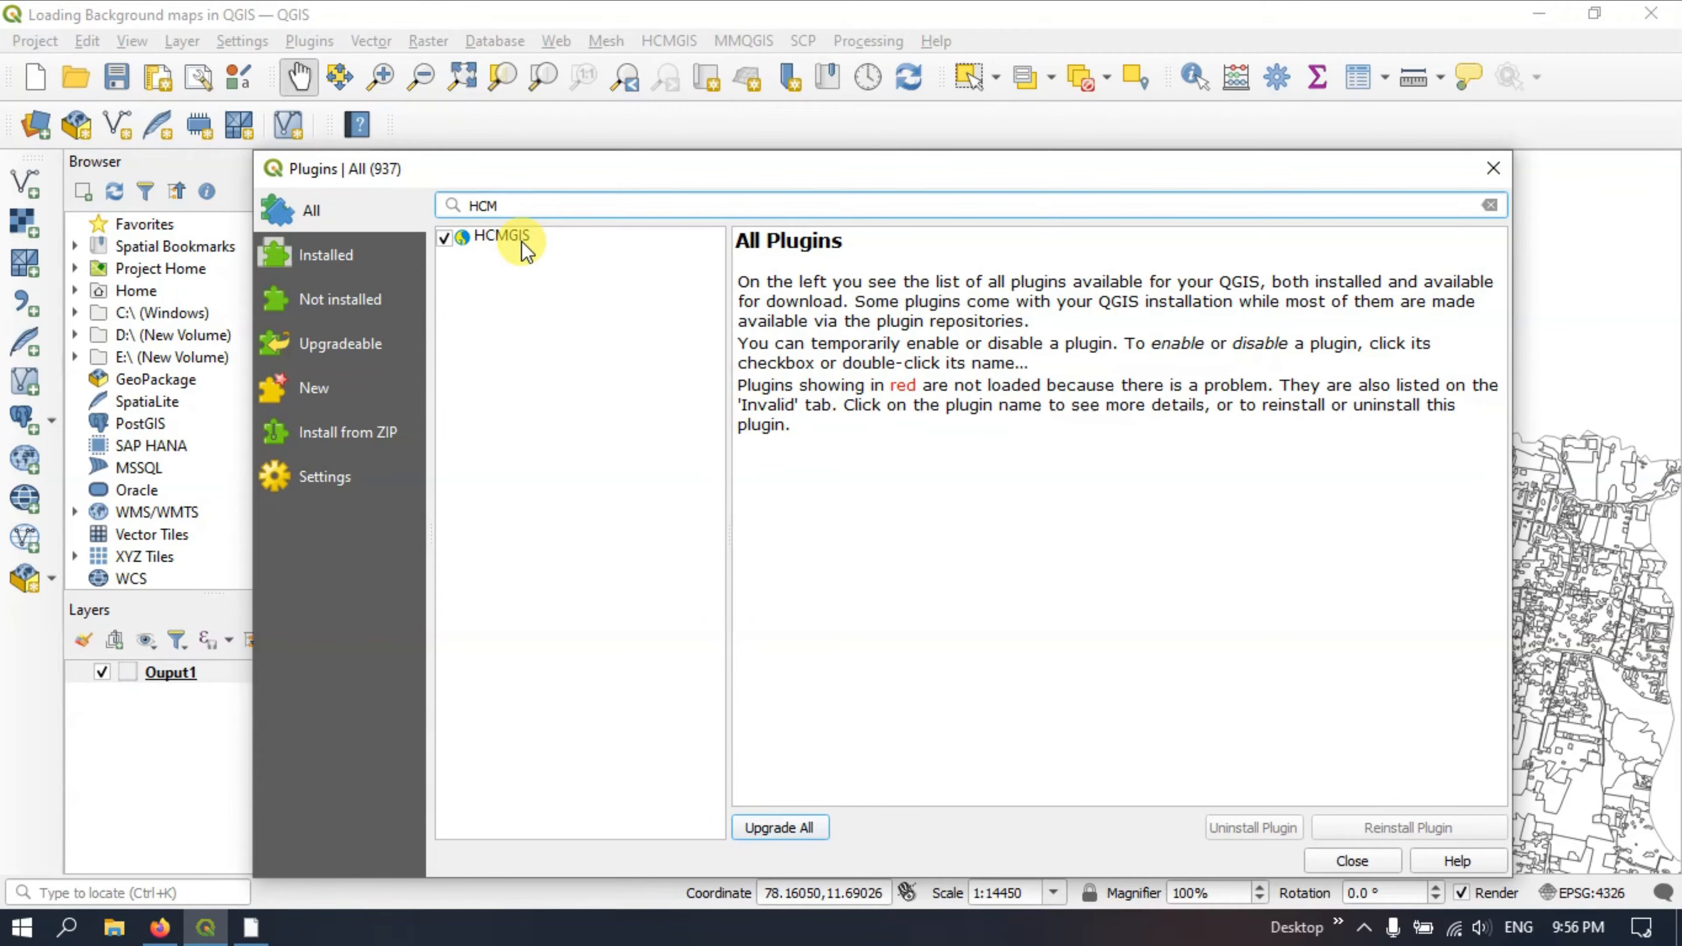
{"action": "left_click", "coordinate": [501, 236]}
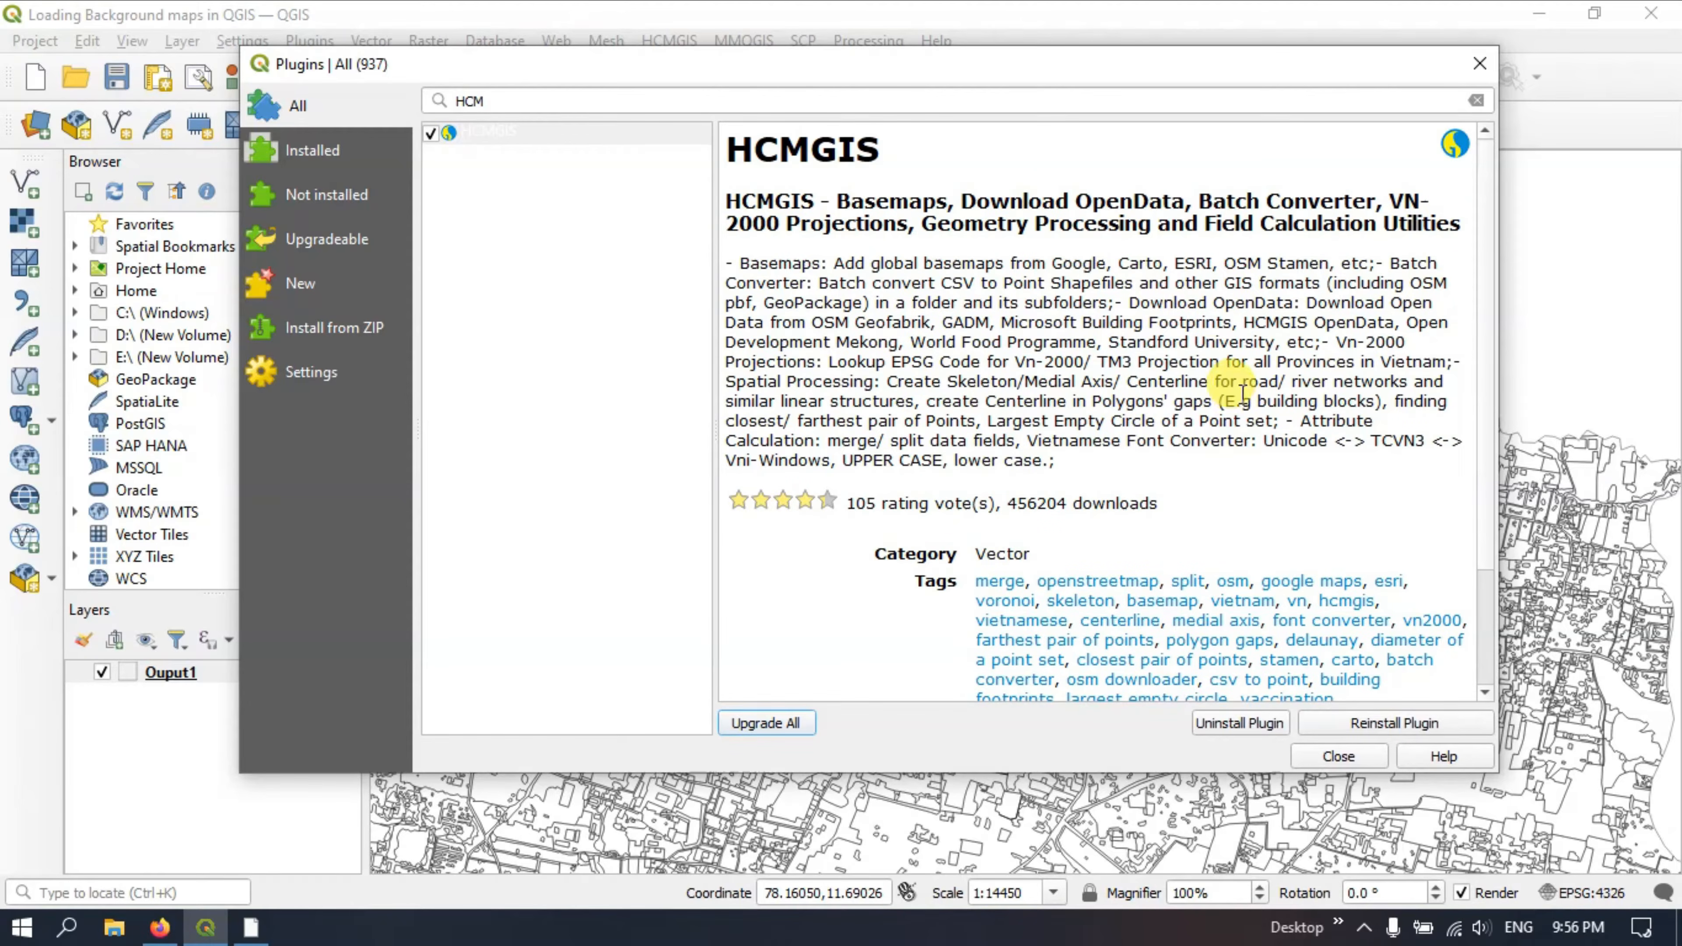
{"action": "mouse_move", "coordinate": [1035, 245]}
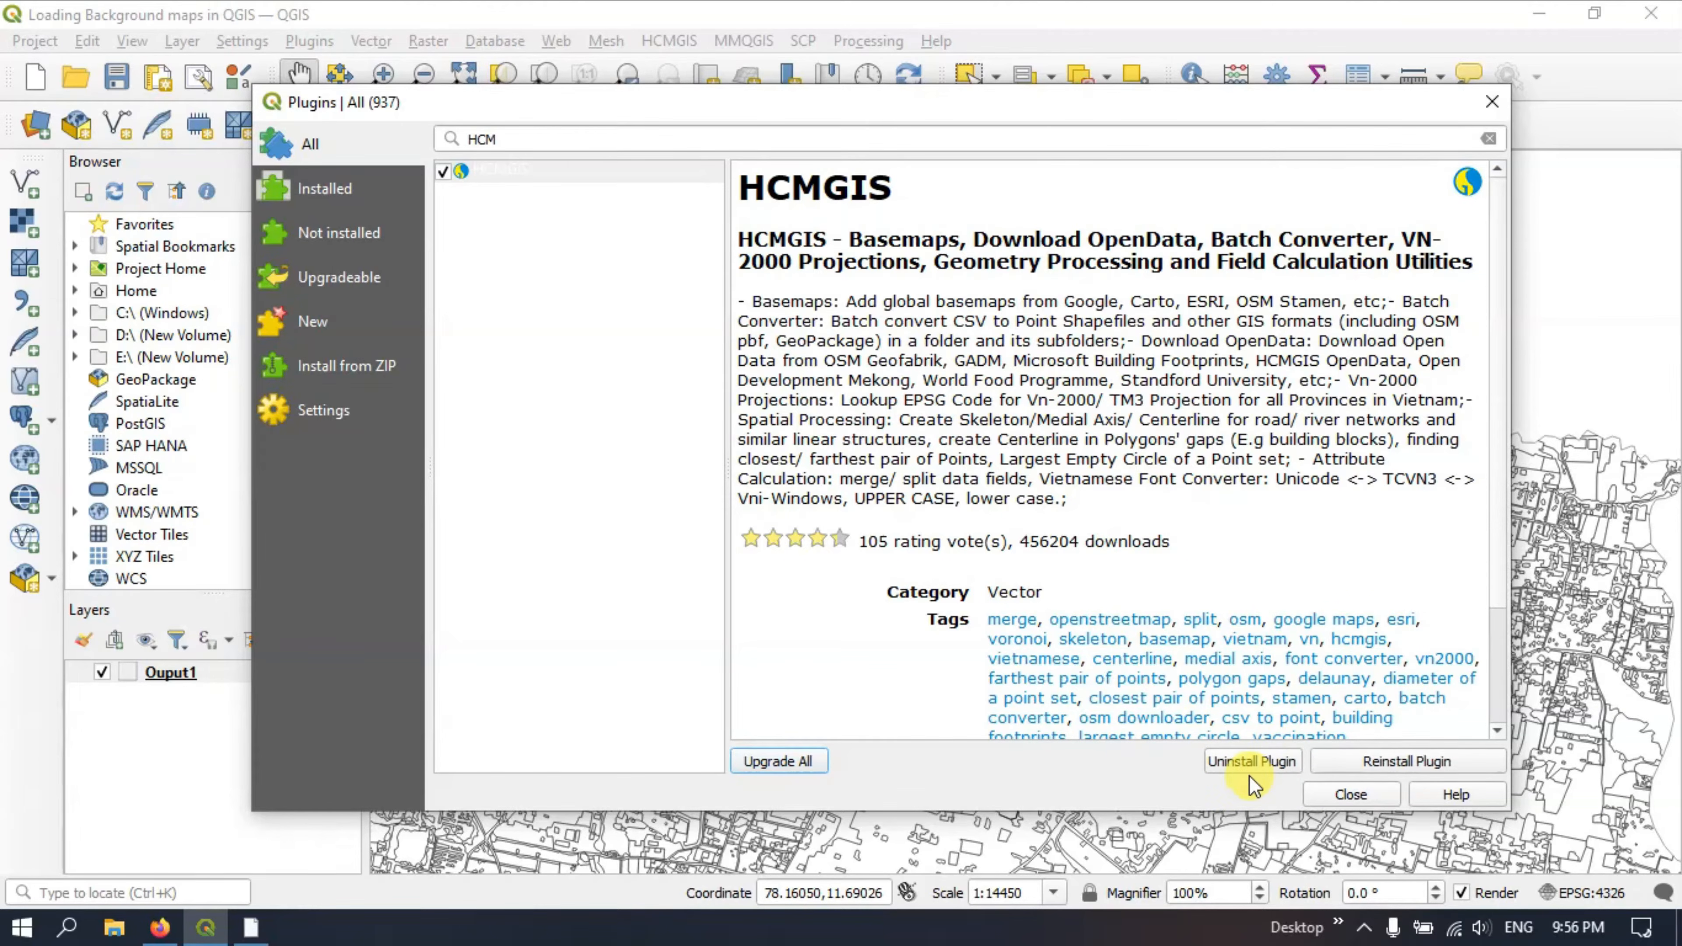
{"action": "mouse_move", "coordinate": [1173, 639]}
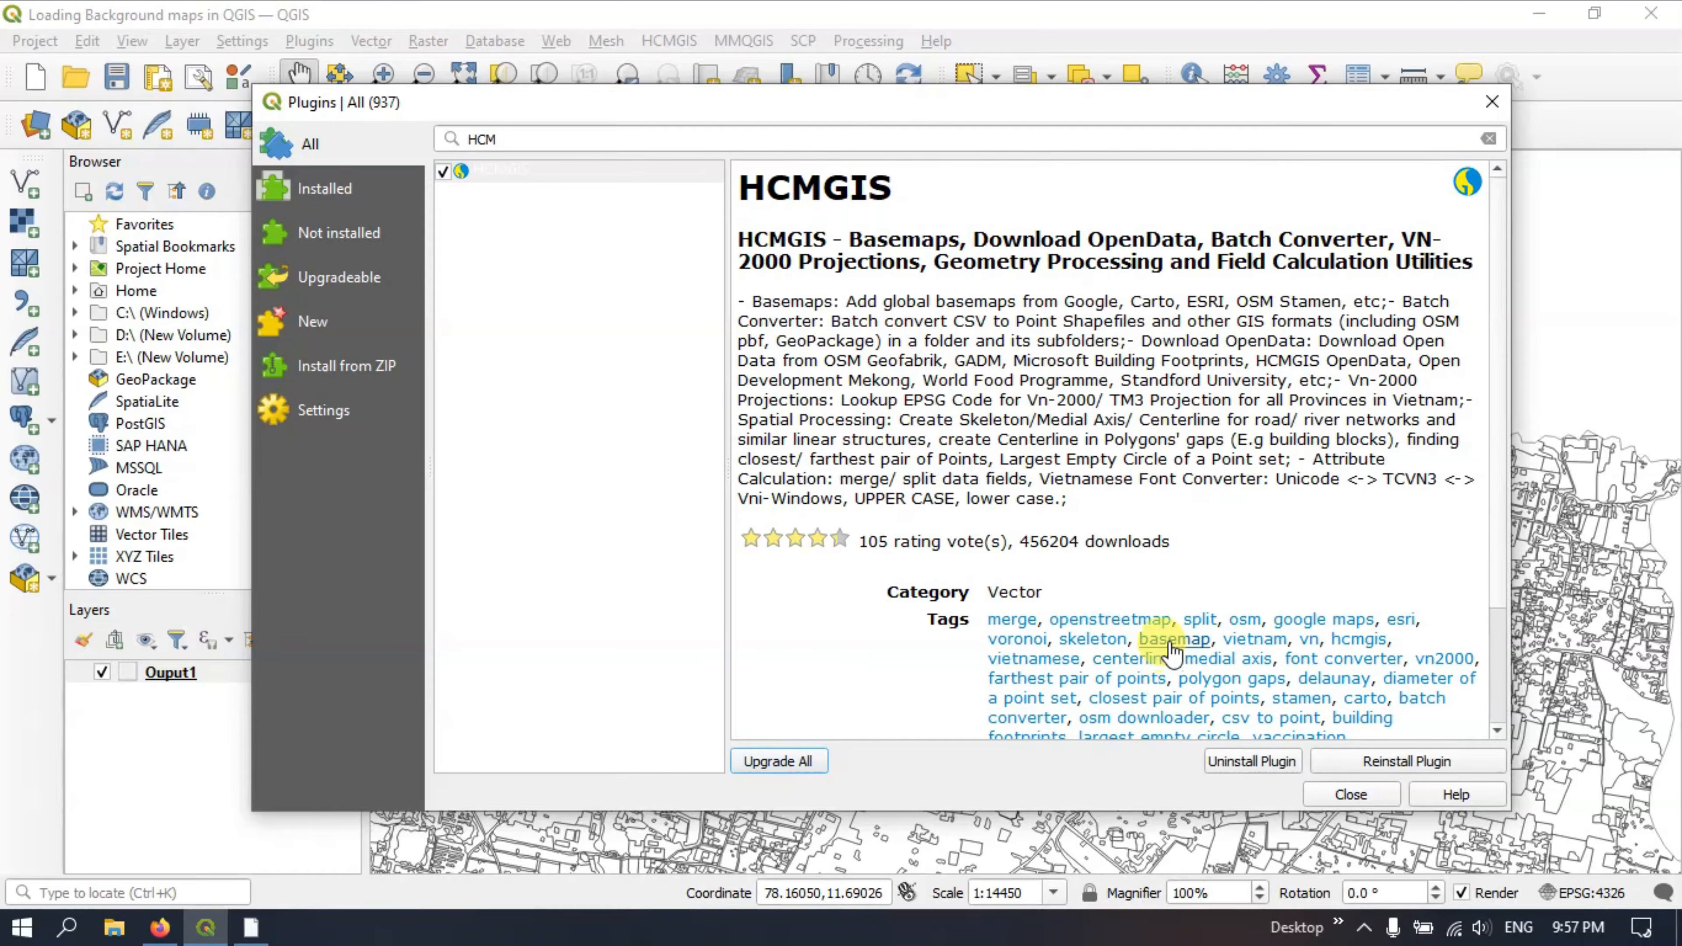
{"action": "mouse_move", "coordinate": [1212, 510]}
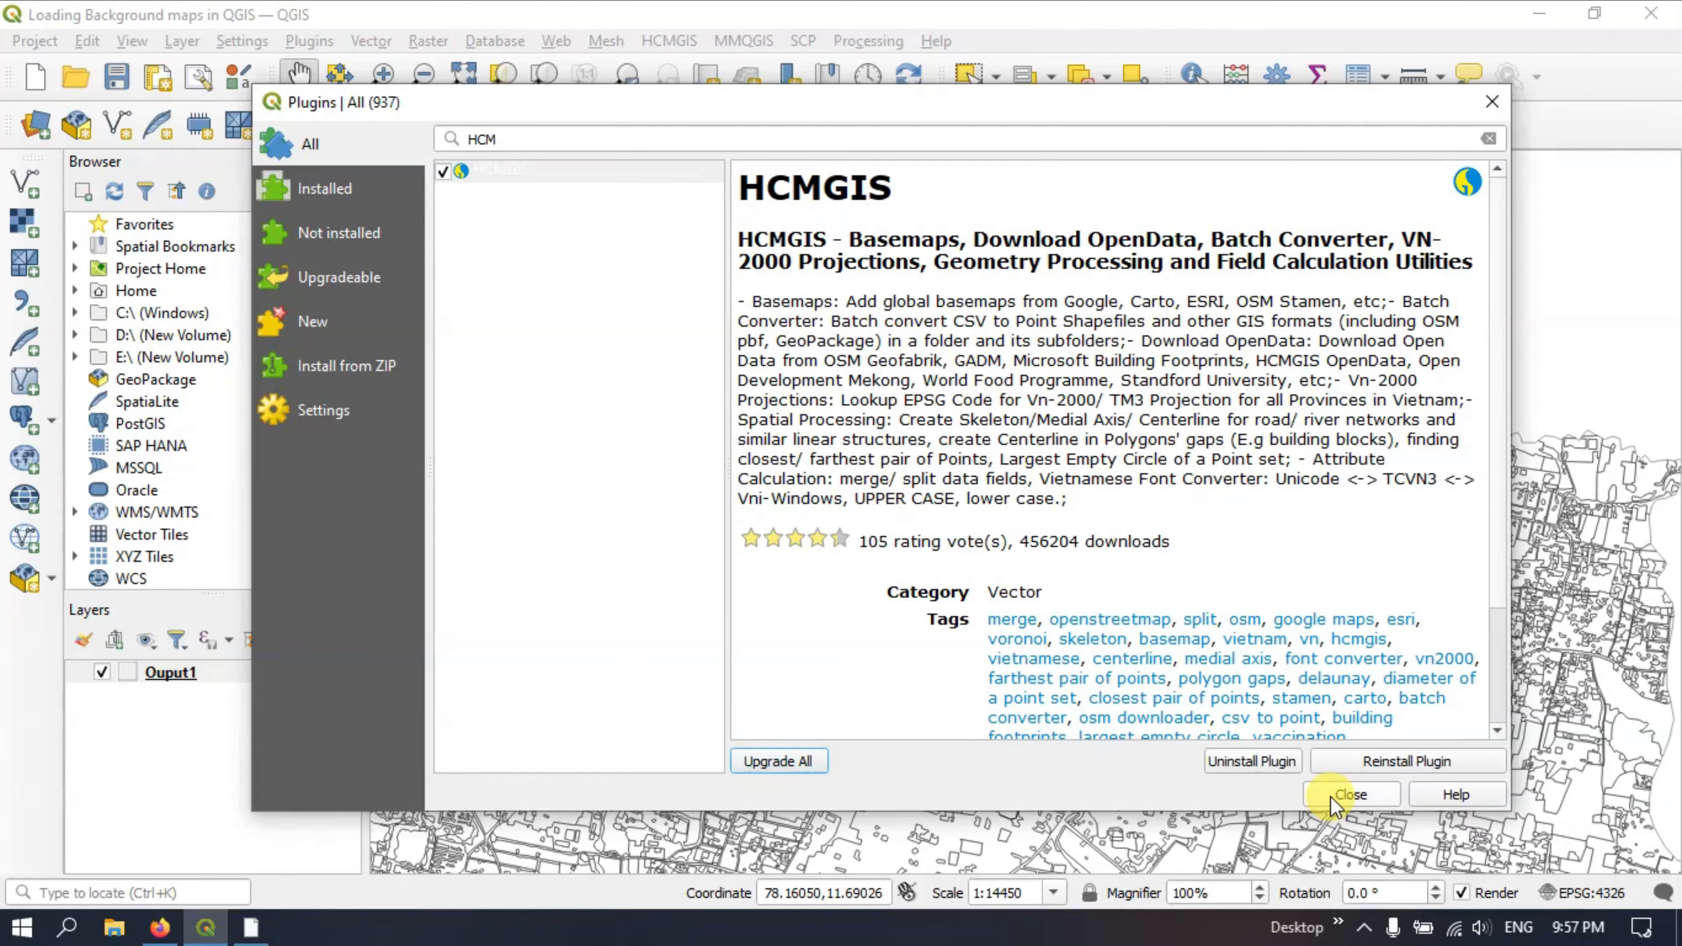
Step: Close the plugin manager and add the HCMGIS Bing Virtual Earth basemap
{"action": "left_click", "coordinate": [1349, 793]}
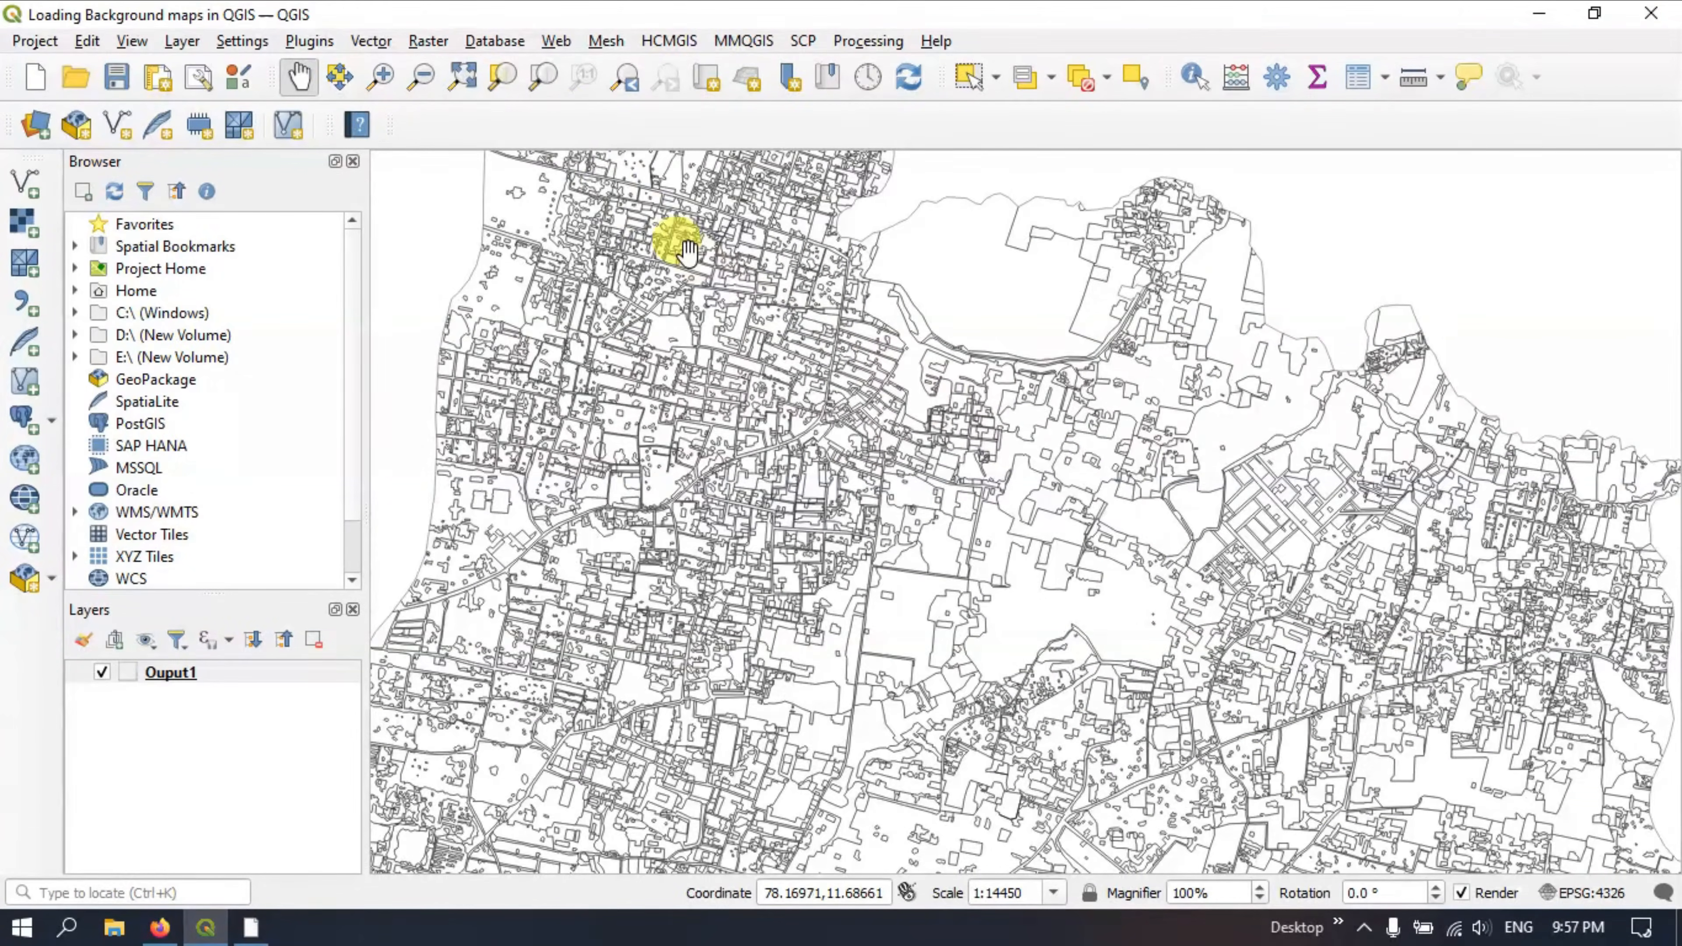
{"action": "mouse_move", "coordinate": [657, 41]}
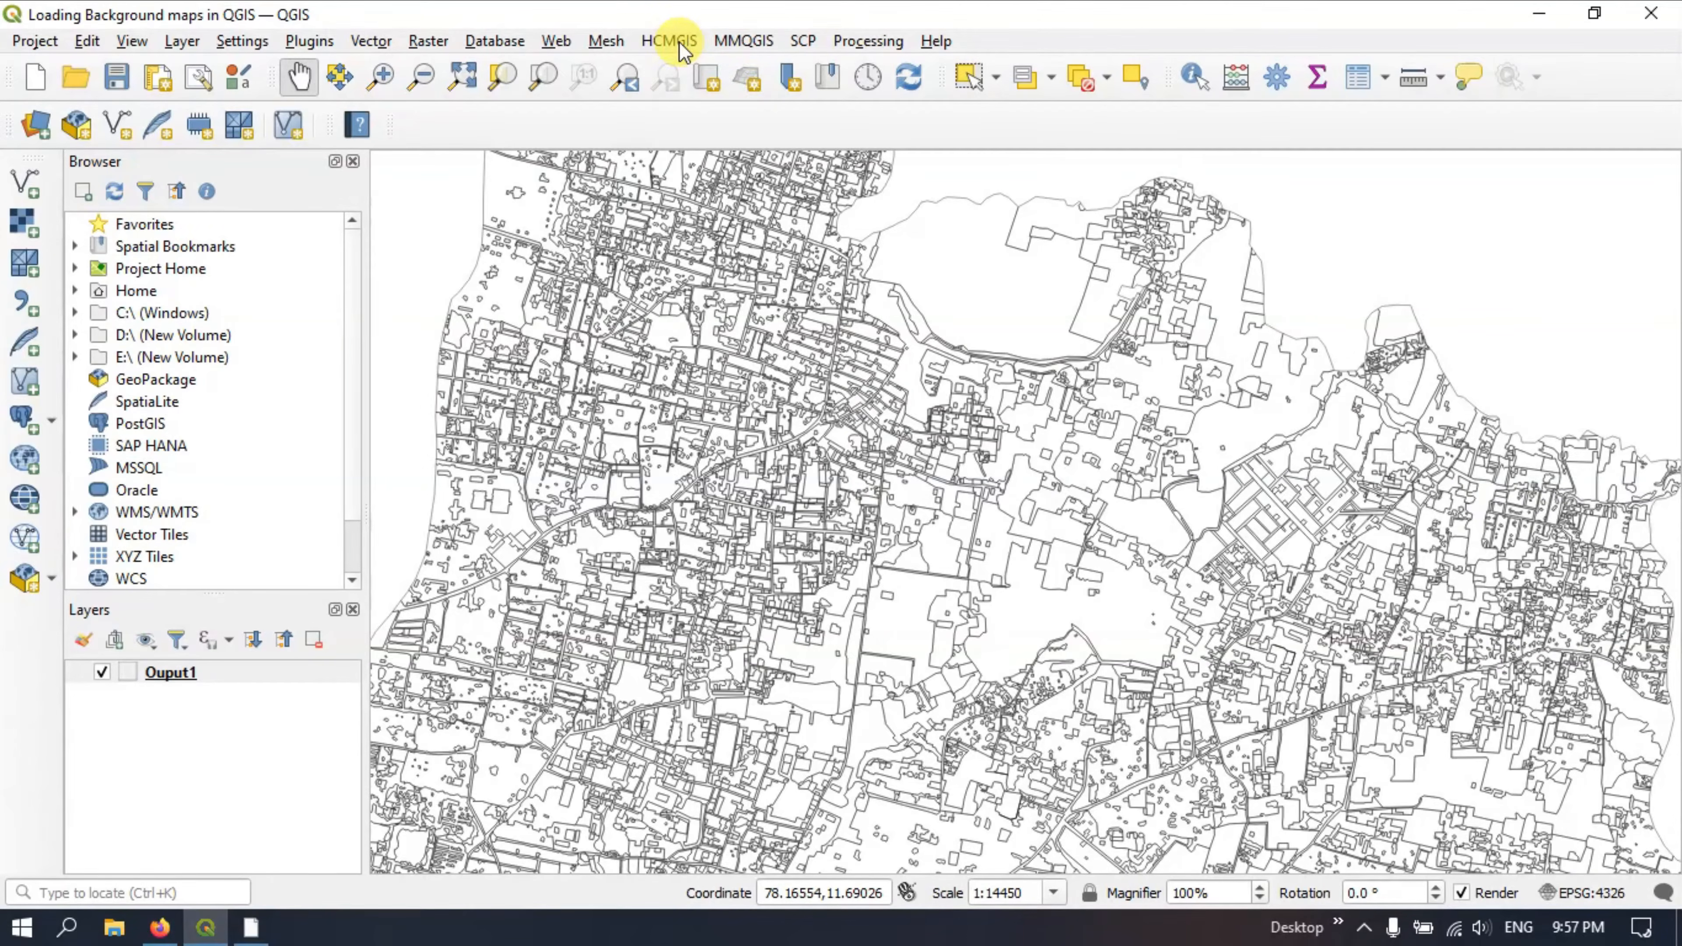
{"action": "left_click", "coordinate": [669, 41]}
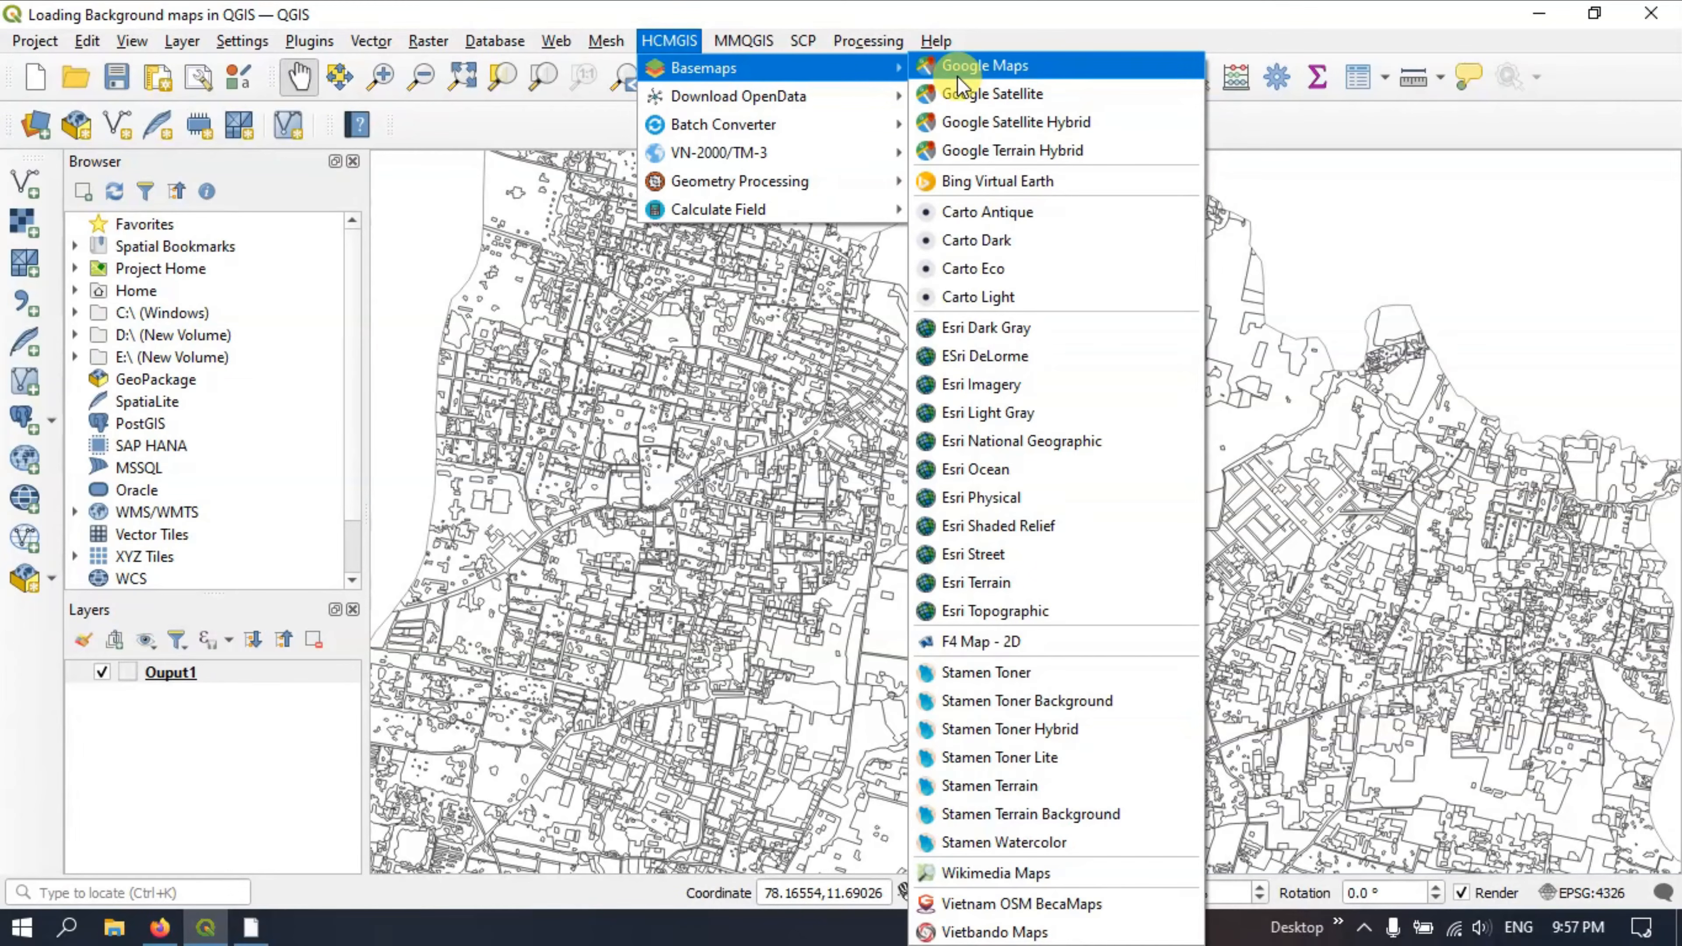
{"action": "mouse_move", "coordinate": [1010, 150]}
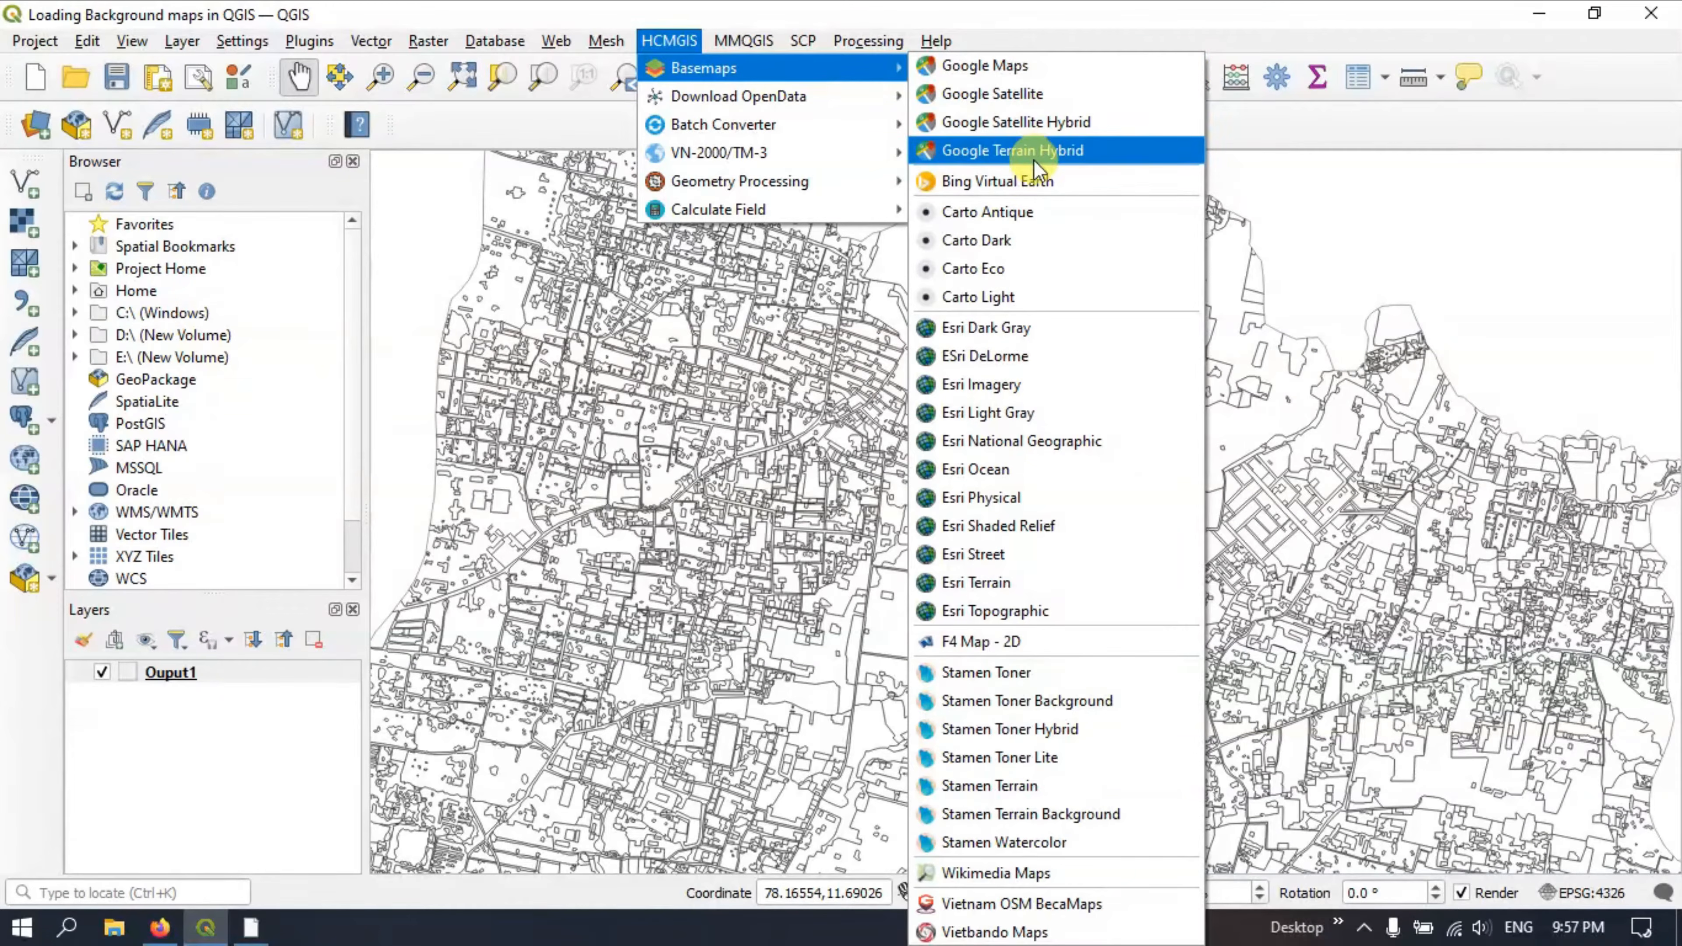
{"action": "mouse_move", "coordinate": [1033, 180]}
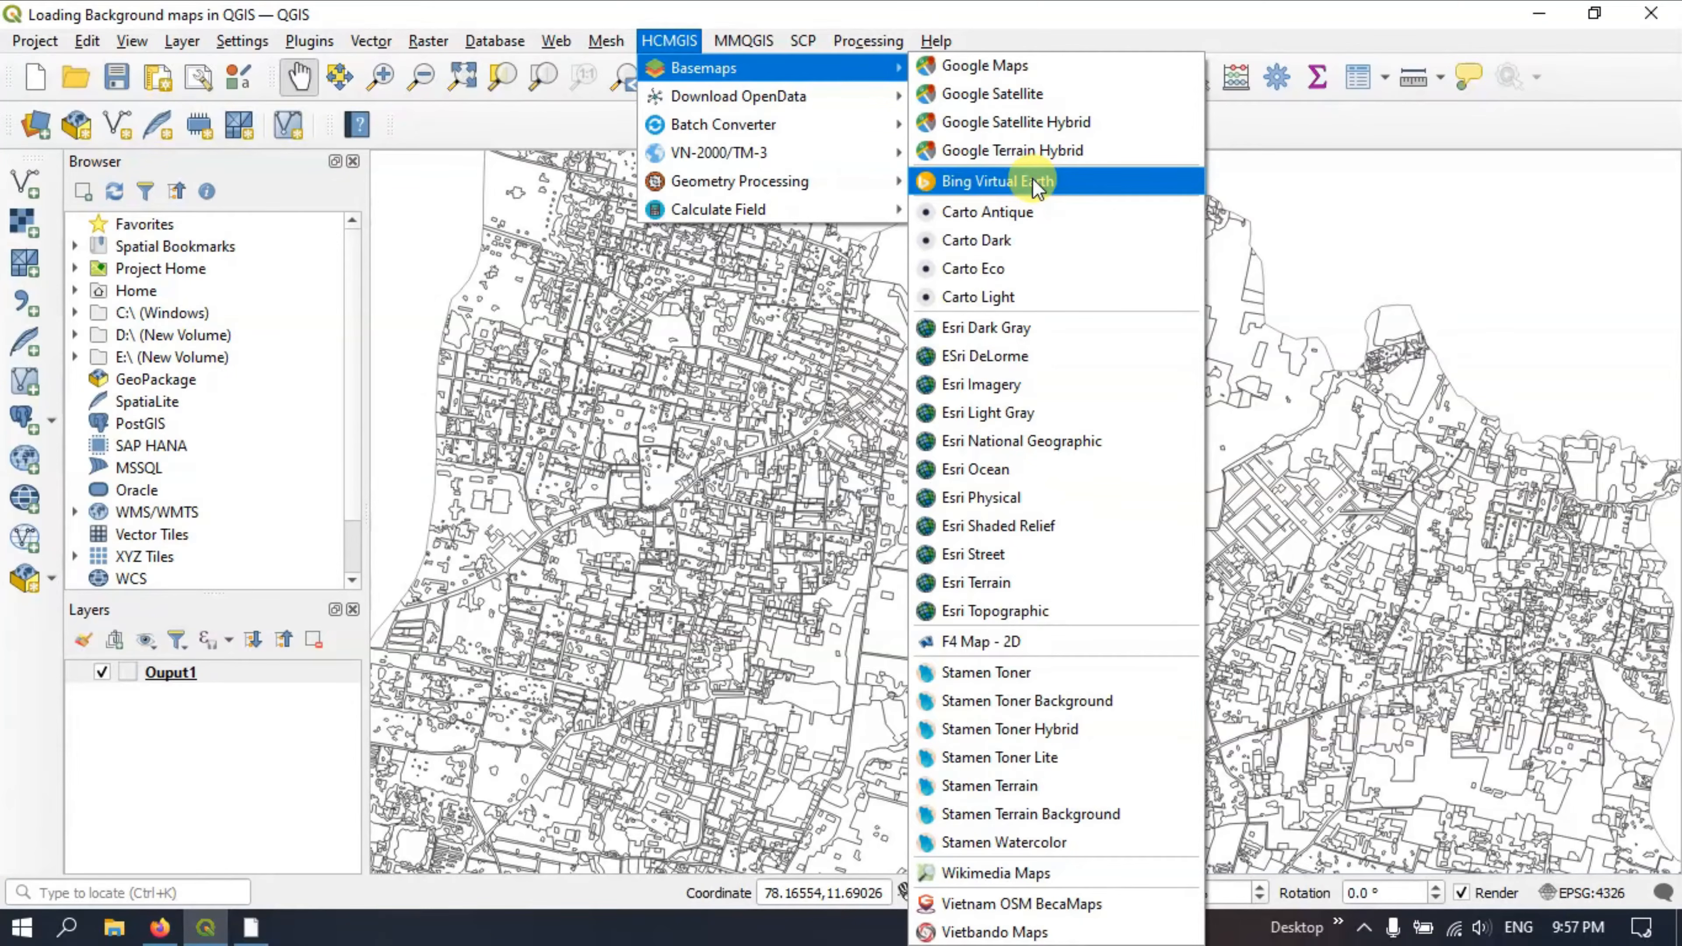
{"action": "left_click", "coordinate": [997, 181]}
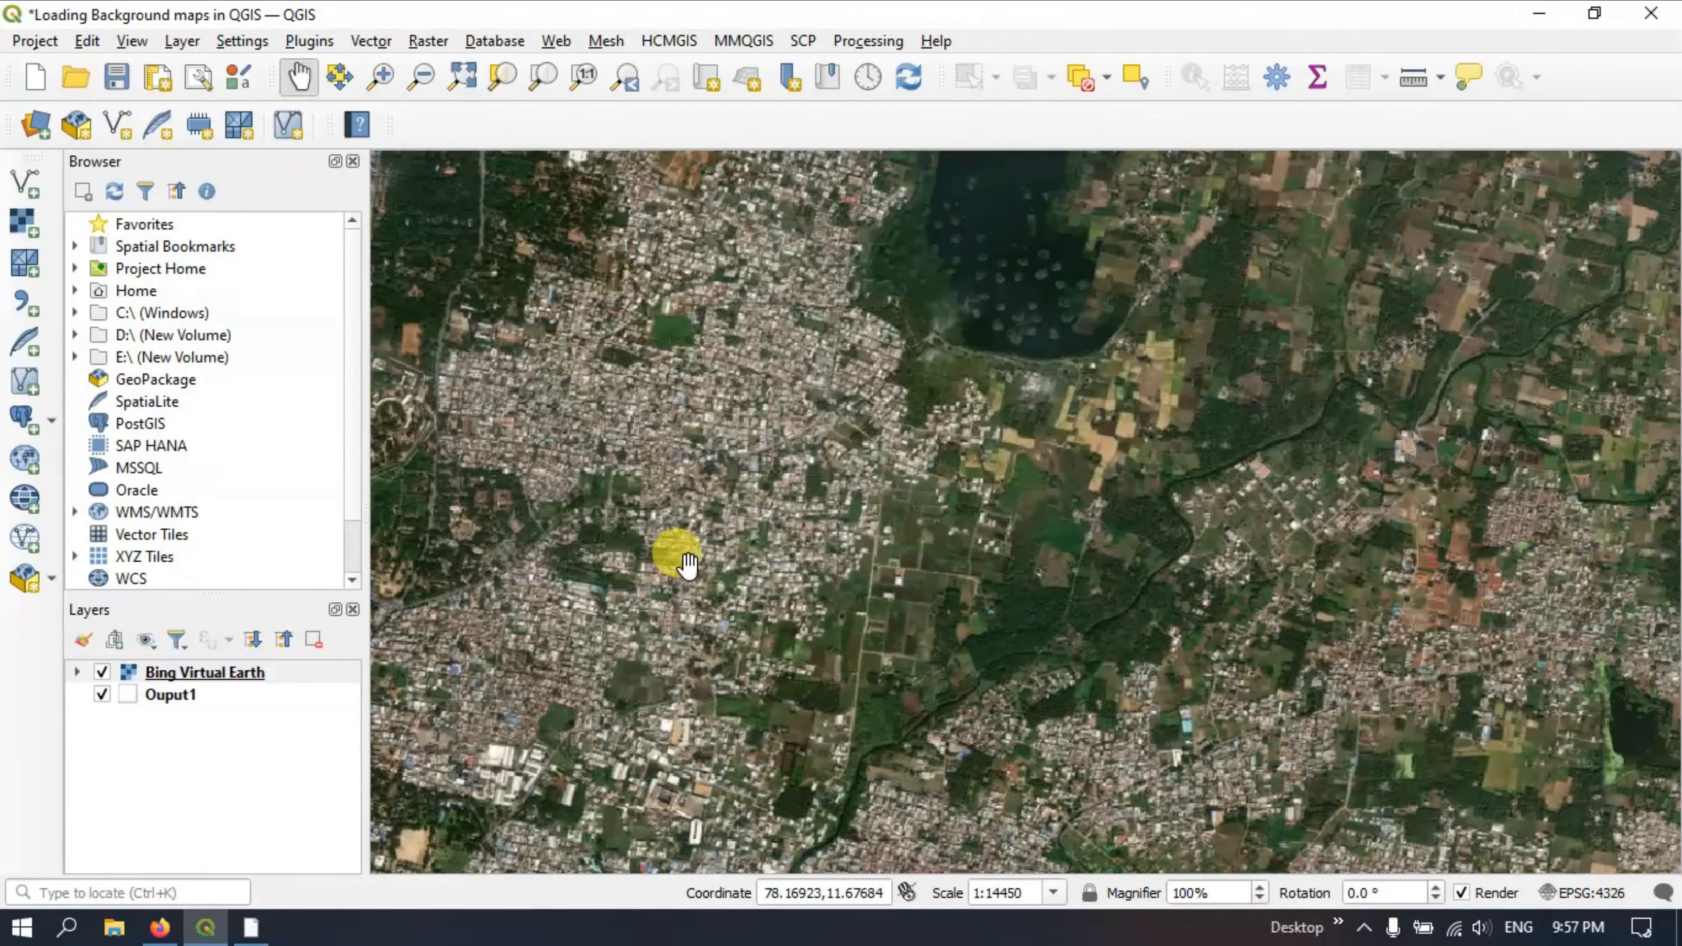
{"action": "mouse_move", "coordinate": [204, 673]}
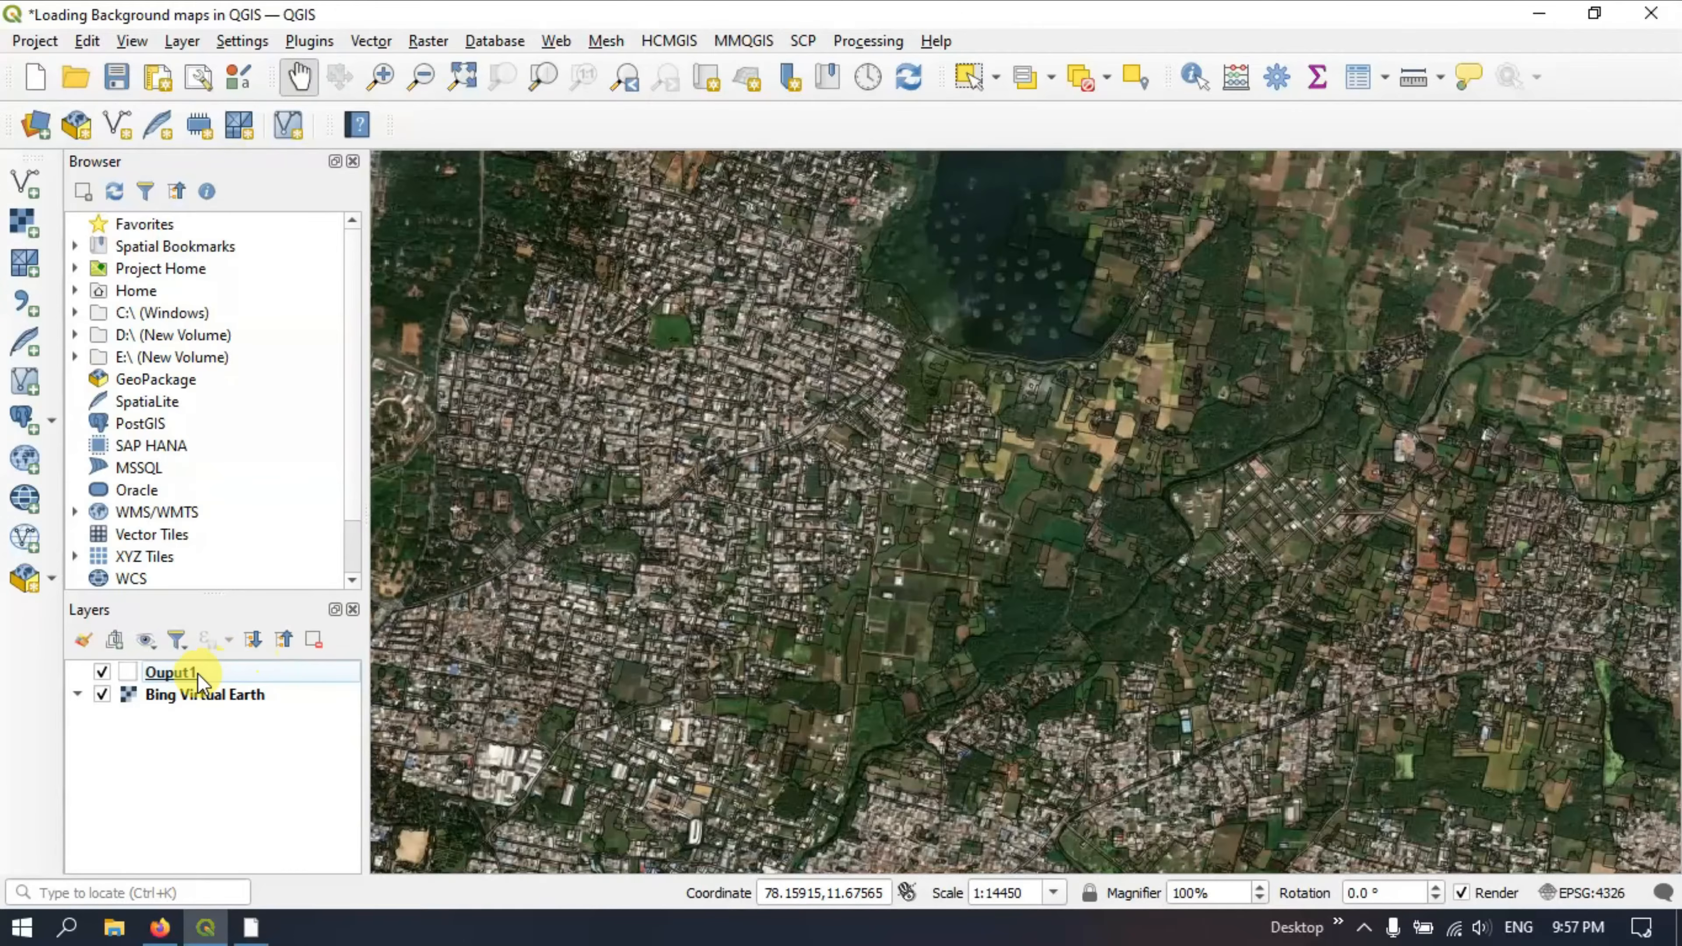
{"action": "mouse_move", "coordinate": [166, 673]}
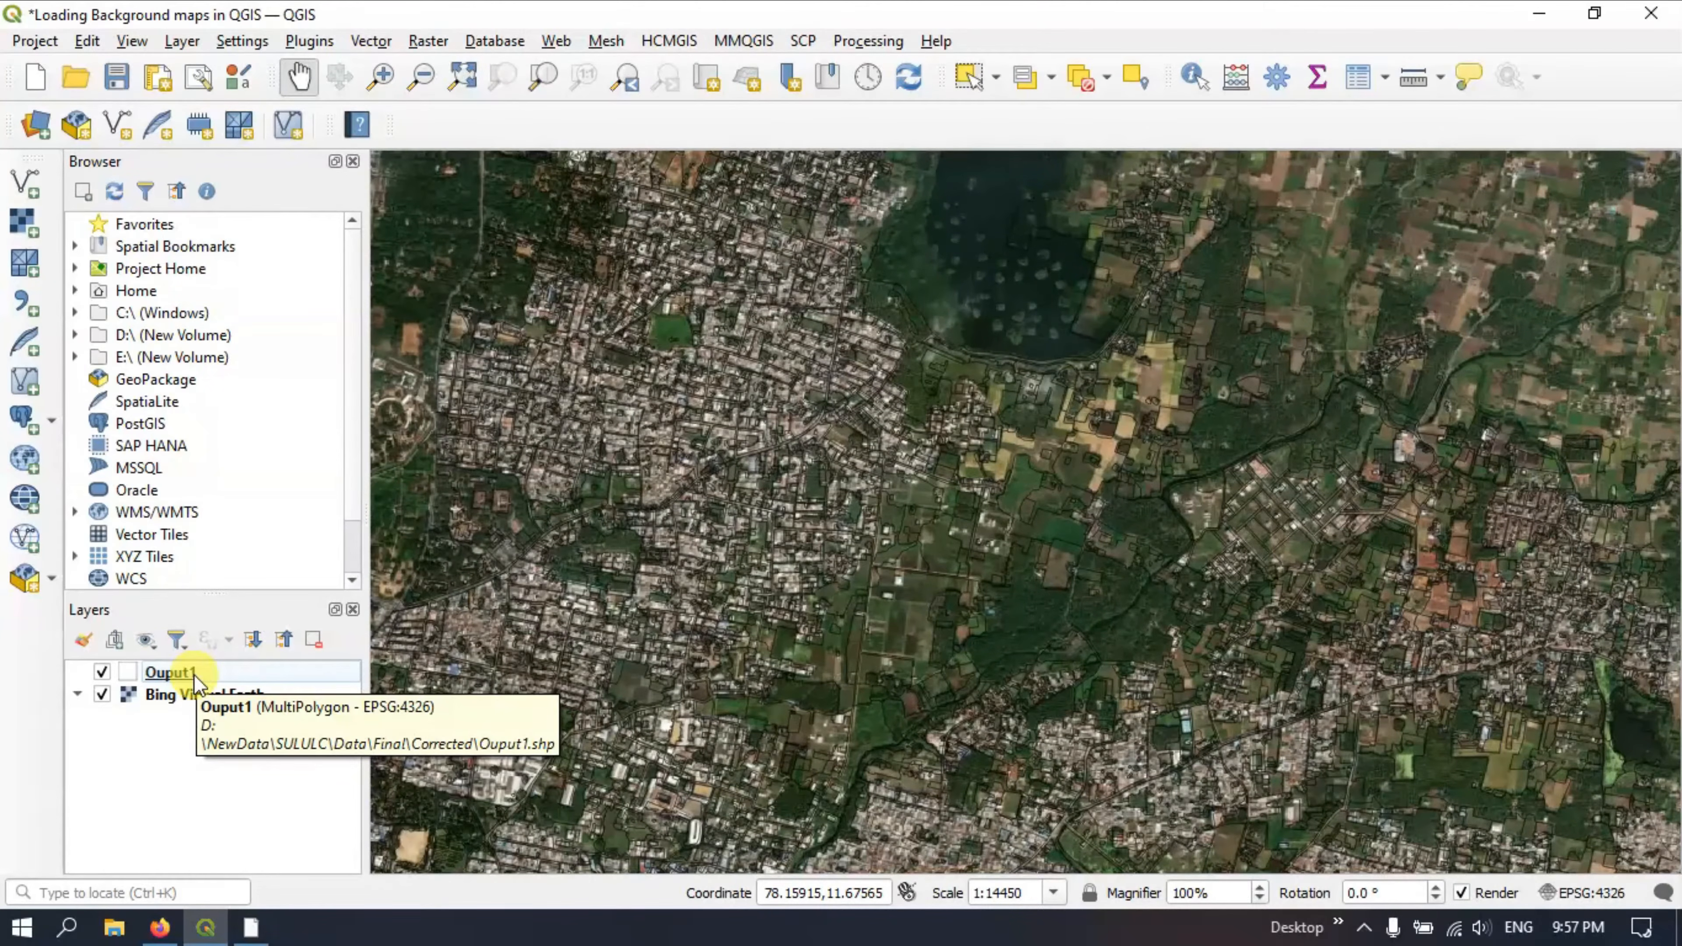
Step: Set the Ouput1 layer's outline colour to yellow in its Symbology properties
{"action": "right_click", "coordinate": [166, 673]}
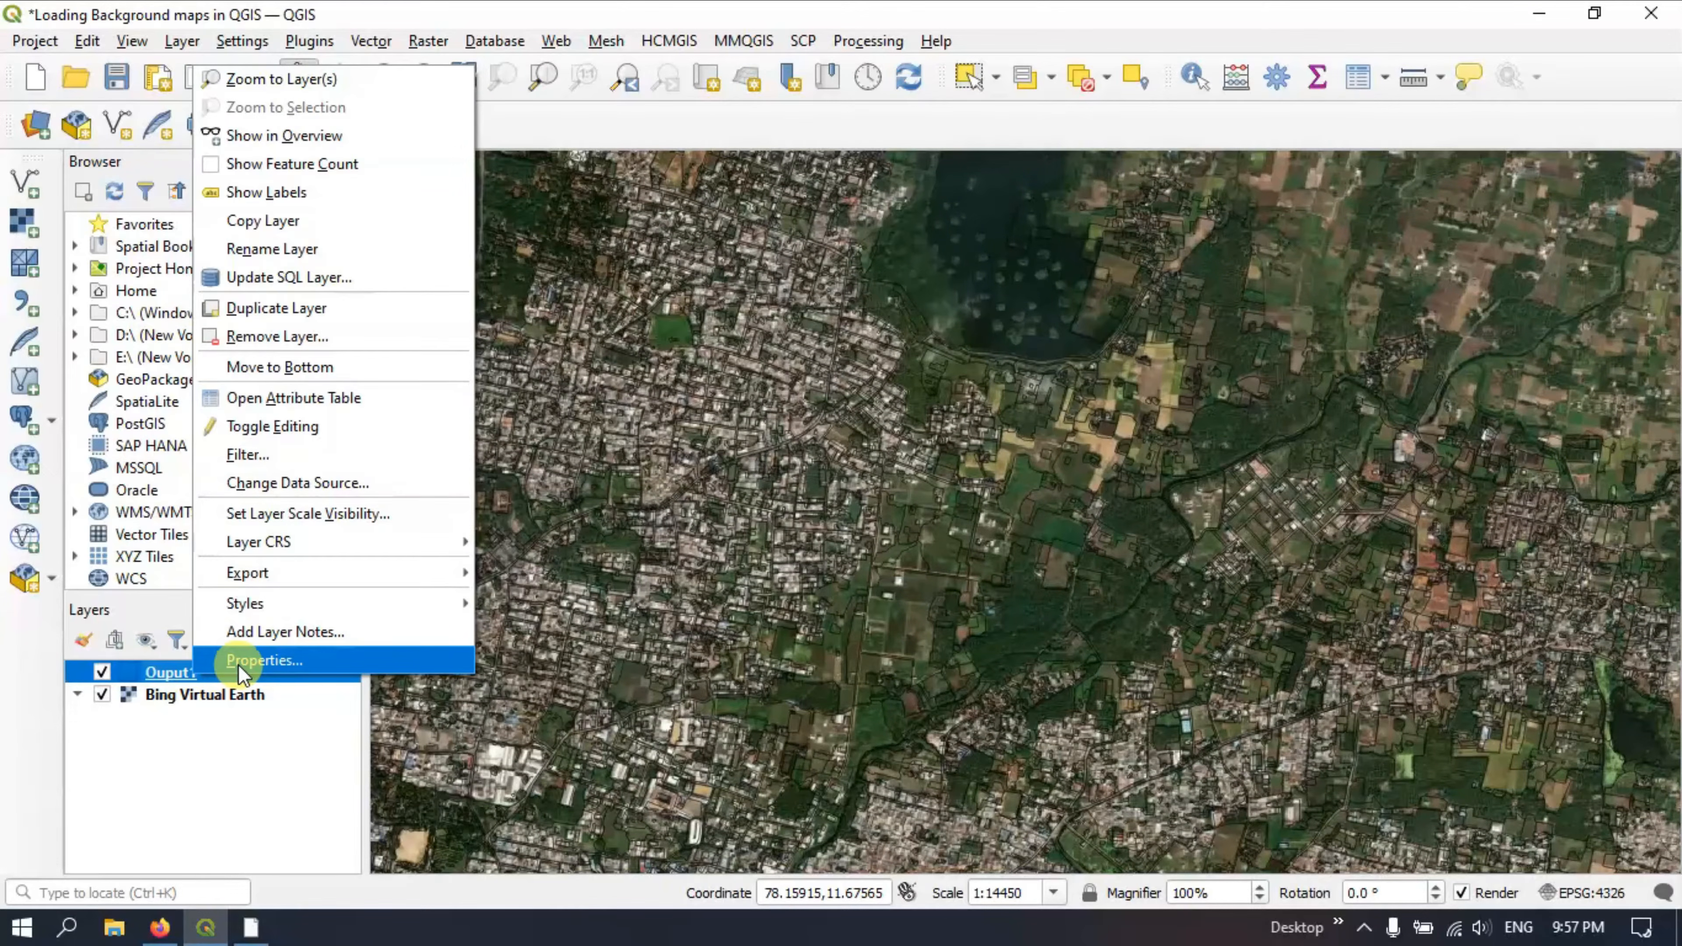
{"action": "left_click", "coordinate": [264, 660]}
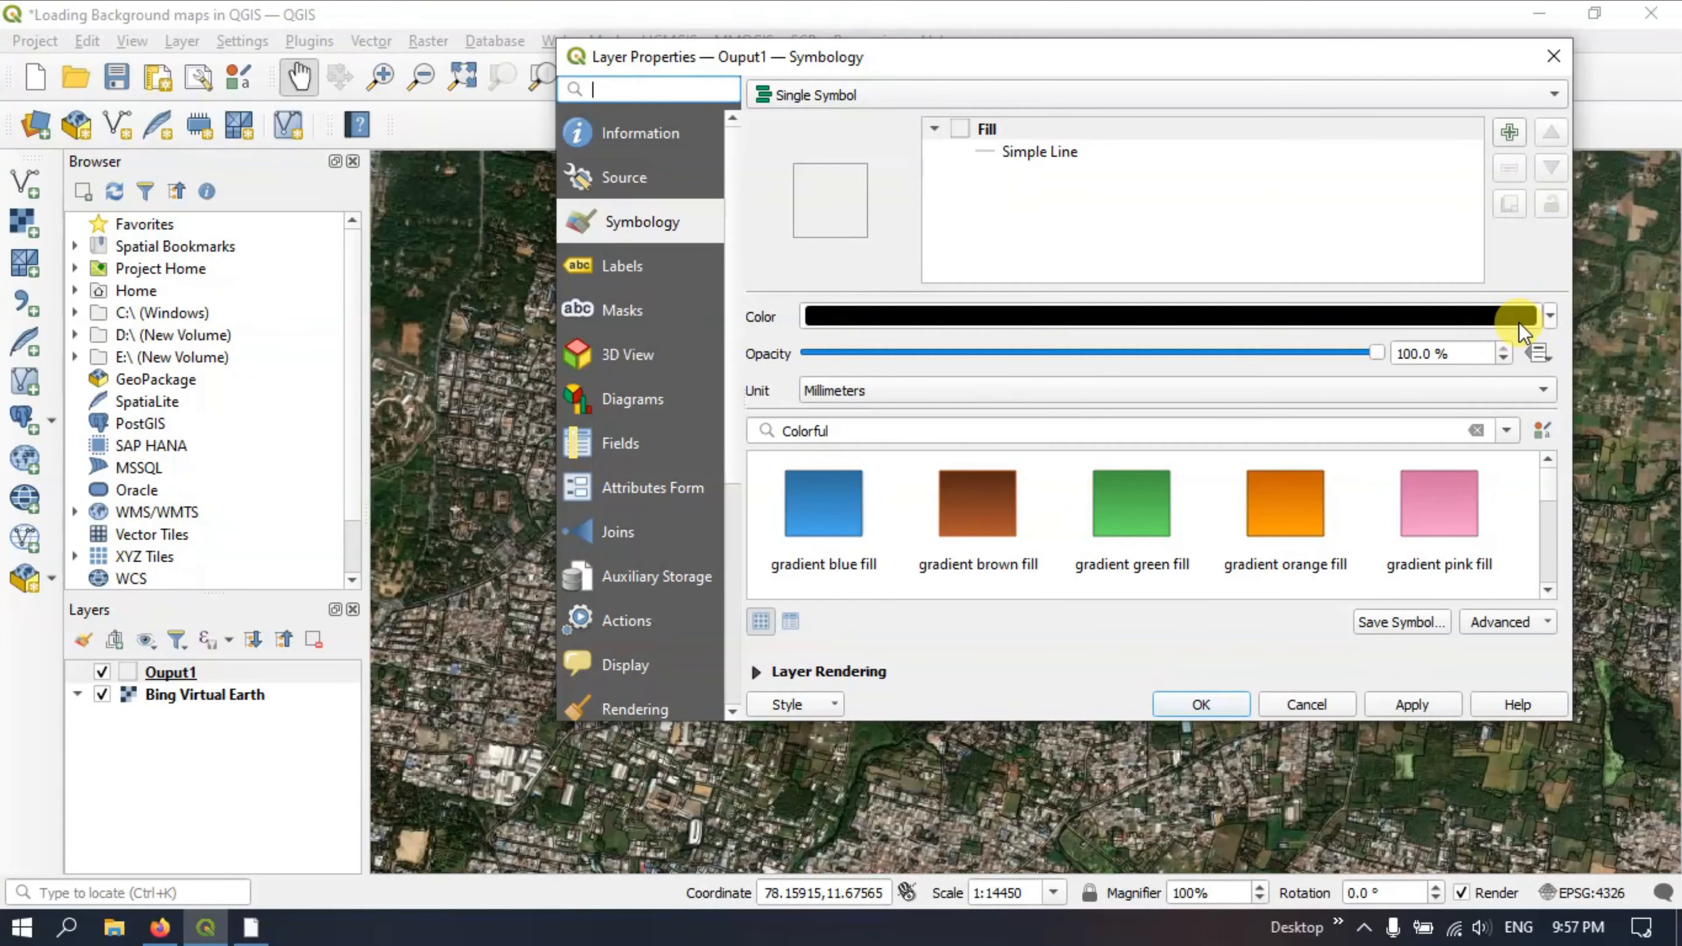
{"action": "left_click", "coordinate": [1548, 315]}
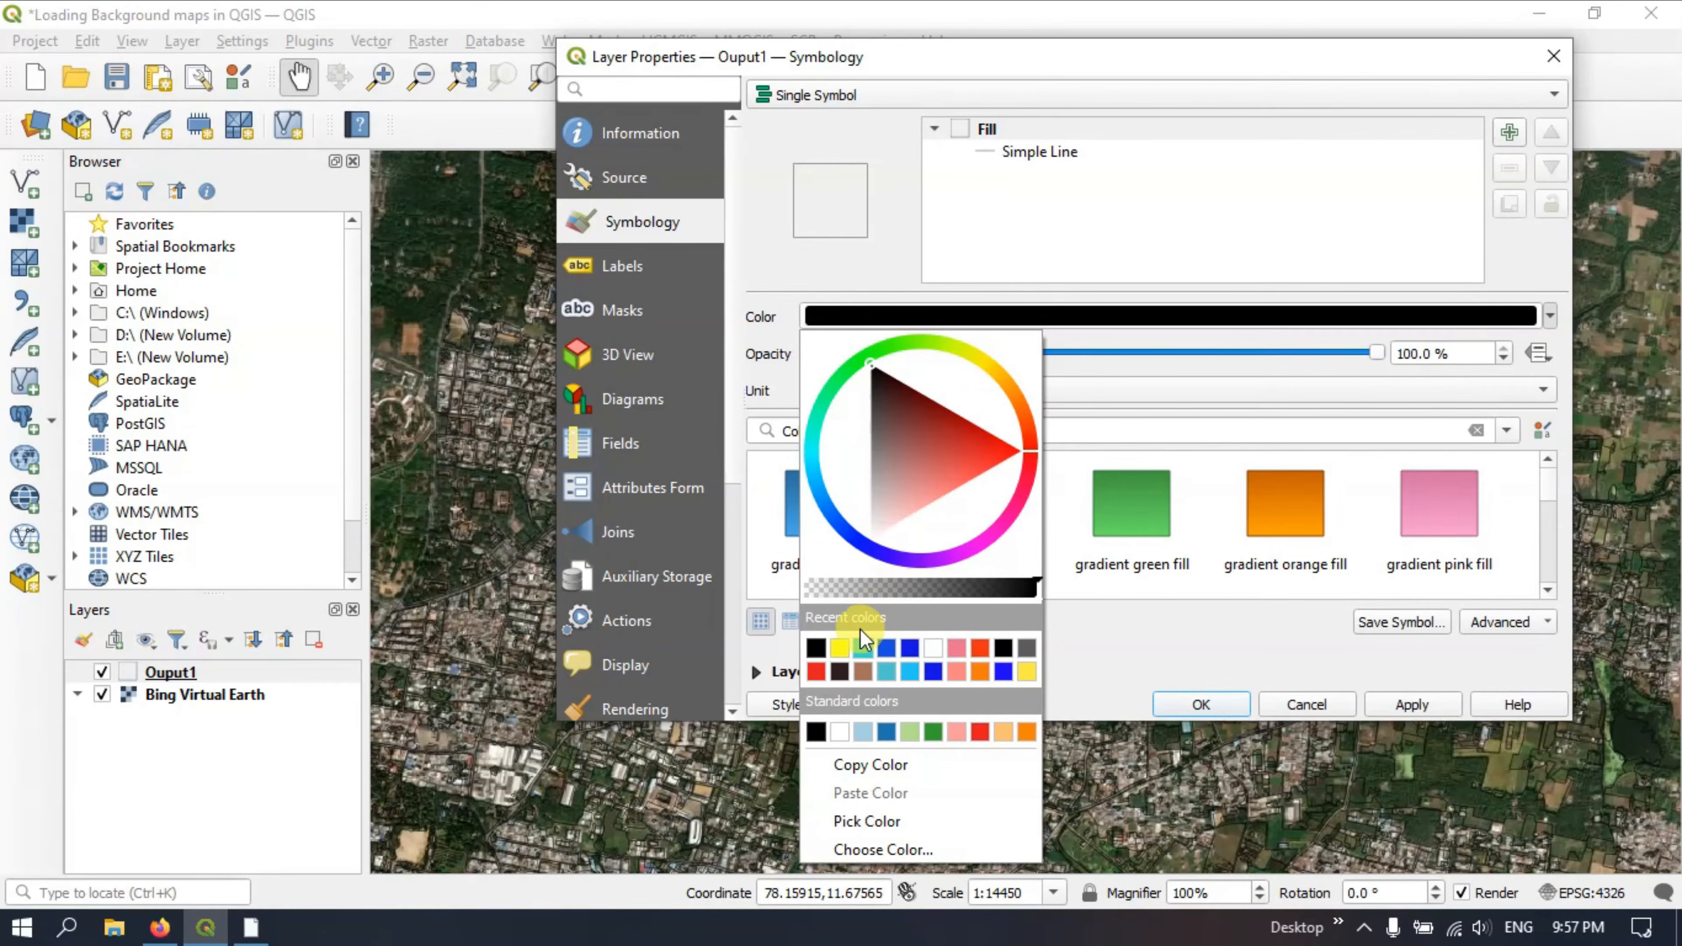
{"action": "left_click", "coordinate": [839, 646]}
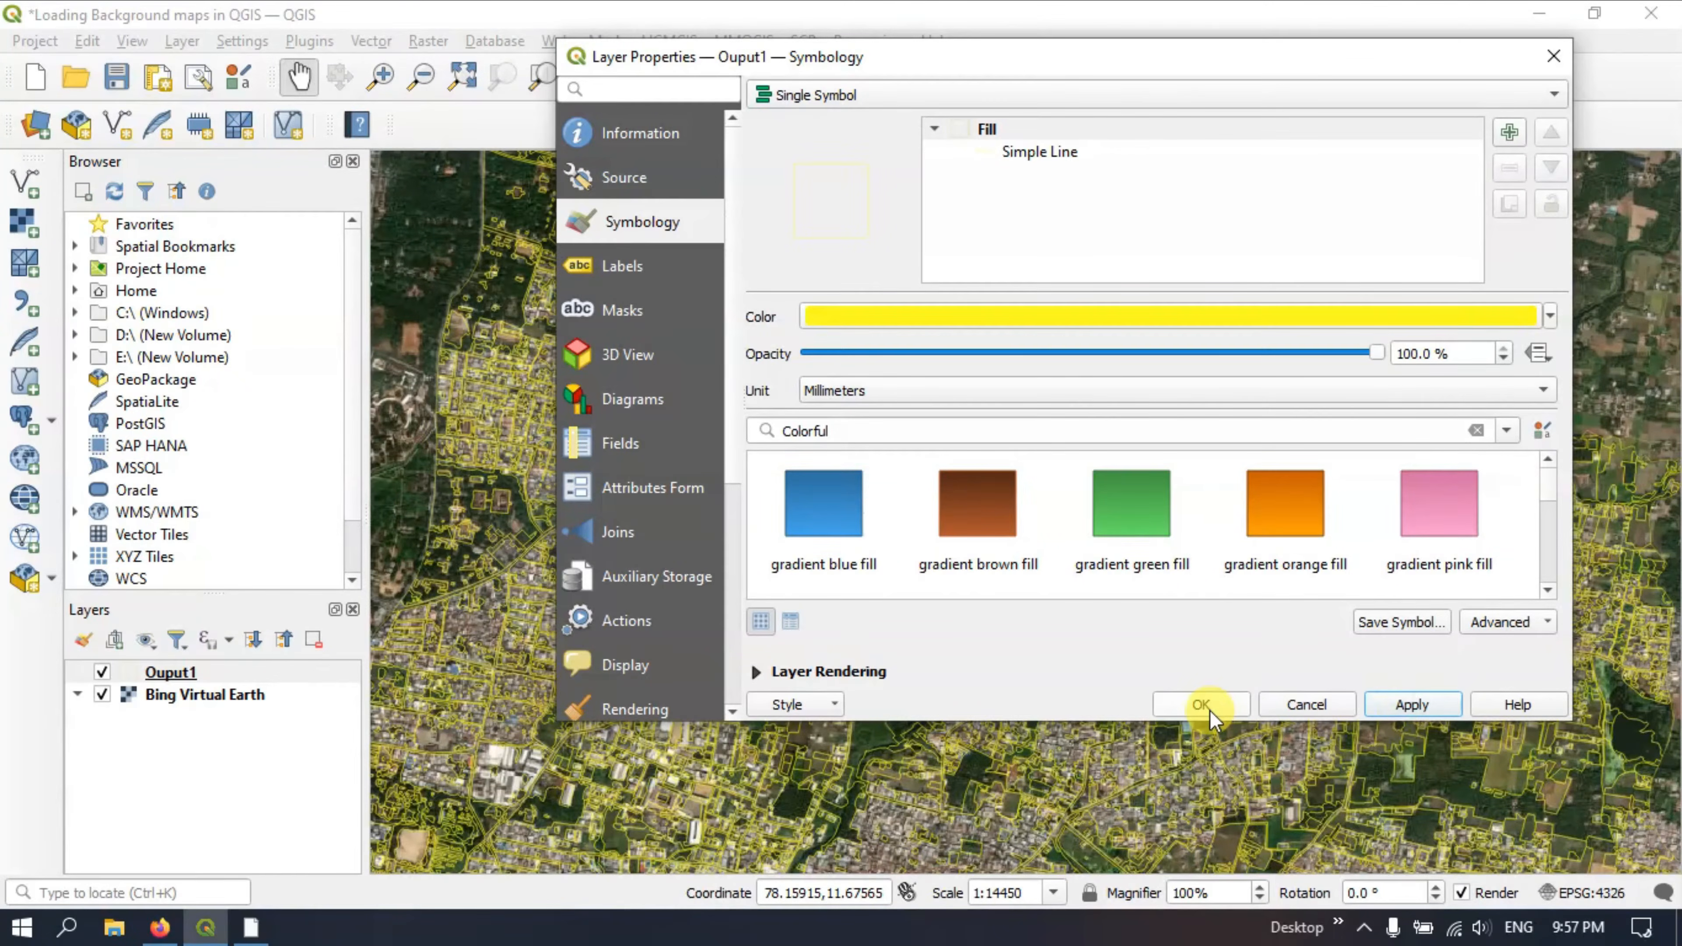
{"action": "left_click", "coordinate": [1200, 704]}
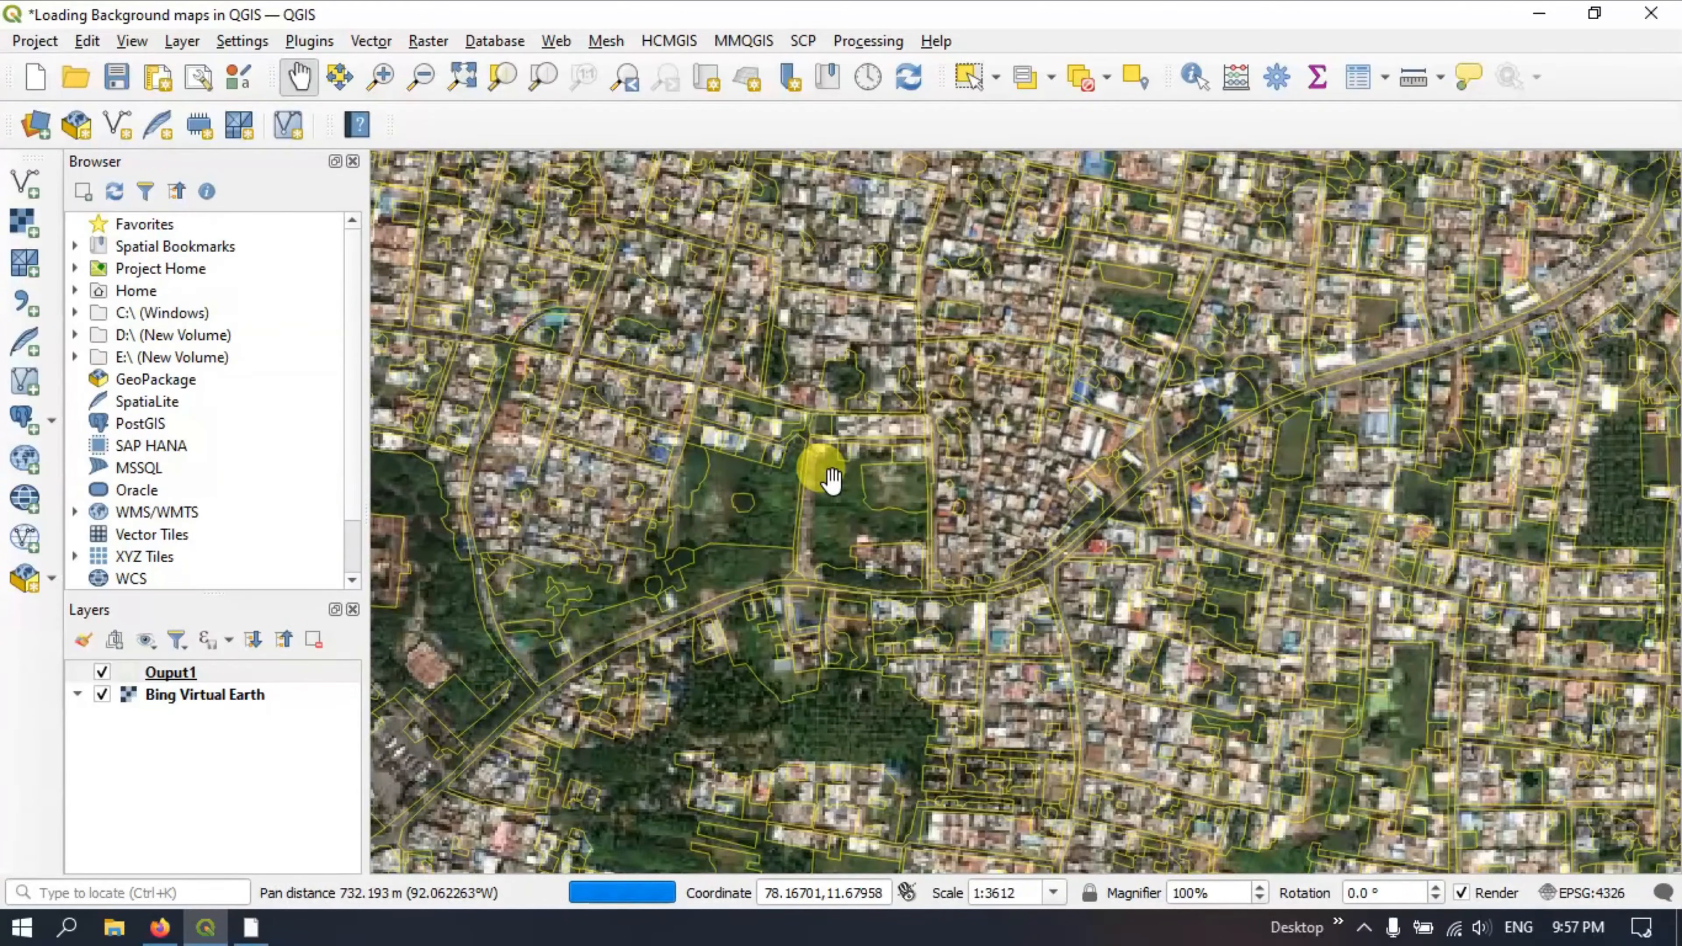
{"action": "left_click_drag", "start_coordinate": [832, 479], "coordinate": [945, 654]}
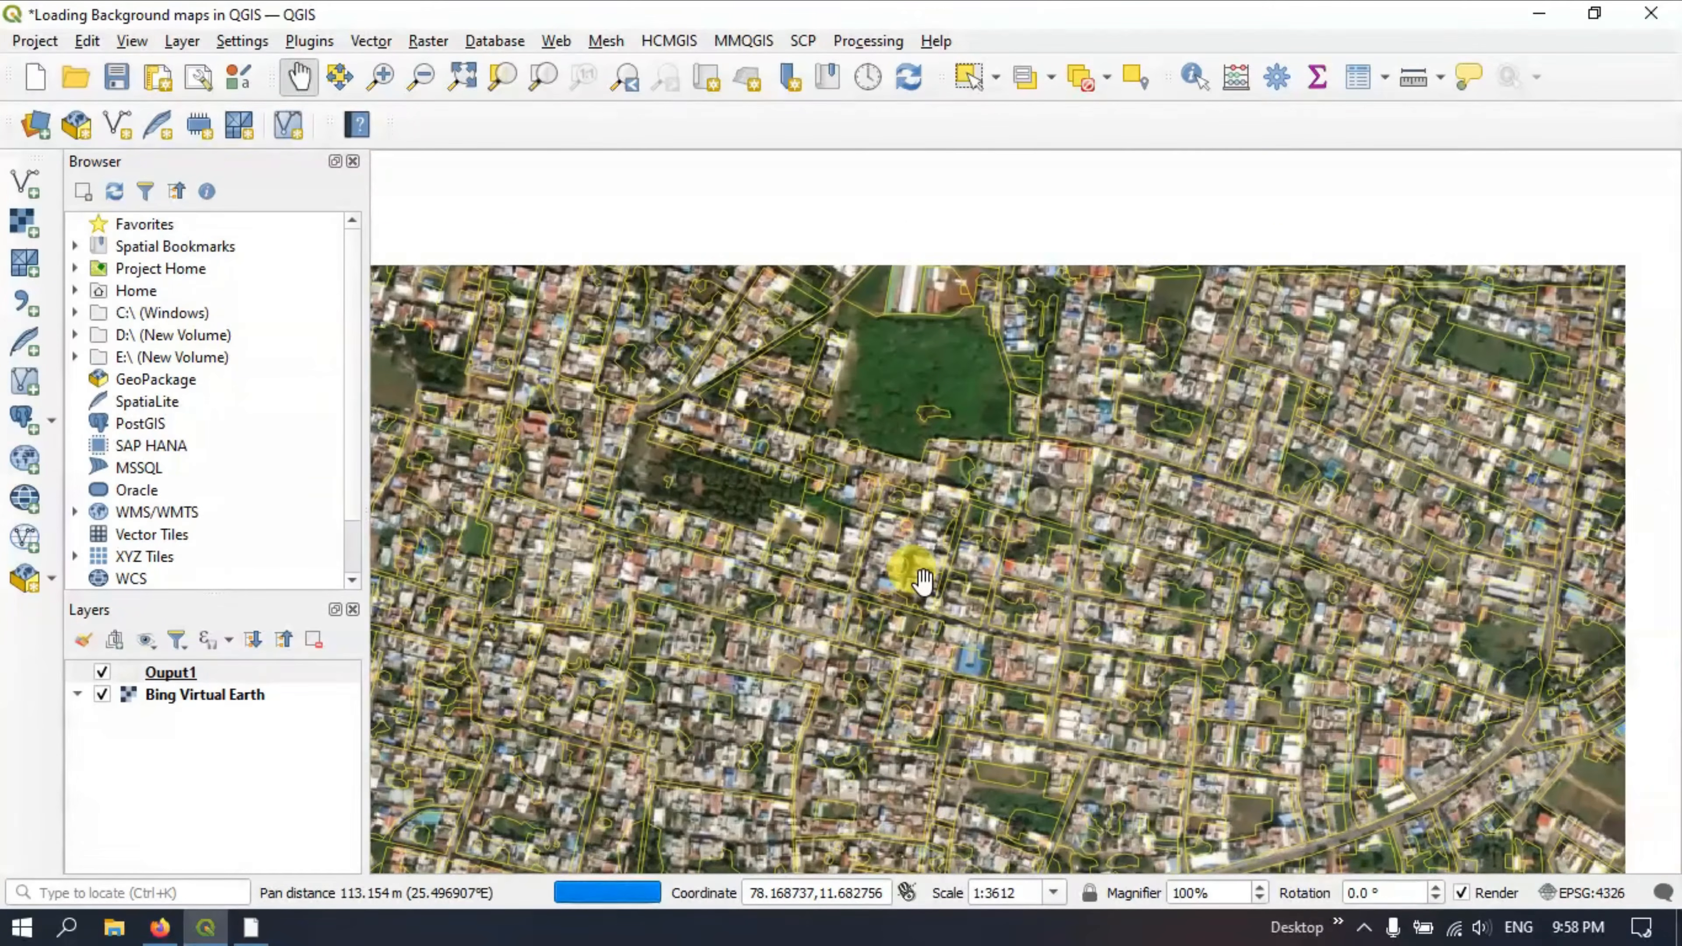
{"action": "left_click_drag", "start_coordinate": [922, 579], "coordinate": [792, 362]}
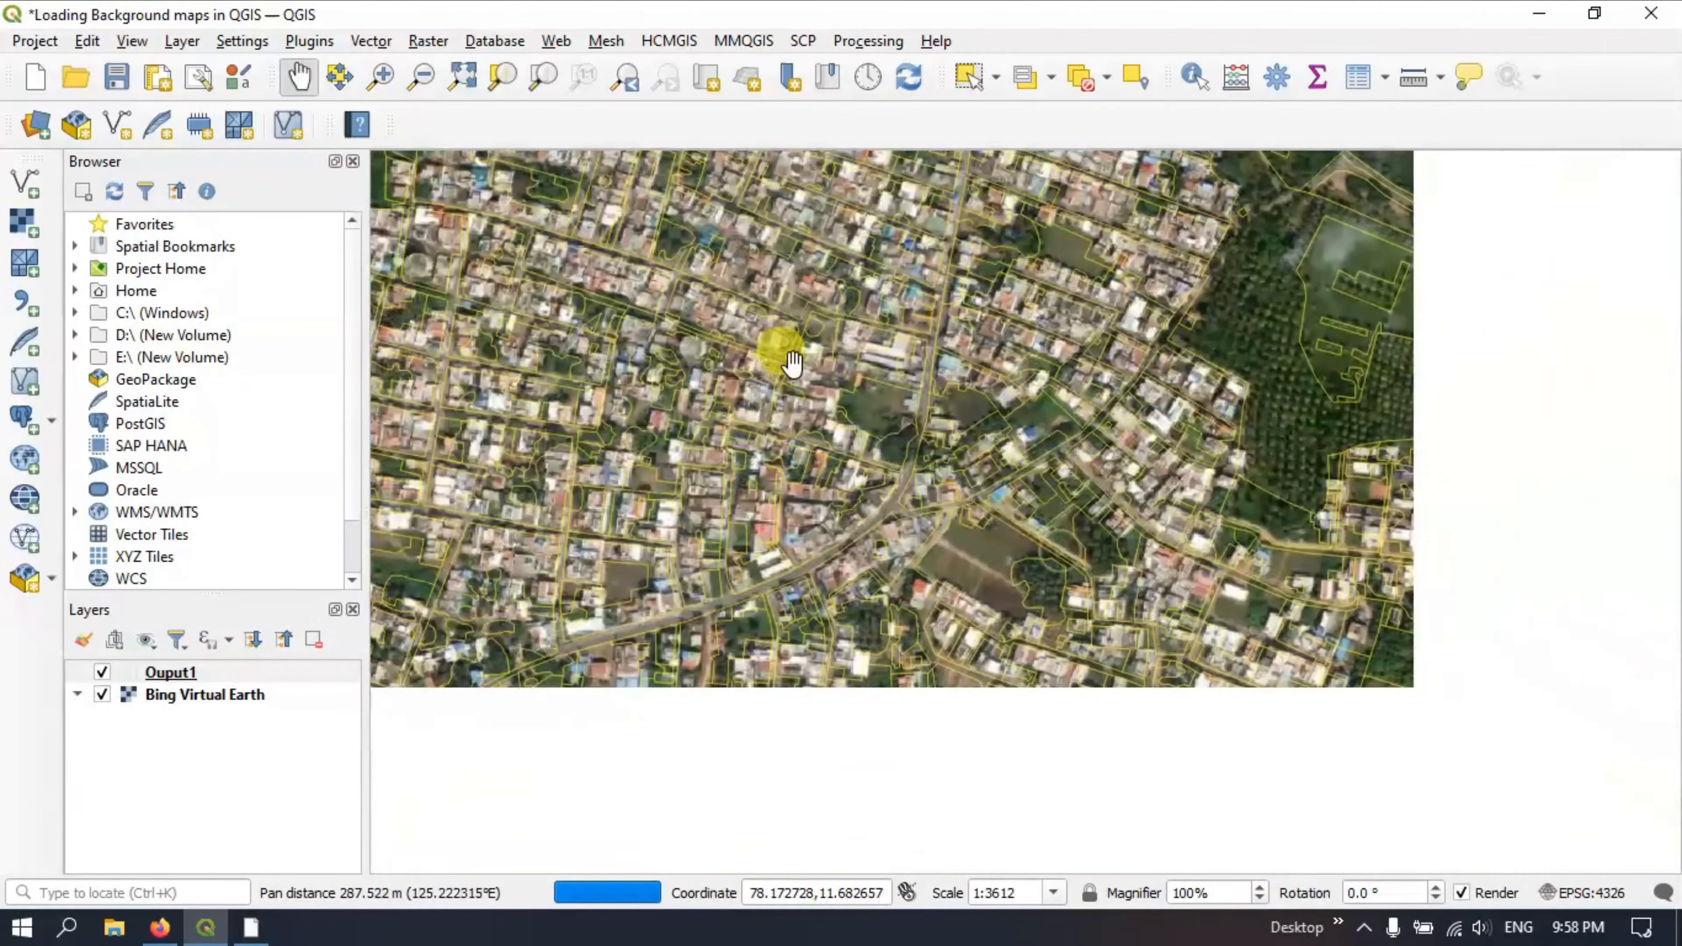
{"action": "left_click_drag", "start_coordinate": [792, 362], "coordinate": [1038, 406]}
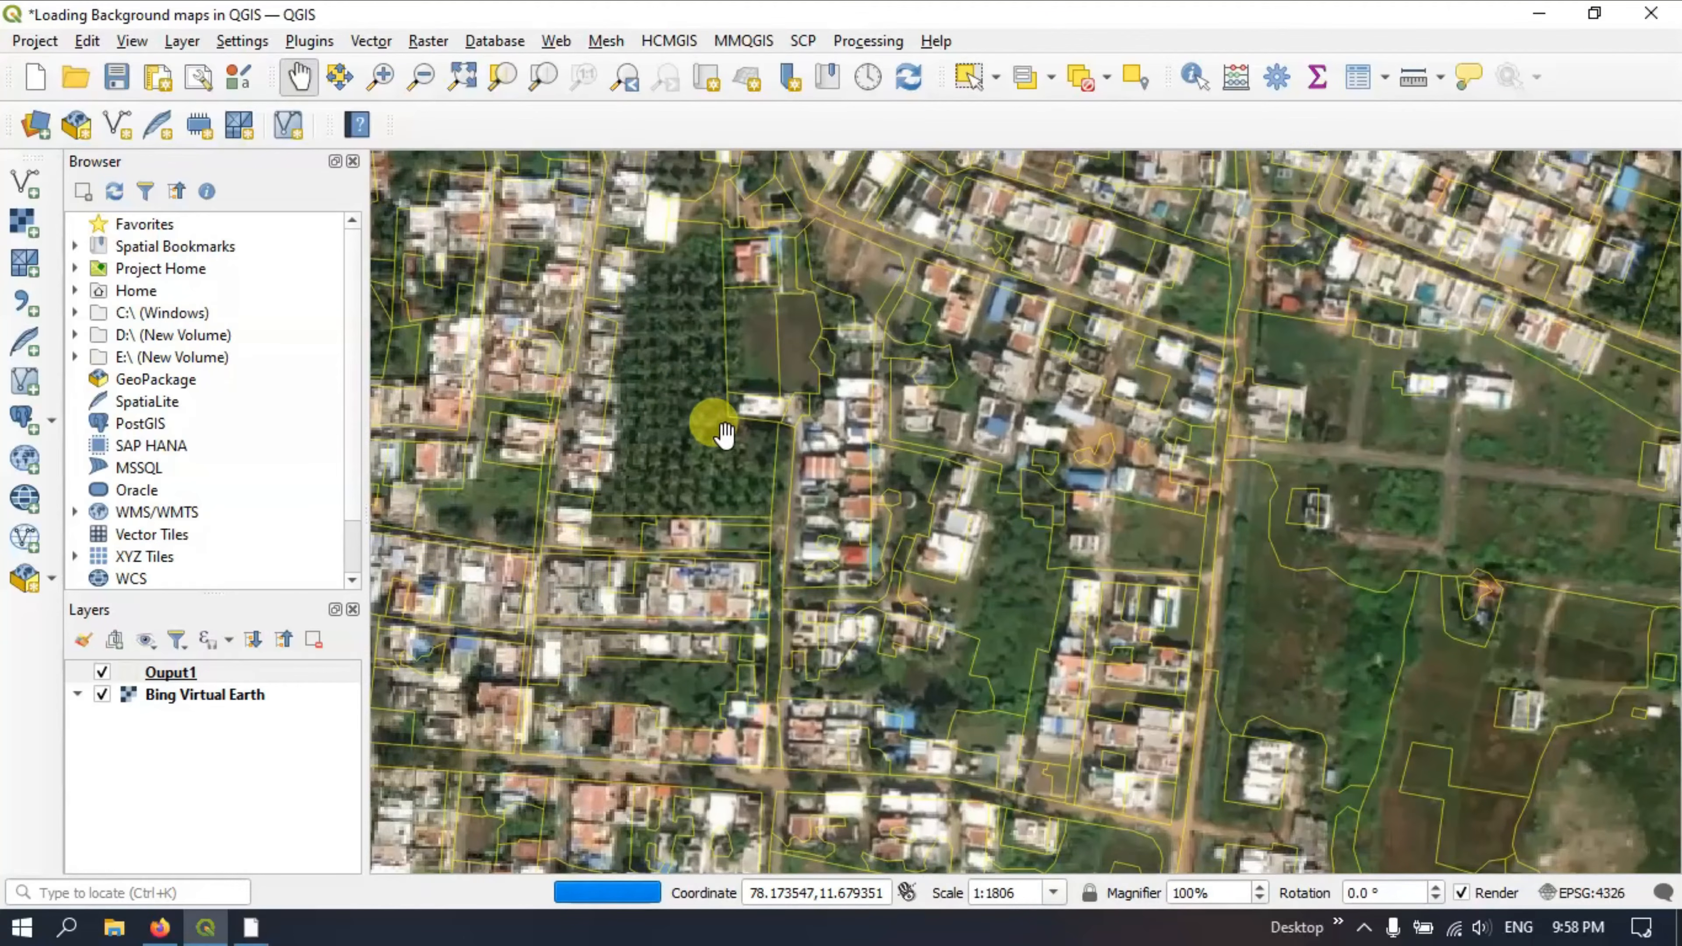
{"action": "left_click_drag", "start_coordinate": [727, 435], "coordinate": [788, 384]}
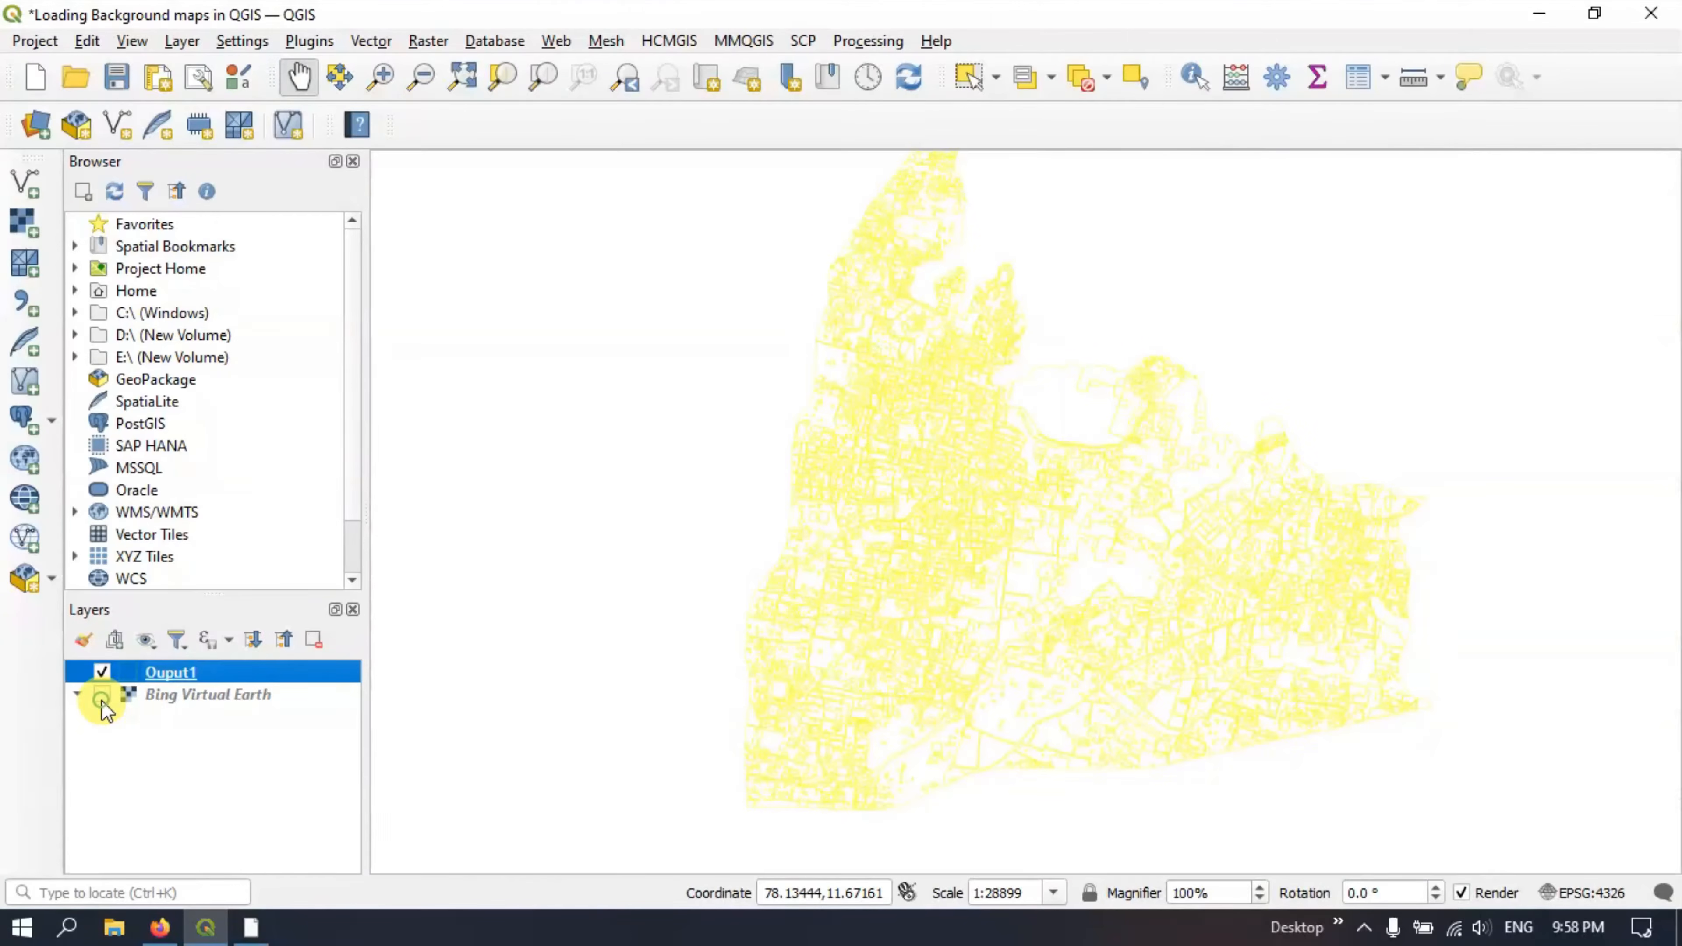
Step: Hide Bing Virtual Earth and set Ouput1's outline colour back to black
{"action": "left_click", "coordinate": [100, 693]}
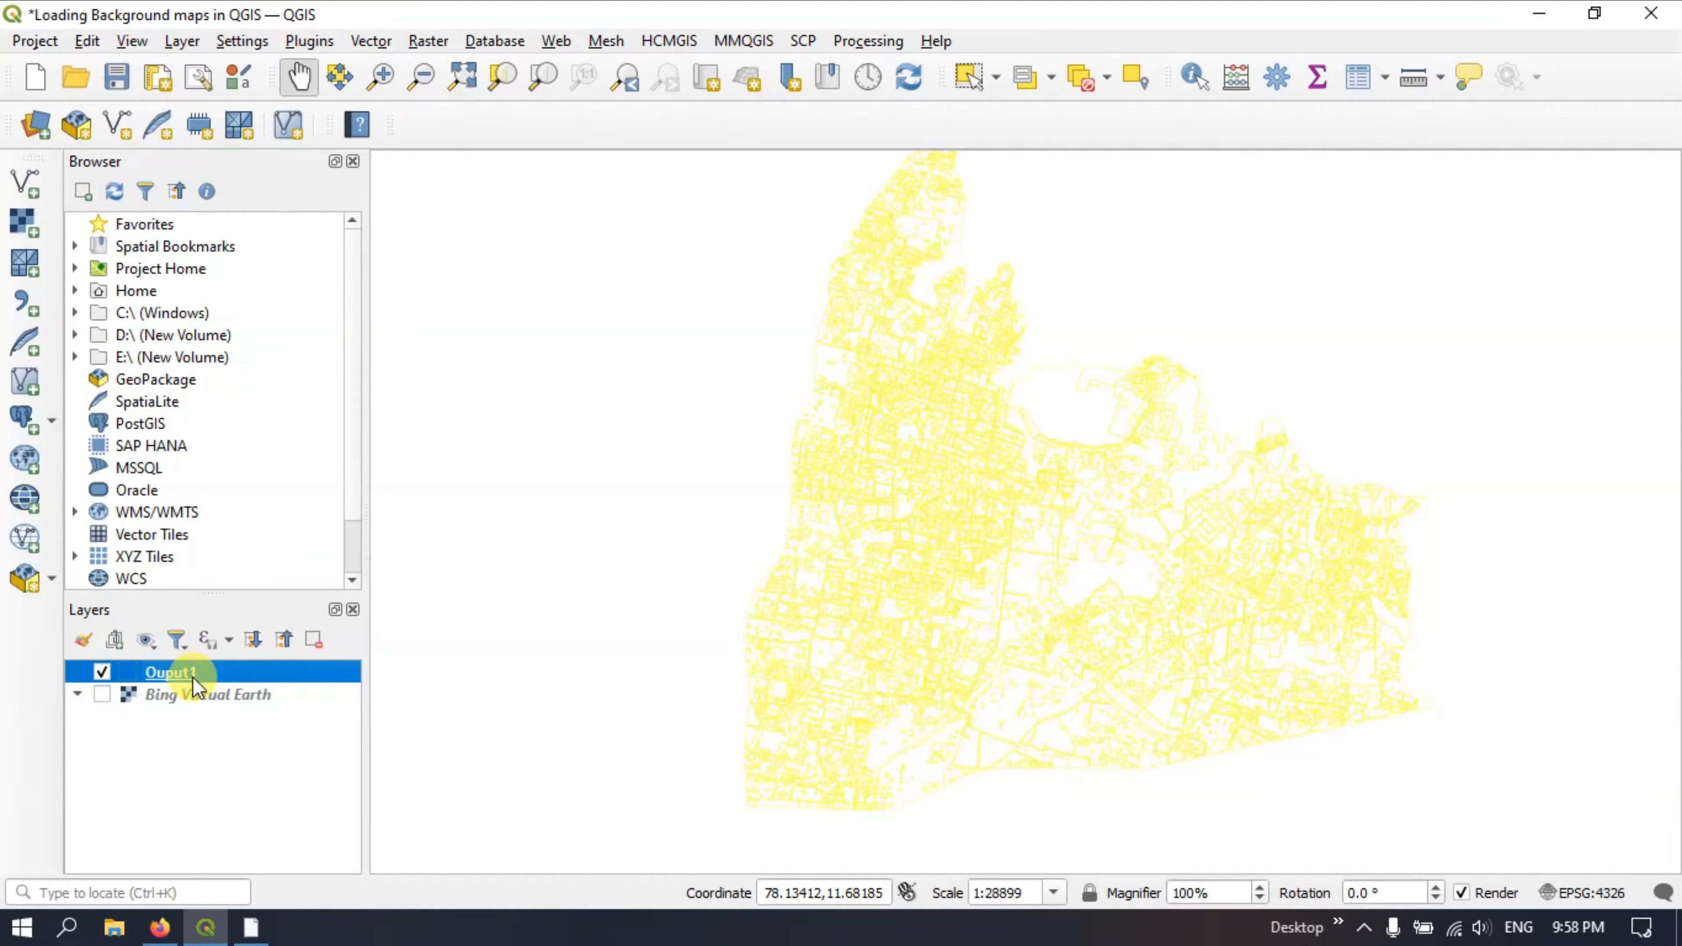
{"action": "double_click", "coordinate": [171, 672]}
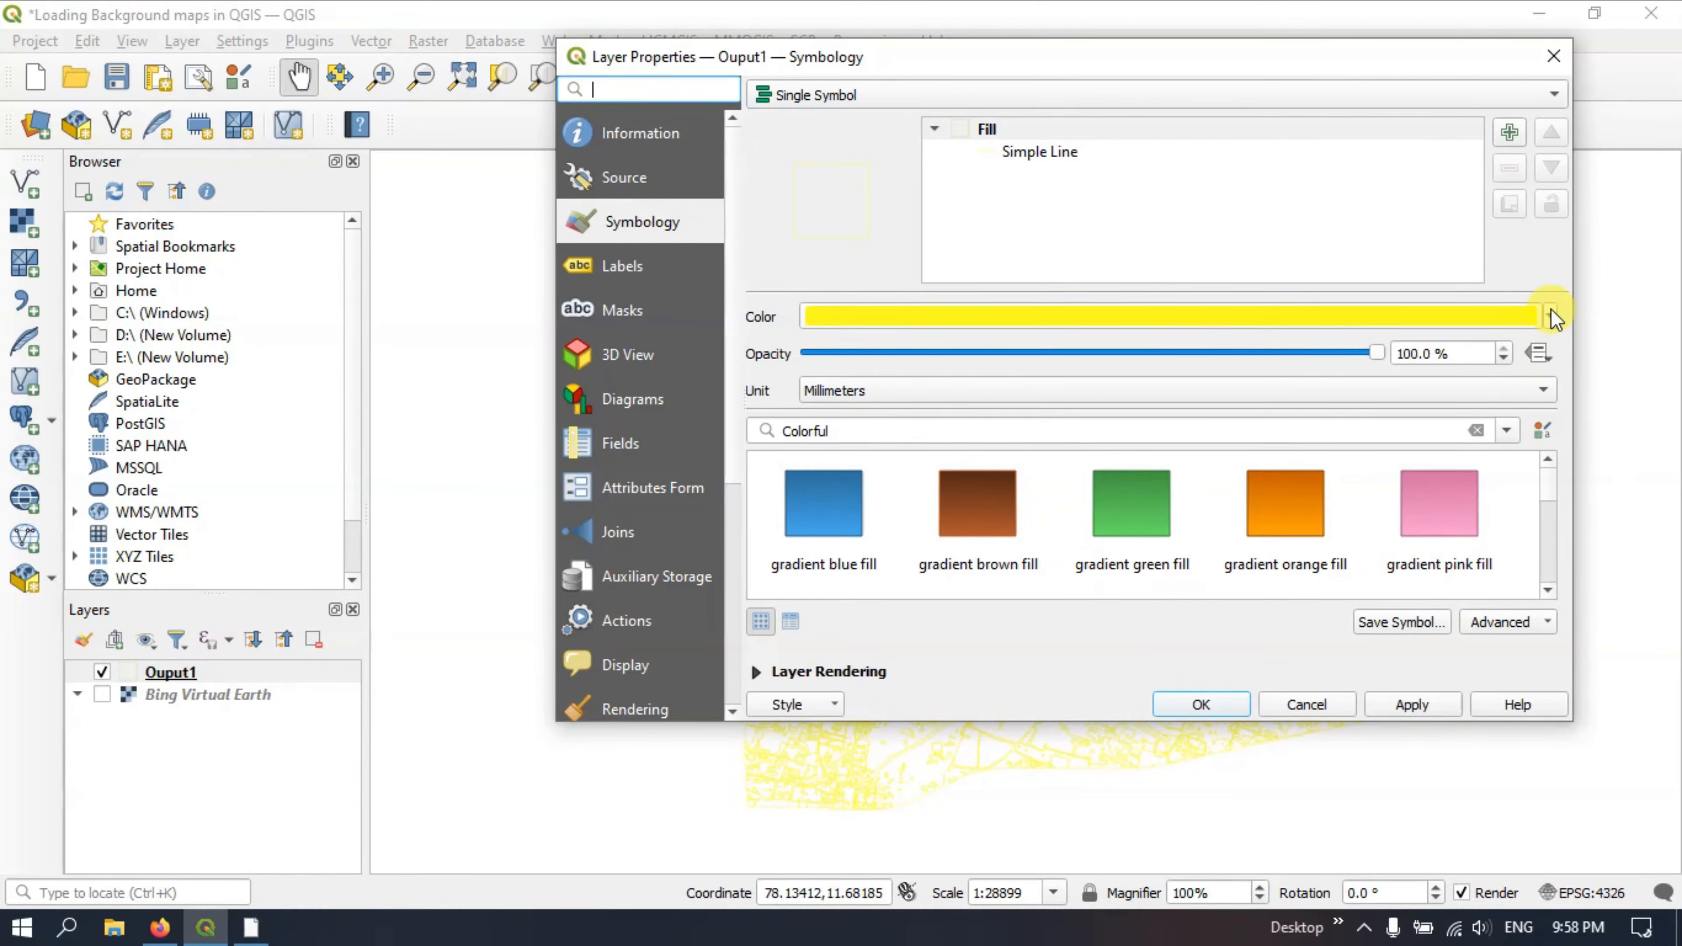
{"action": "left_click", "coordinate": [1551, 316]}
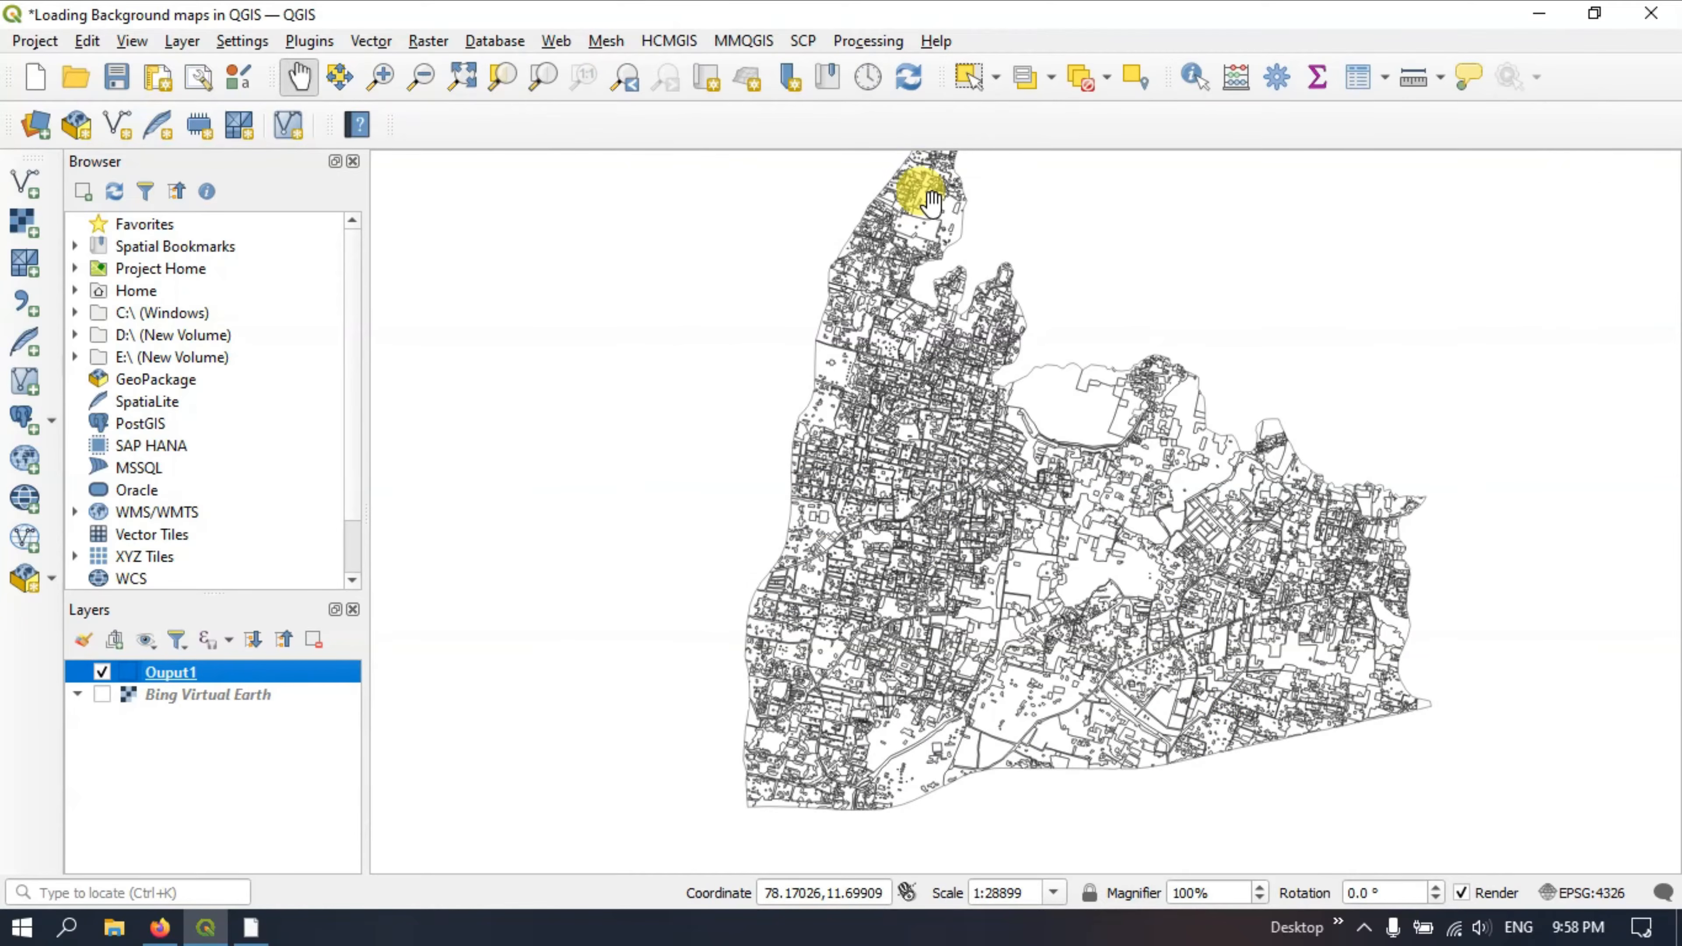
Step: Add the HCMGIS Google Maps basemap, view it, then hide it
{"action": "left_click", "coordinate": [669, 41]}
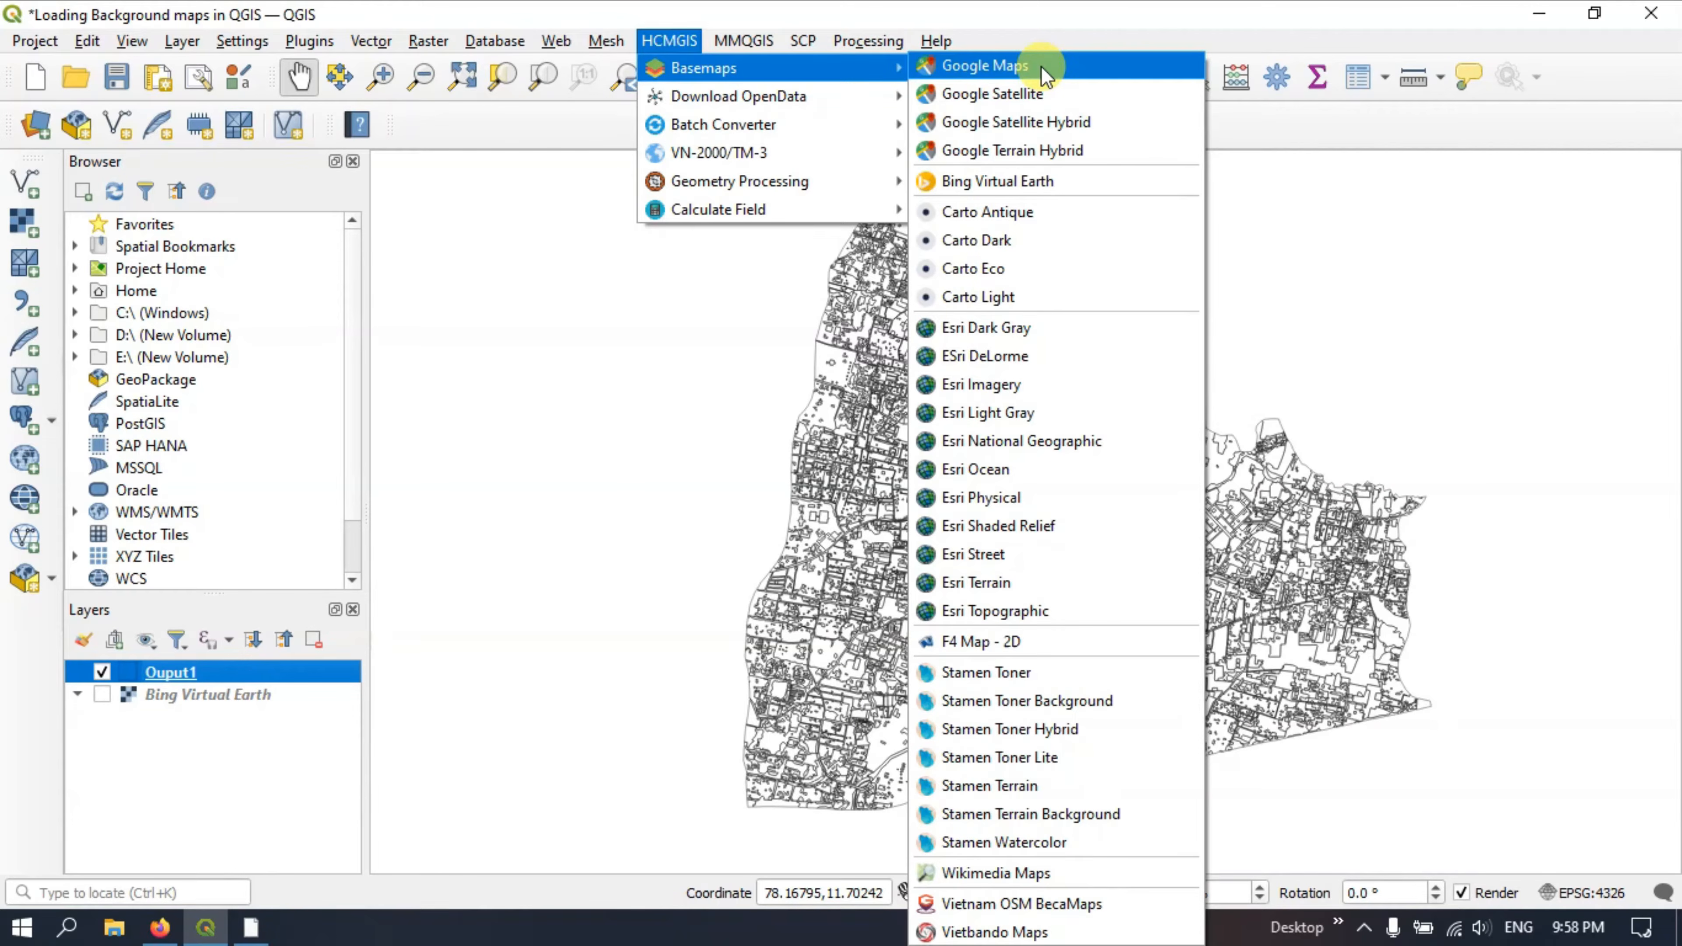
{"action": "left_click", "coordinate": [980, 65]}
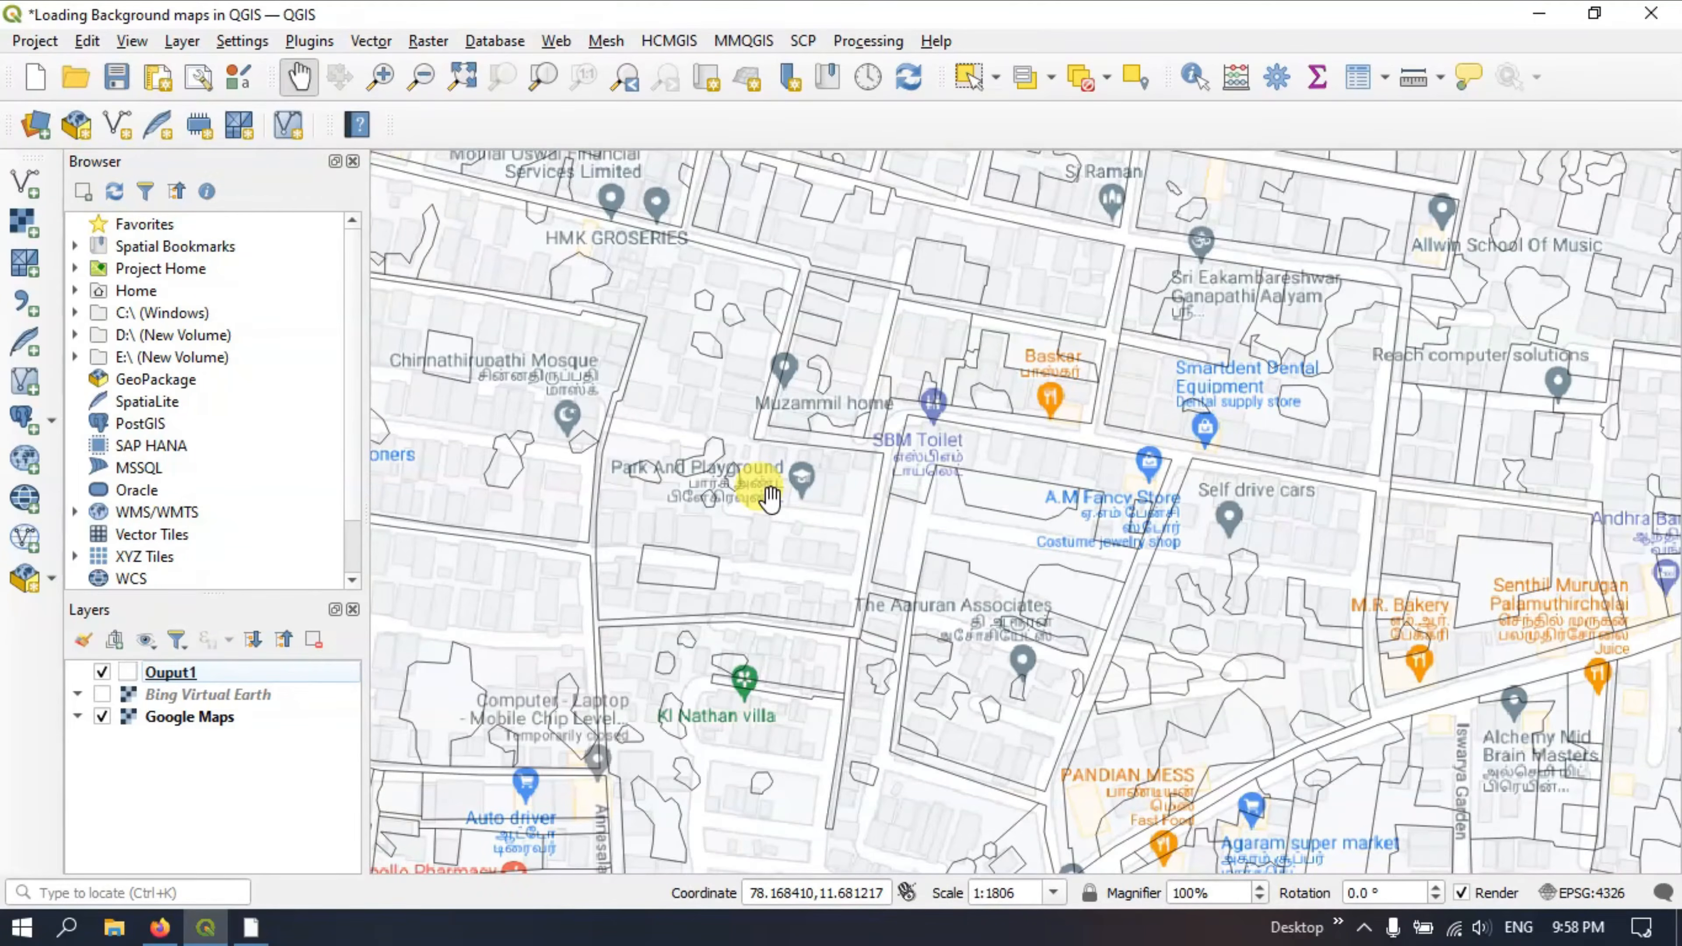
{"action": "scroll", "scroll_direction": "down", "scroll_amount": 3}
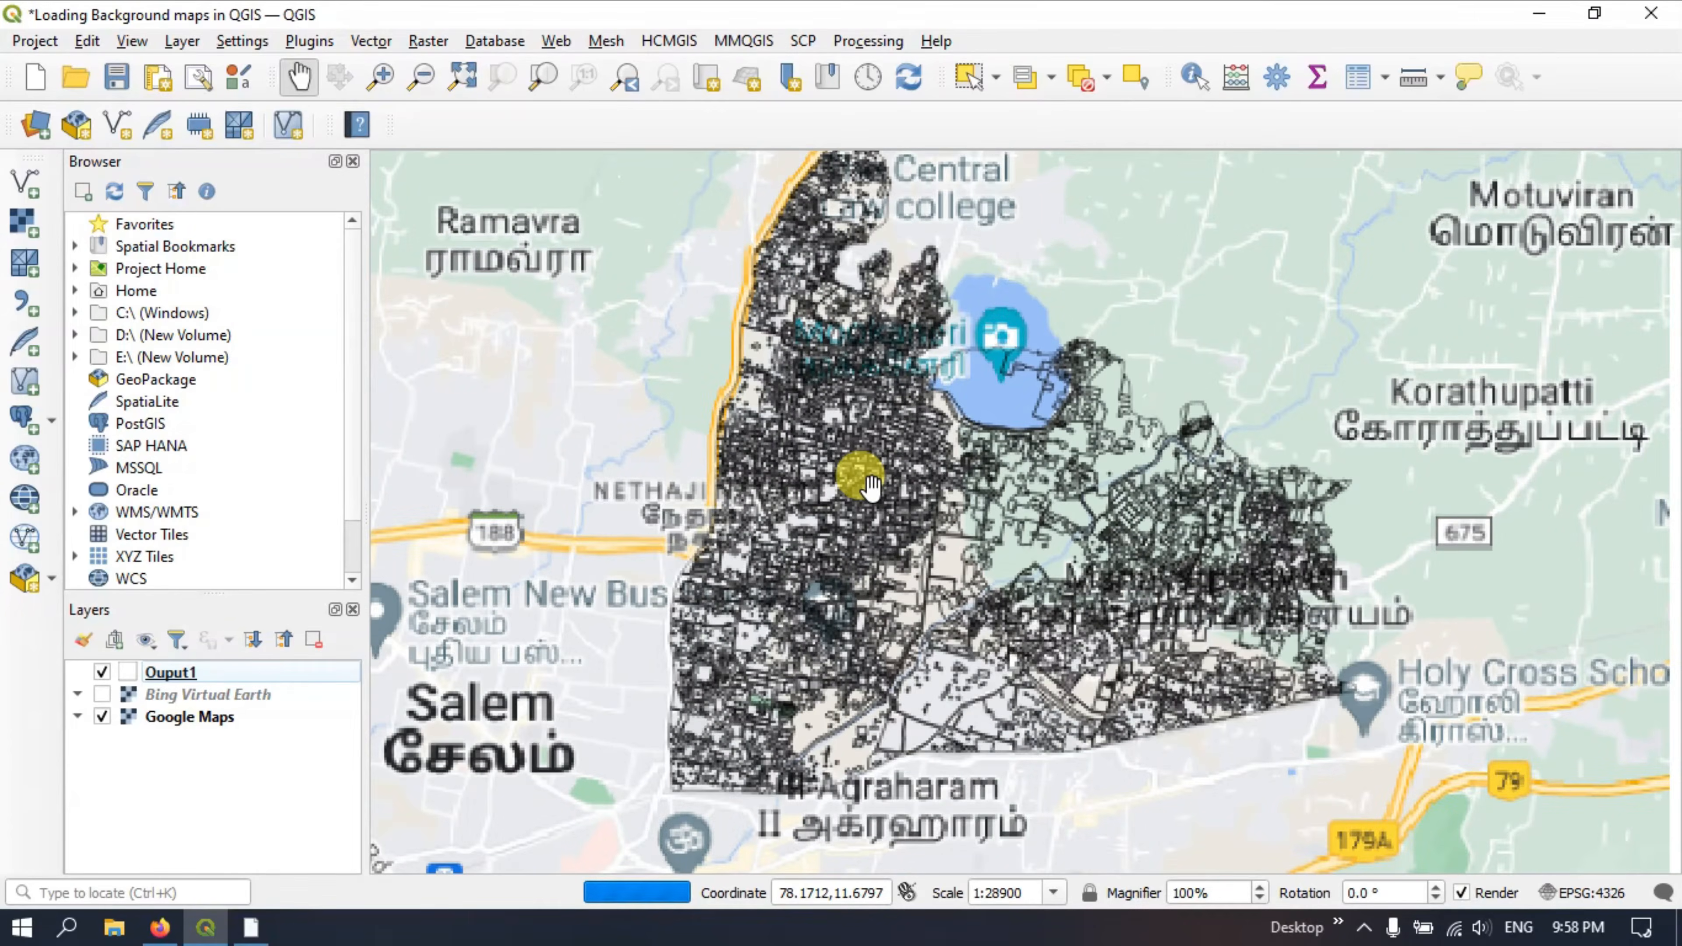
{"action": "left_click", "coordinate": [101, 675]}
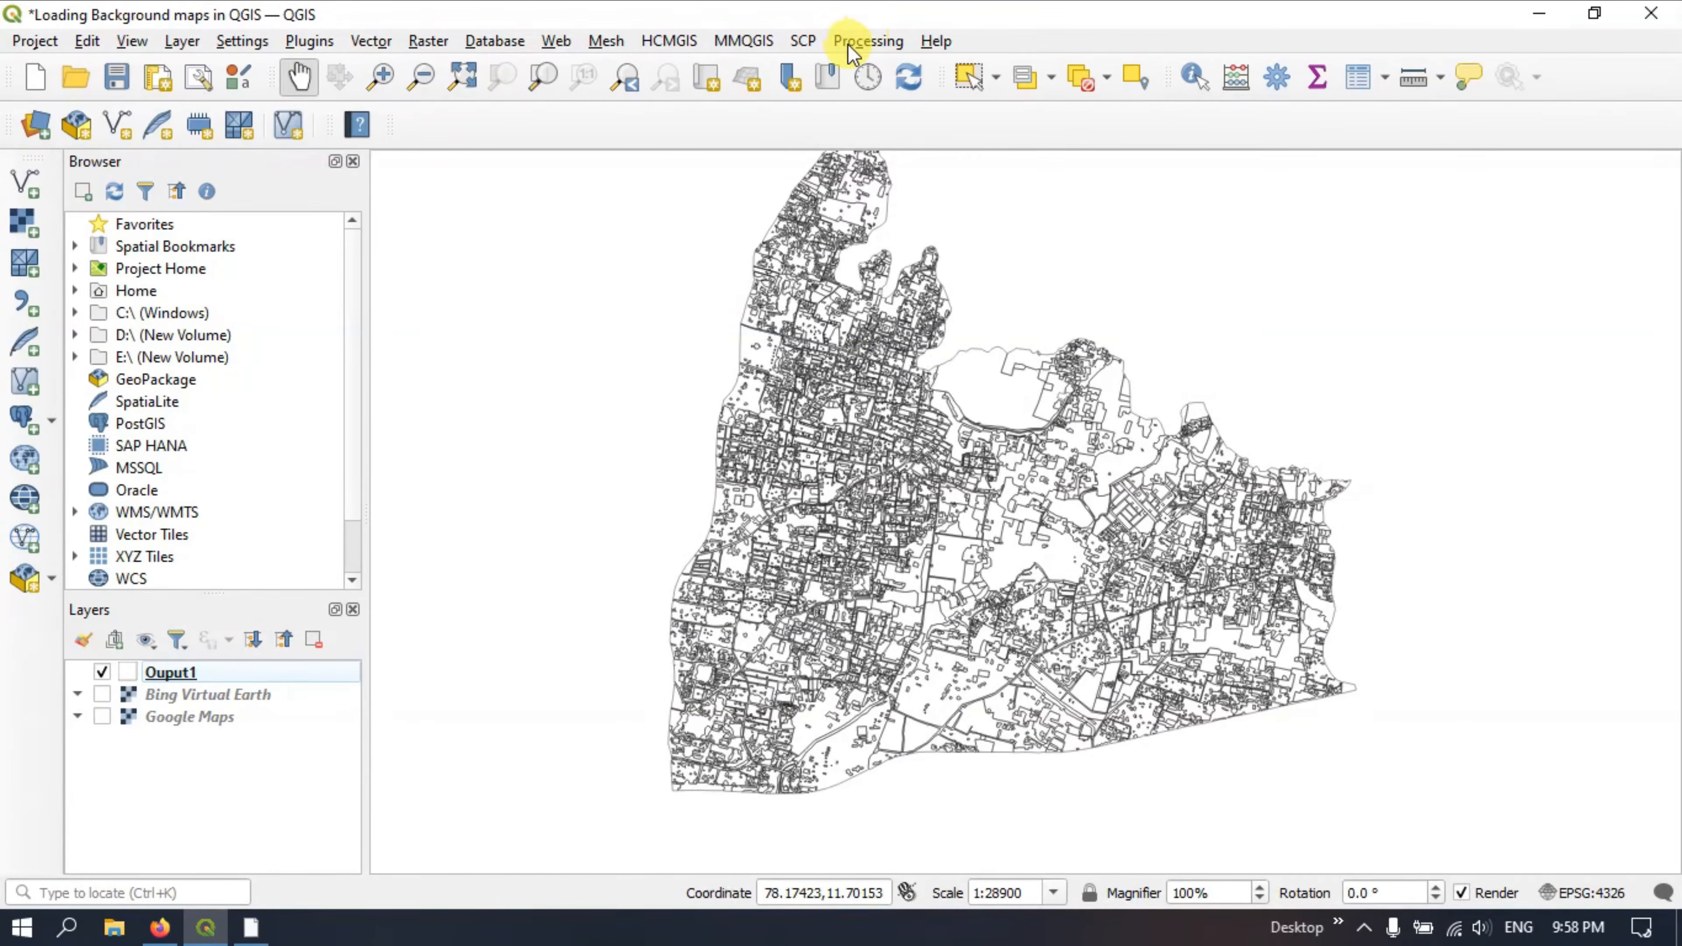
Step: Add the Esri Terrain basemap and place it below the Ouput1 village layer
{"action": "left_click", "coordinate": [668, 41]}
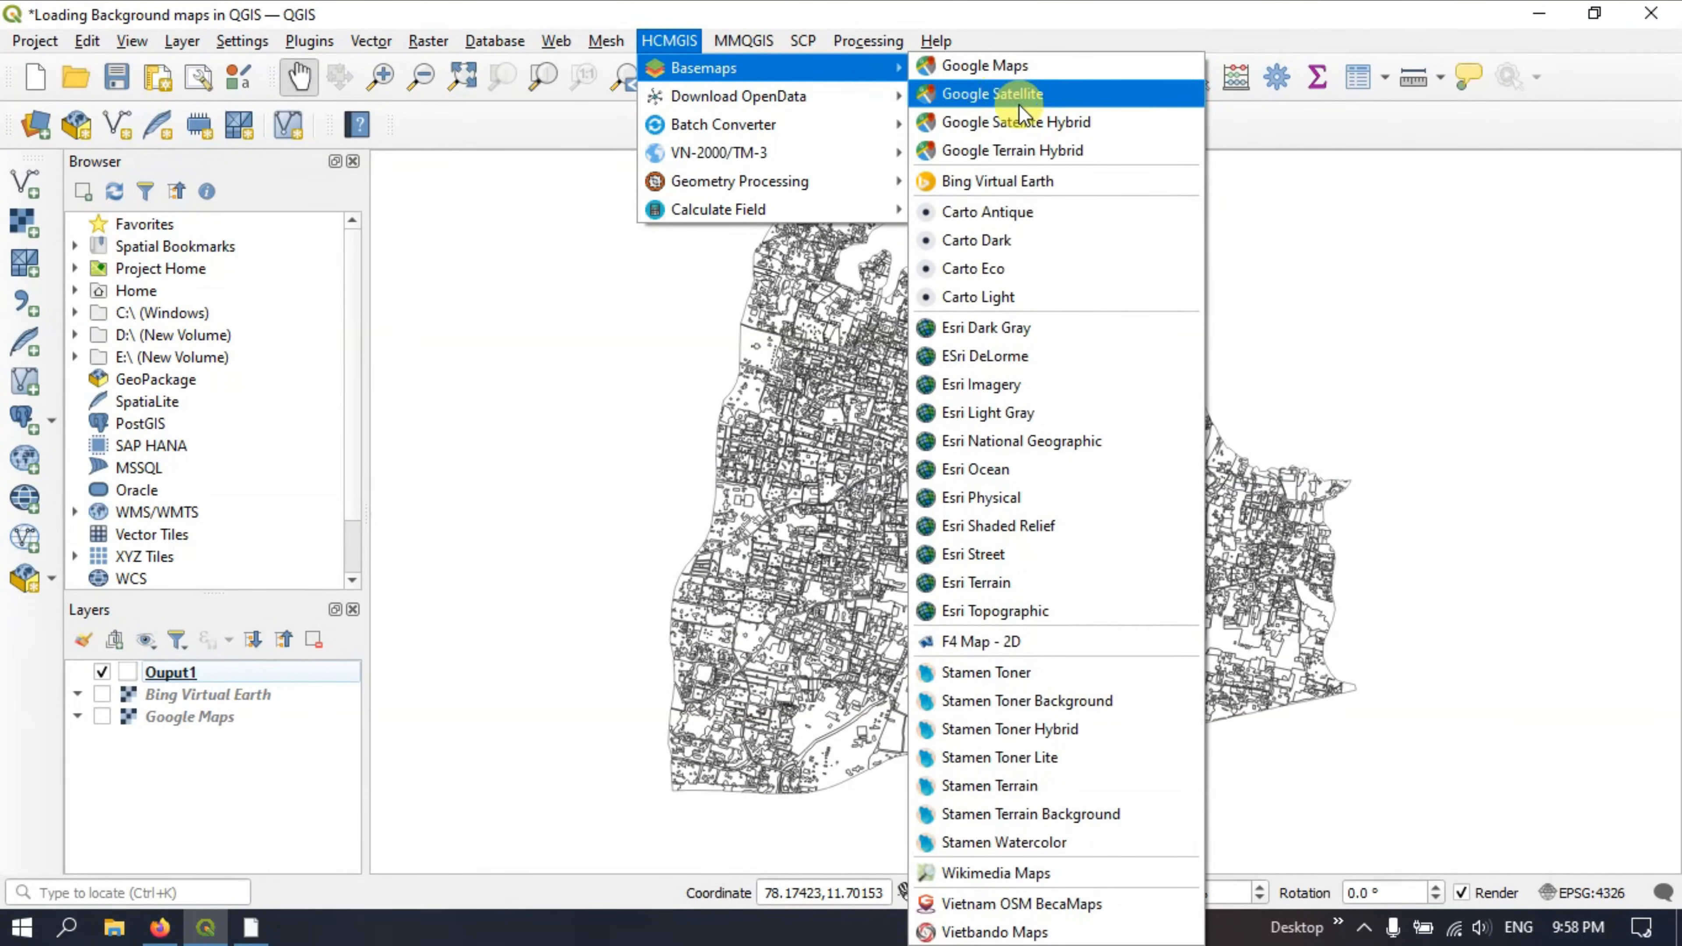
{"action": "mouse_move", "coordinate": [1005, 296]}
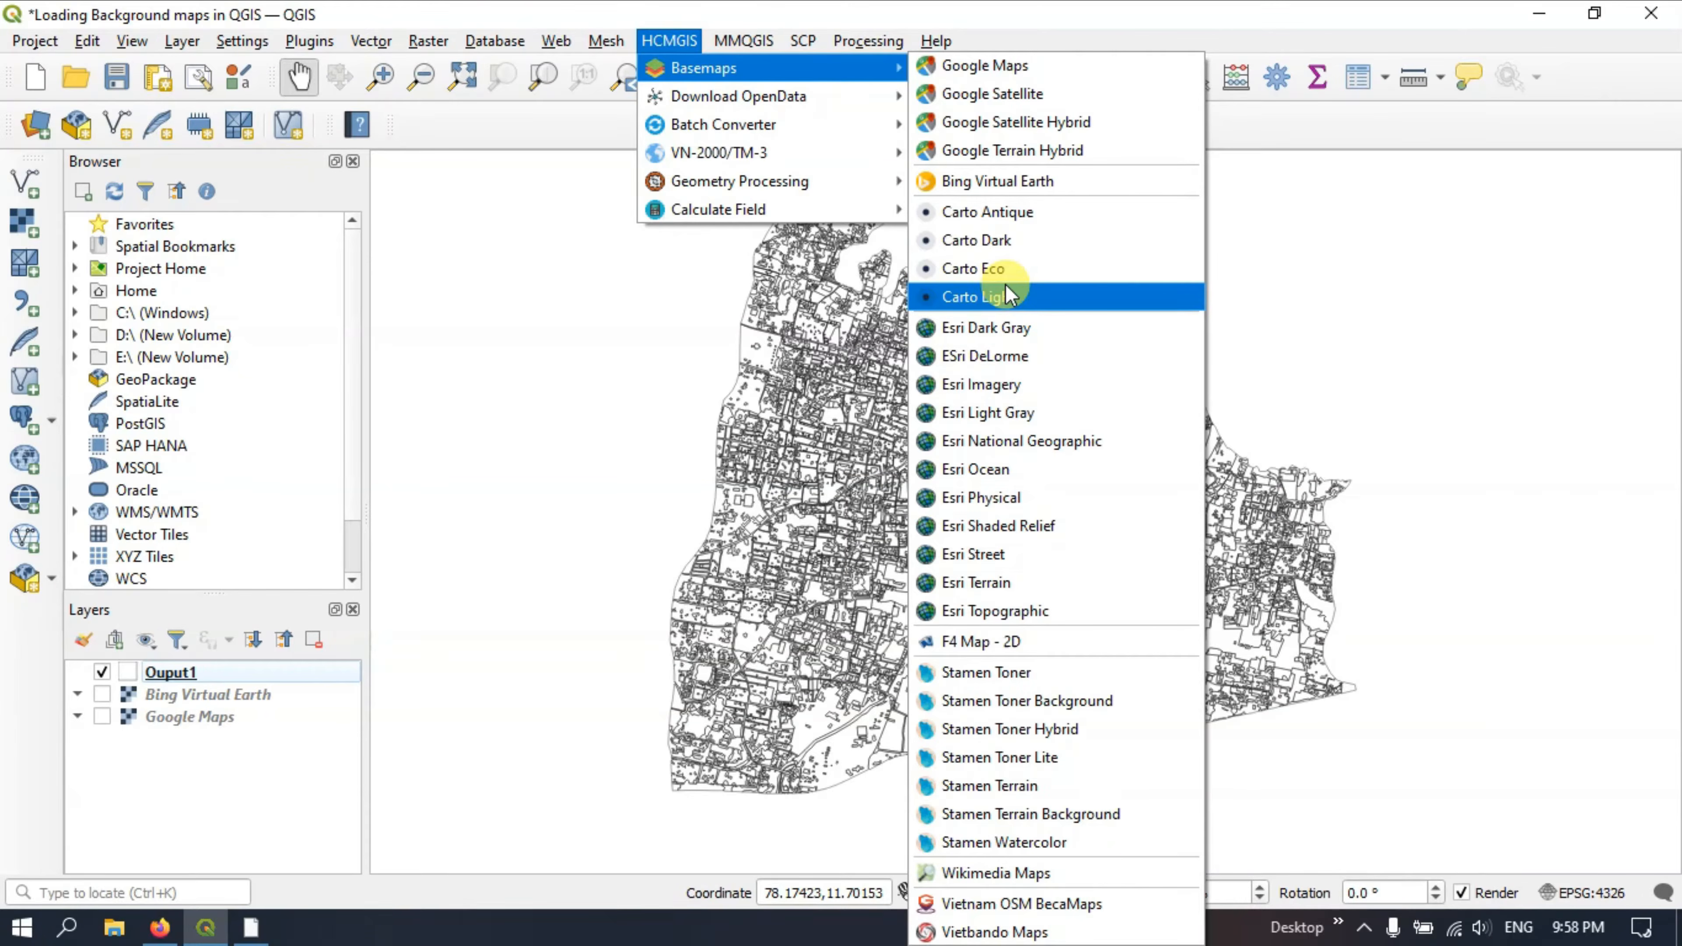
{"action": "mouse_move", "coordinate": [984, 355]}
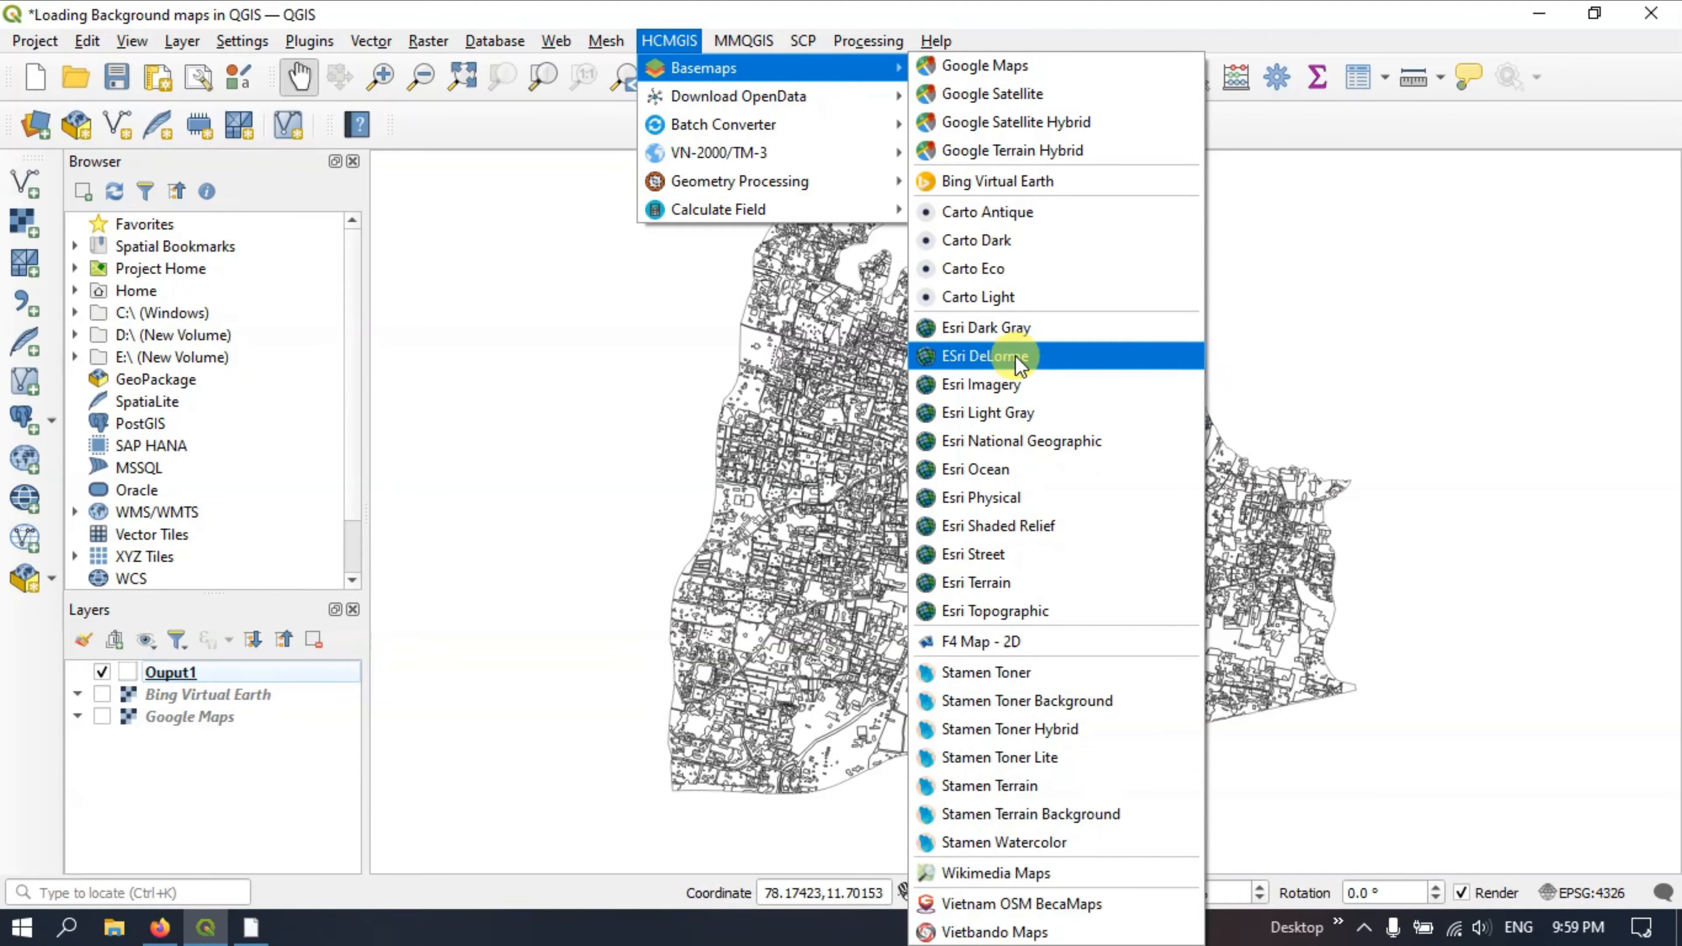
{"action": "mouse_move", "coordinate": [998, 583]}
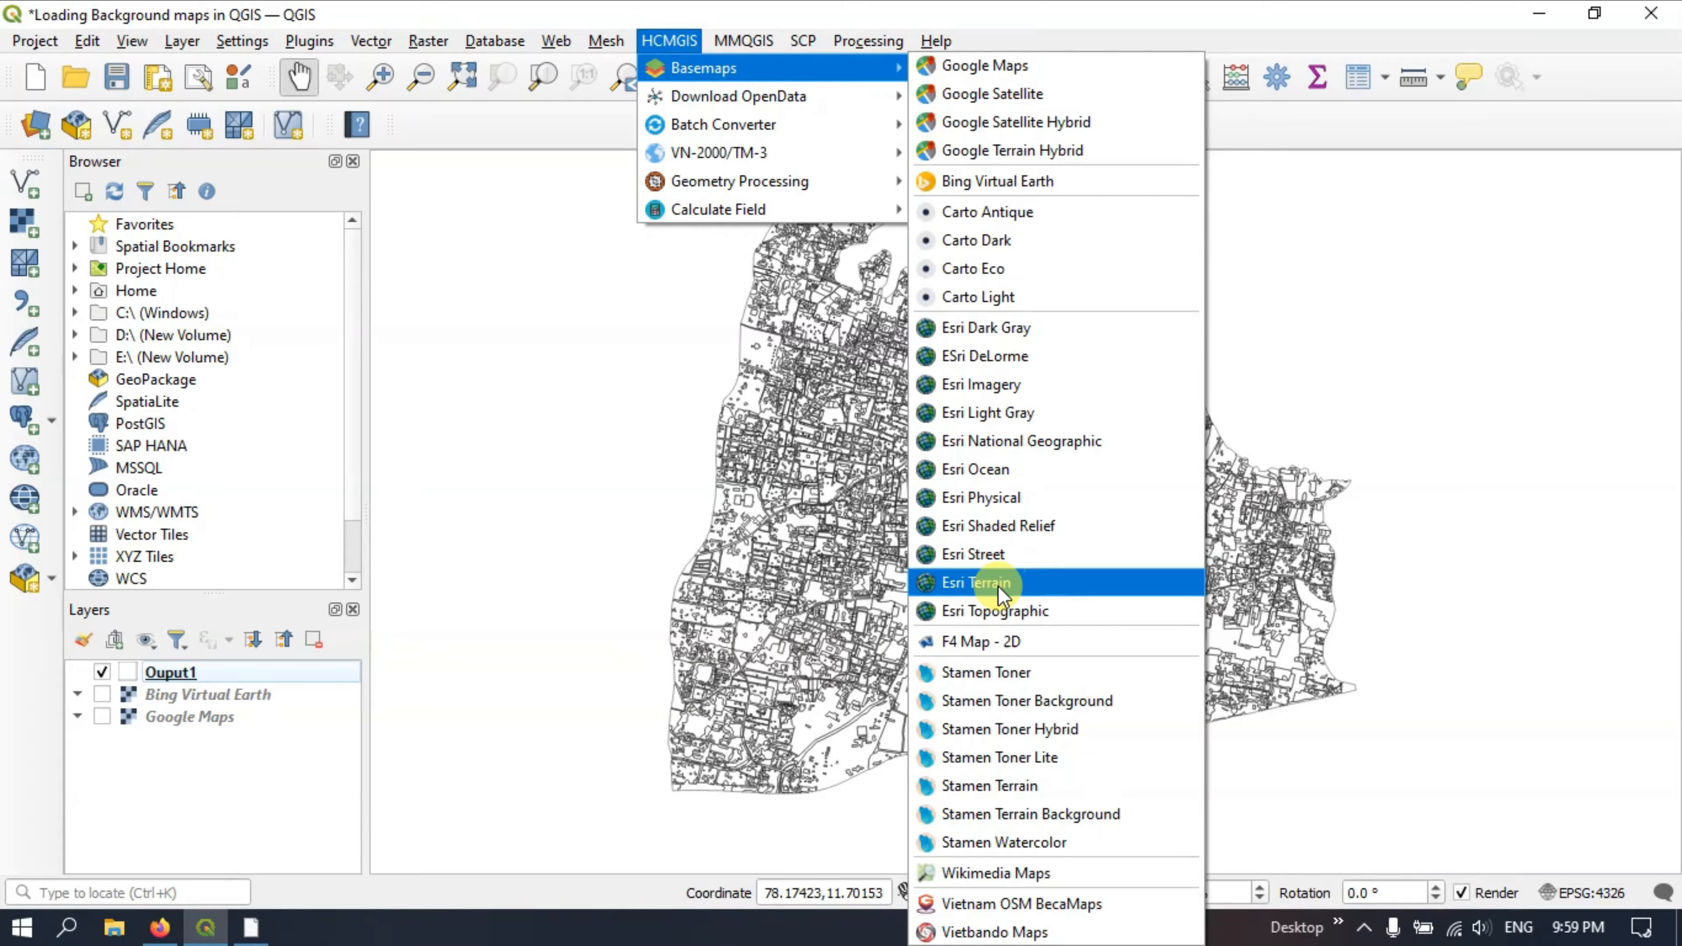
{"action": "left_click", "coordinate": [978, 583]}
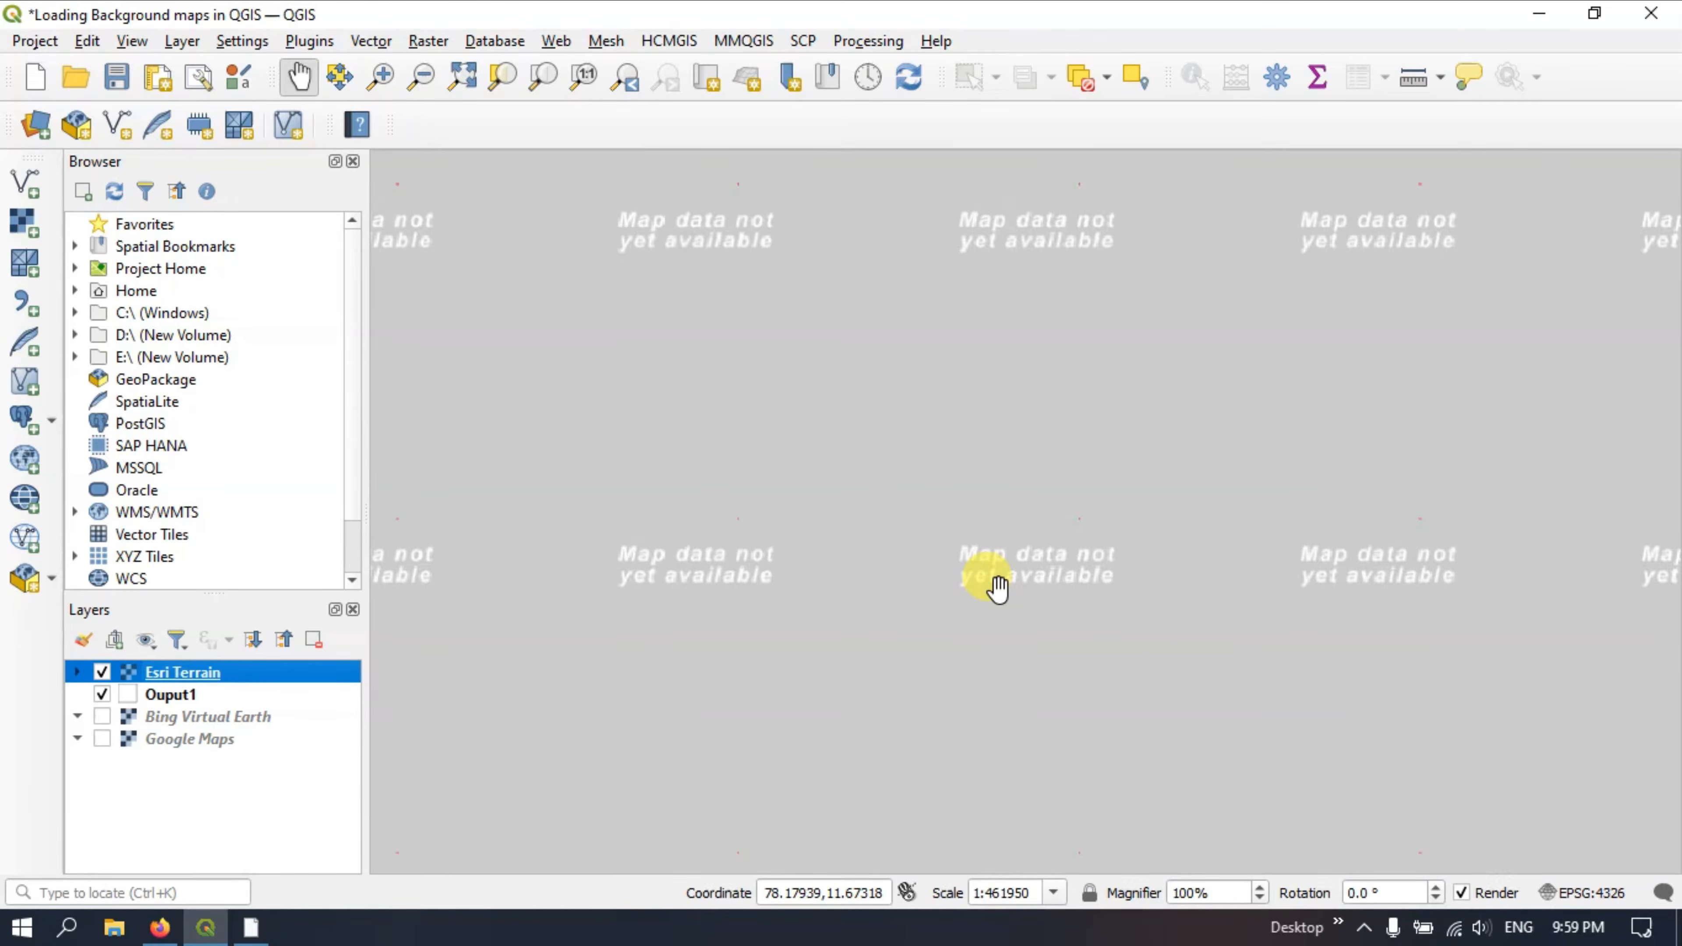
{"action": "left_click", "coordinate": [102, 673]}
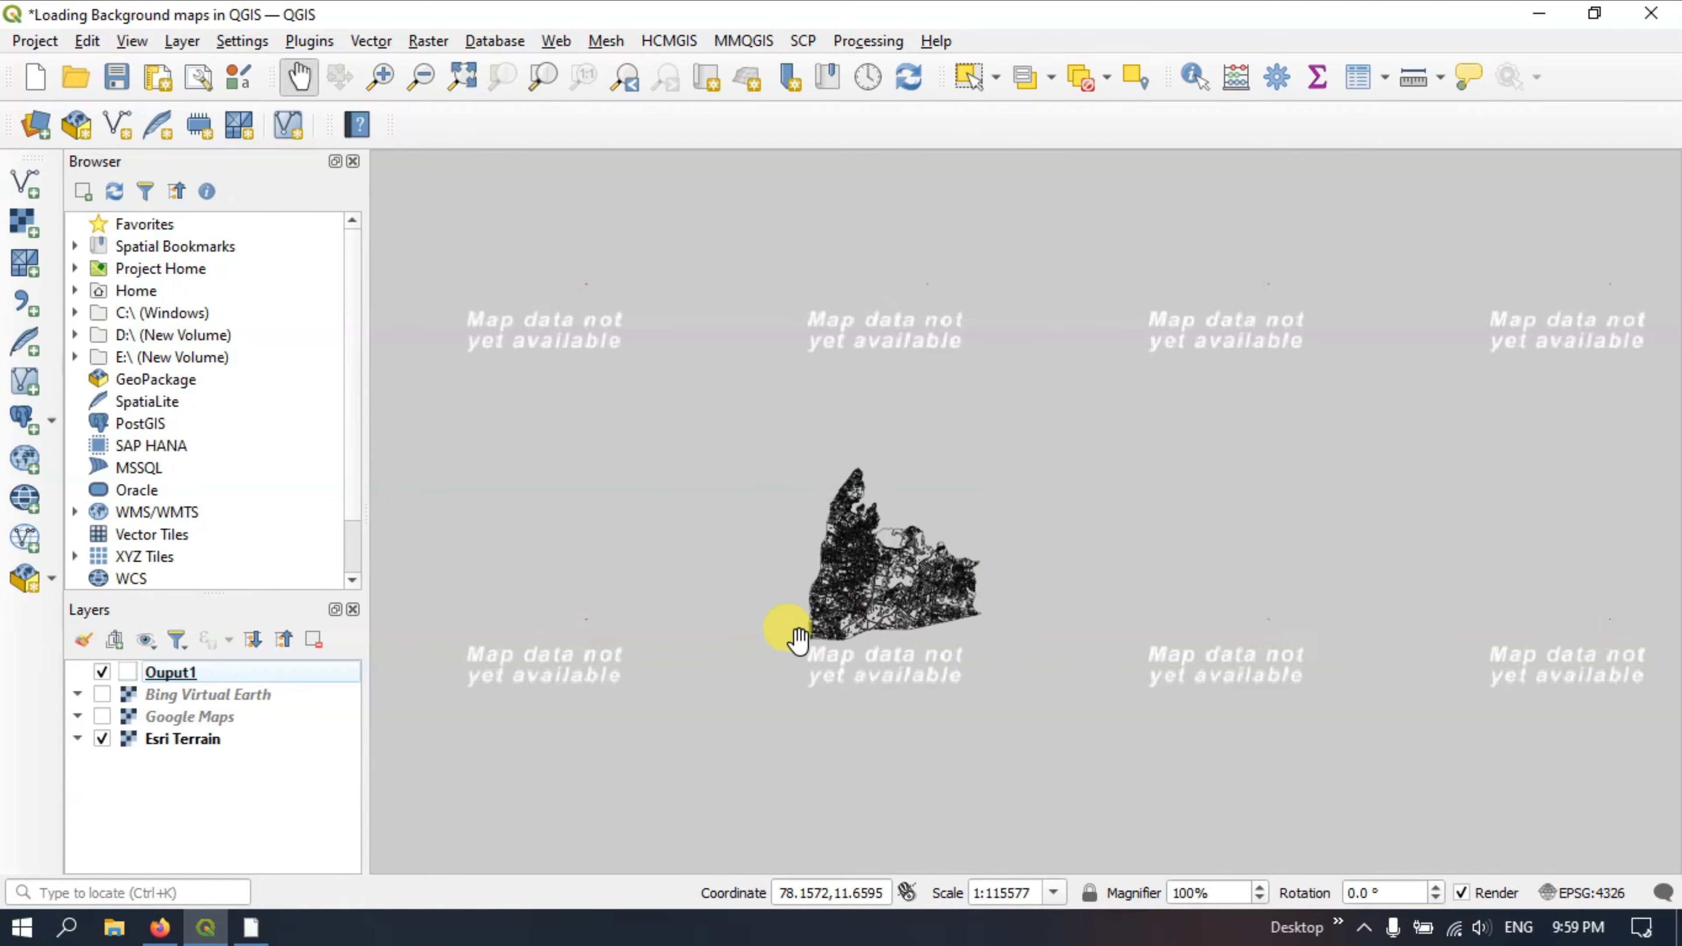
{"action": "scroll", "scroll_direction": "down", "scroll_amount": 3}
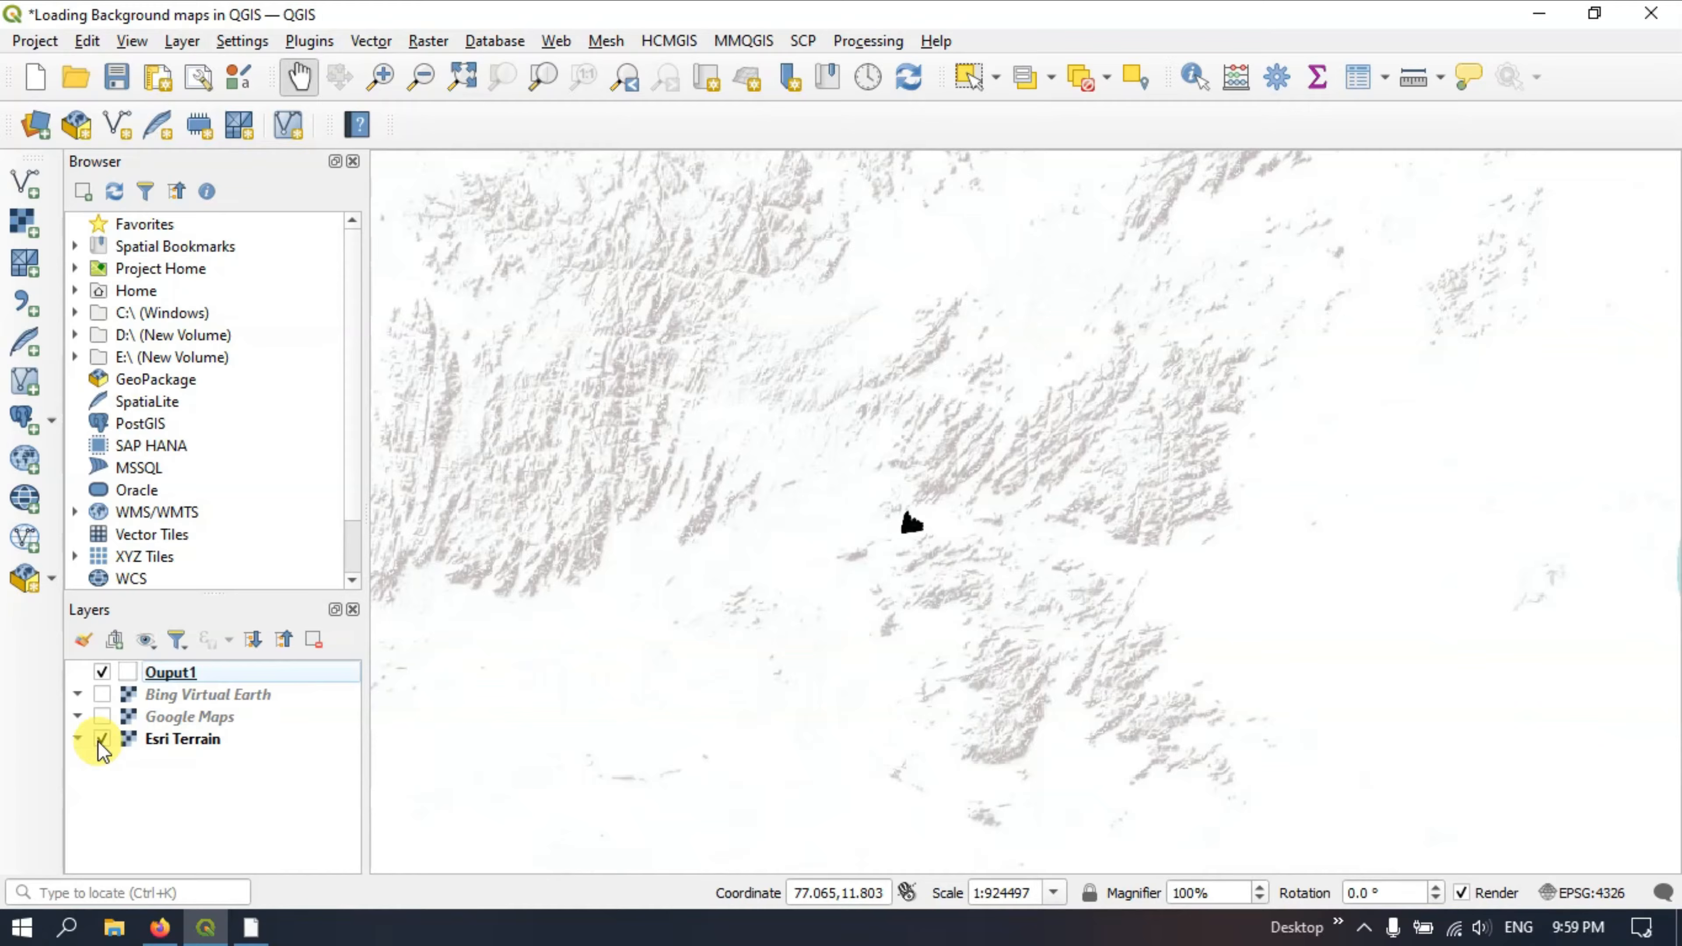
Step: Hide Esri Terrain, add the Esri Imagery basemap, explore it, then hide it
{"action": "left_click", "coordinate": [101, 739]}
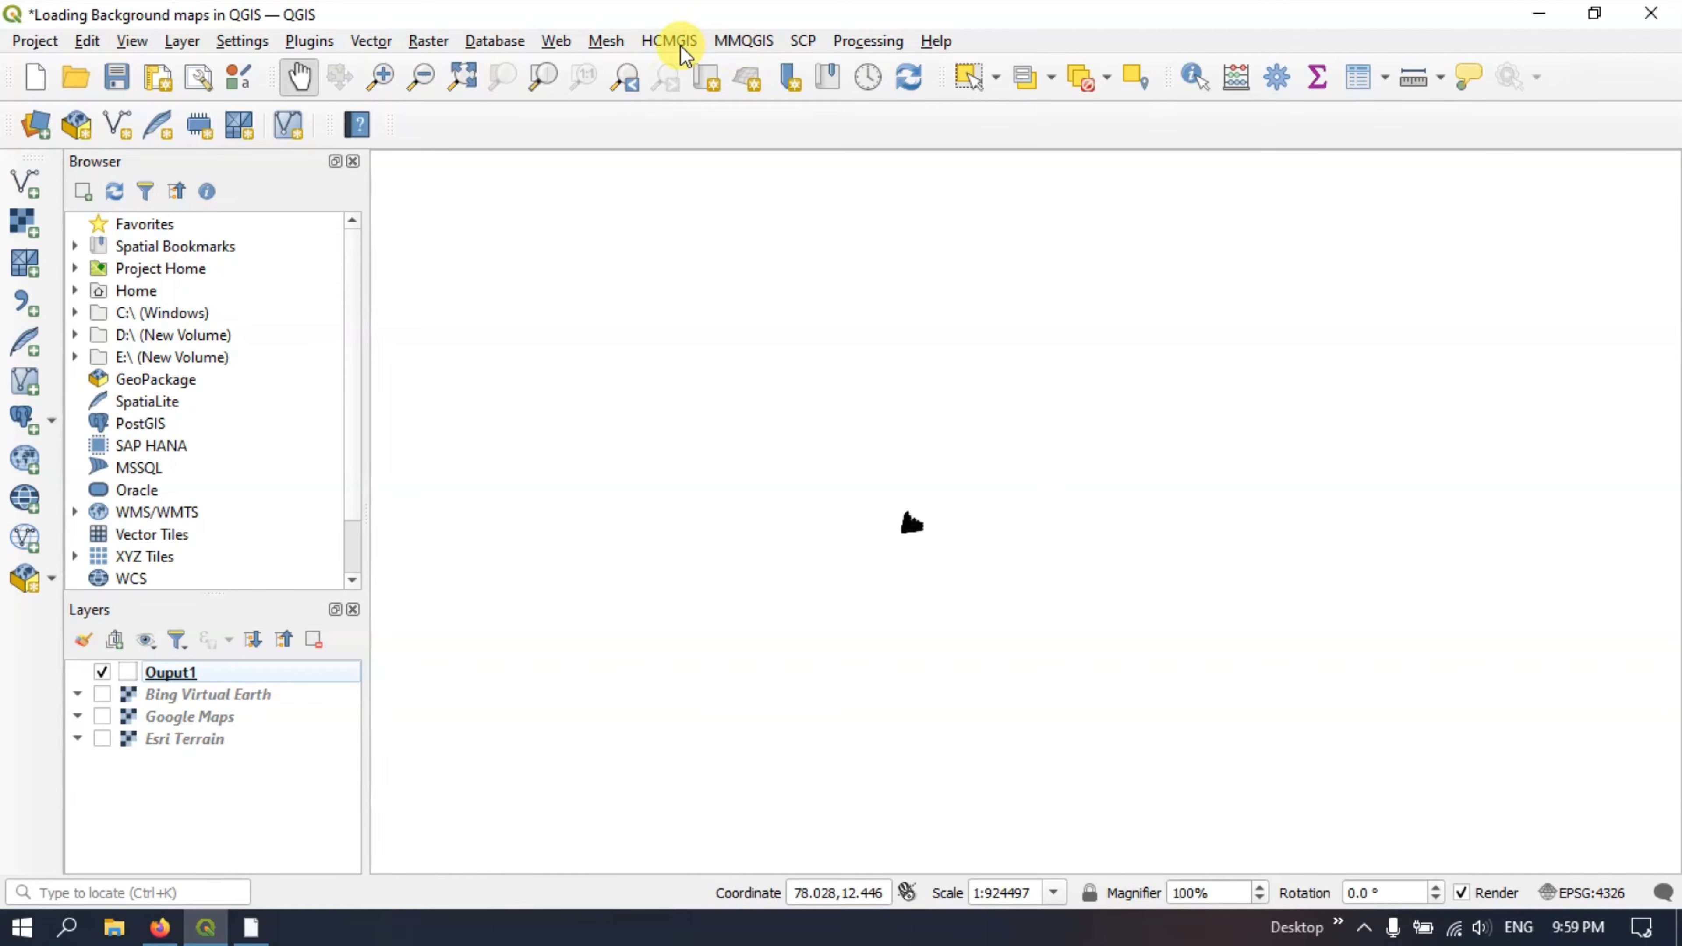
{"action": "left_click", "coordinate": [668, 42]}
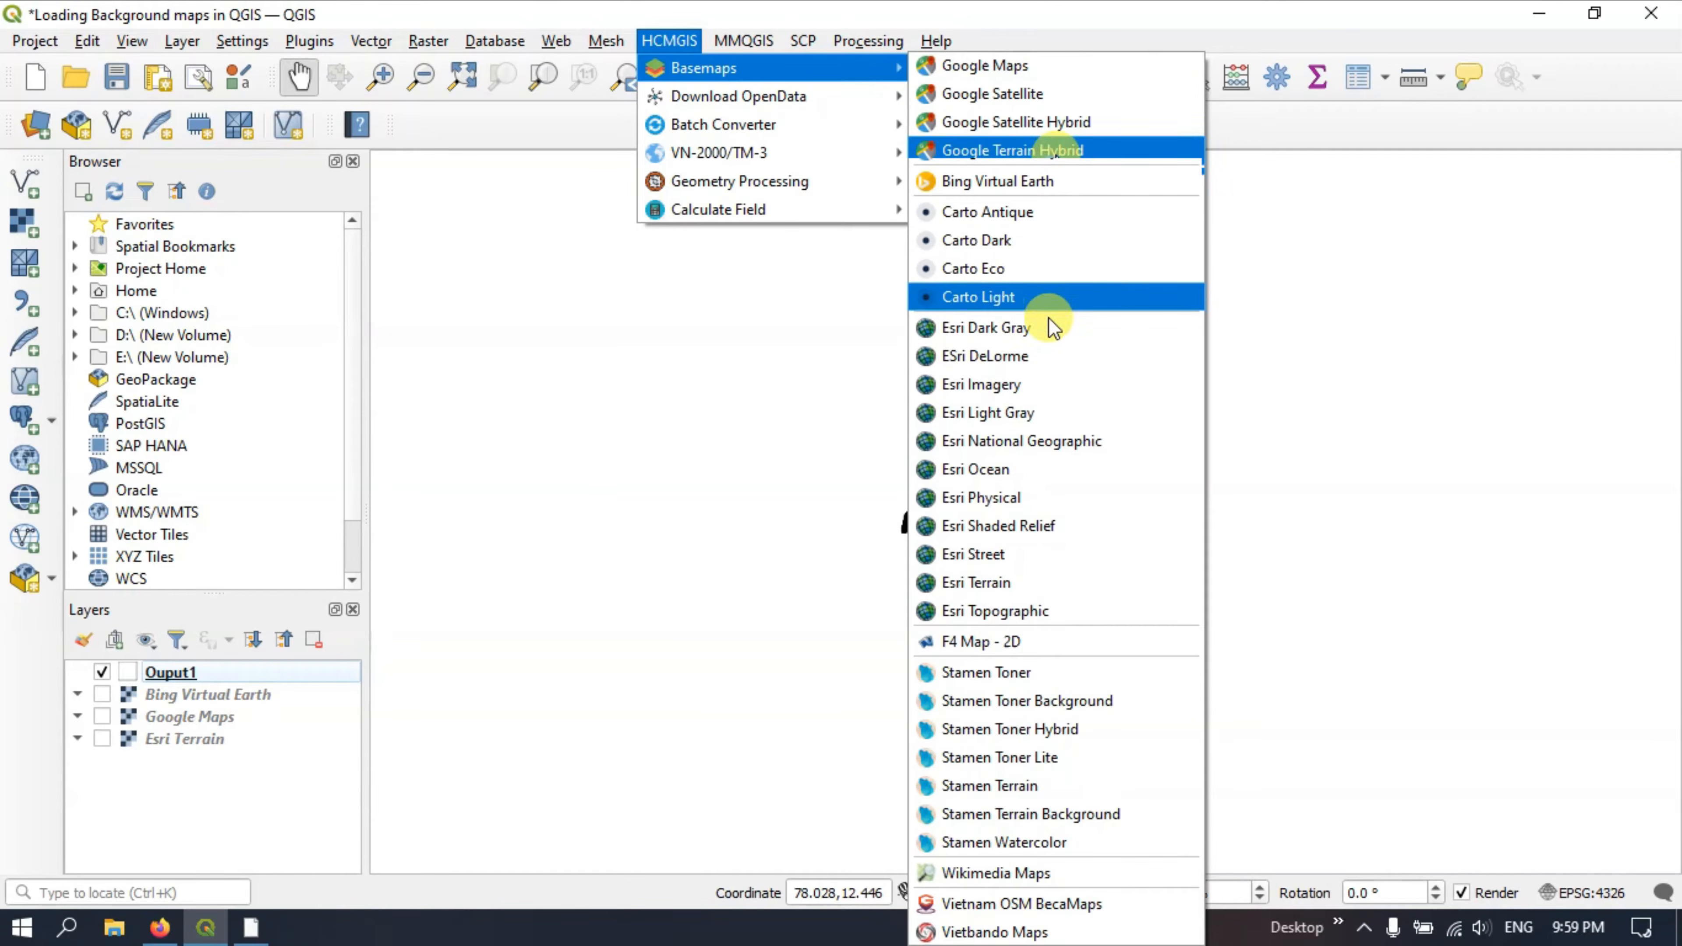
{"action": "mouse_move", "coordinate": [1014, 497]}
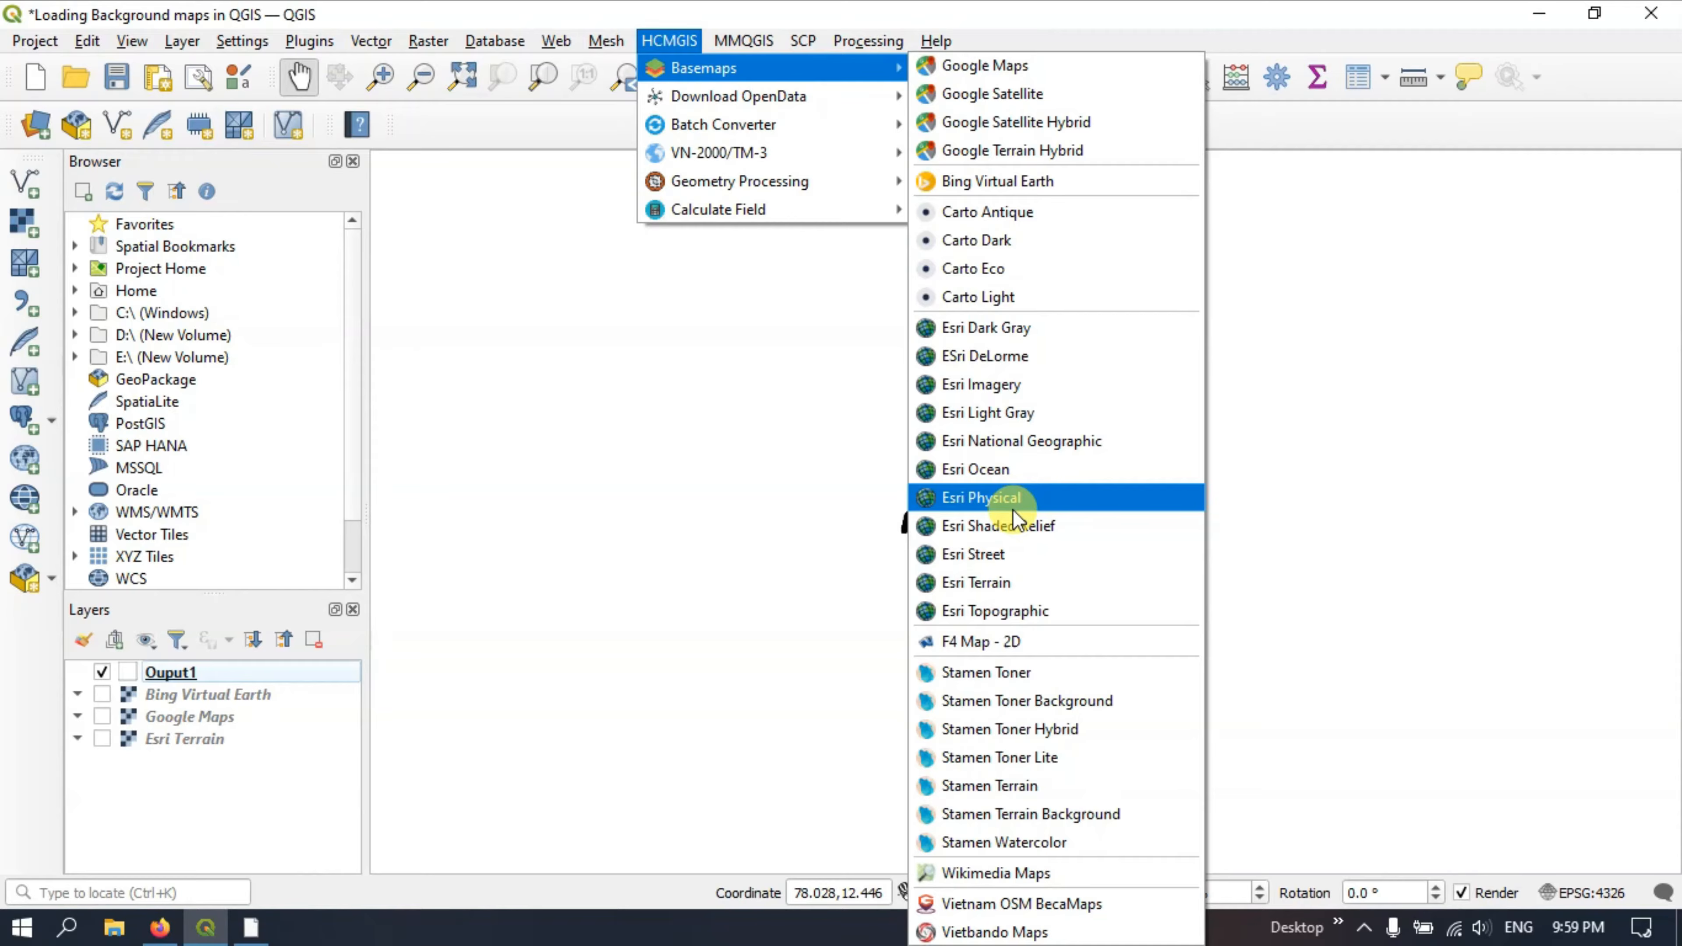
{"action": "left_click", "coordinate": [980, 384]}
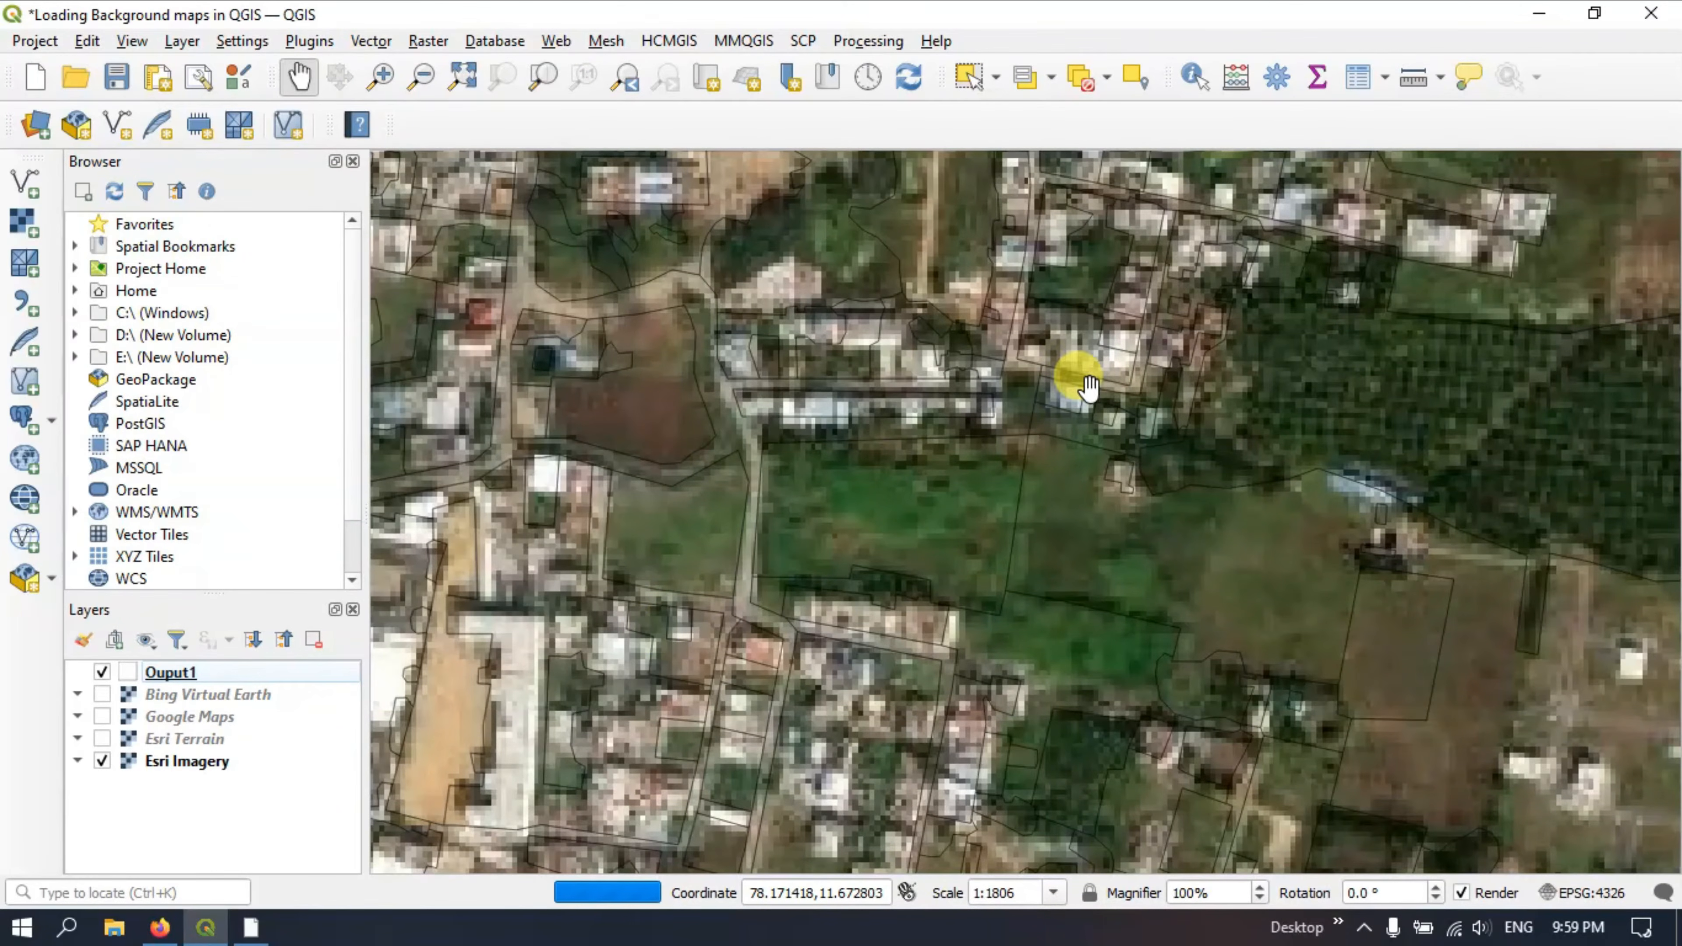
{"action": "left_click_drag", "start_coordinate": [1088, 387], "coordinate": [1024, 462]}
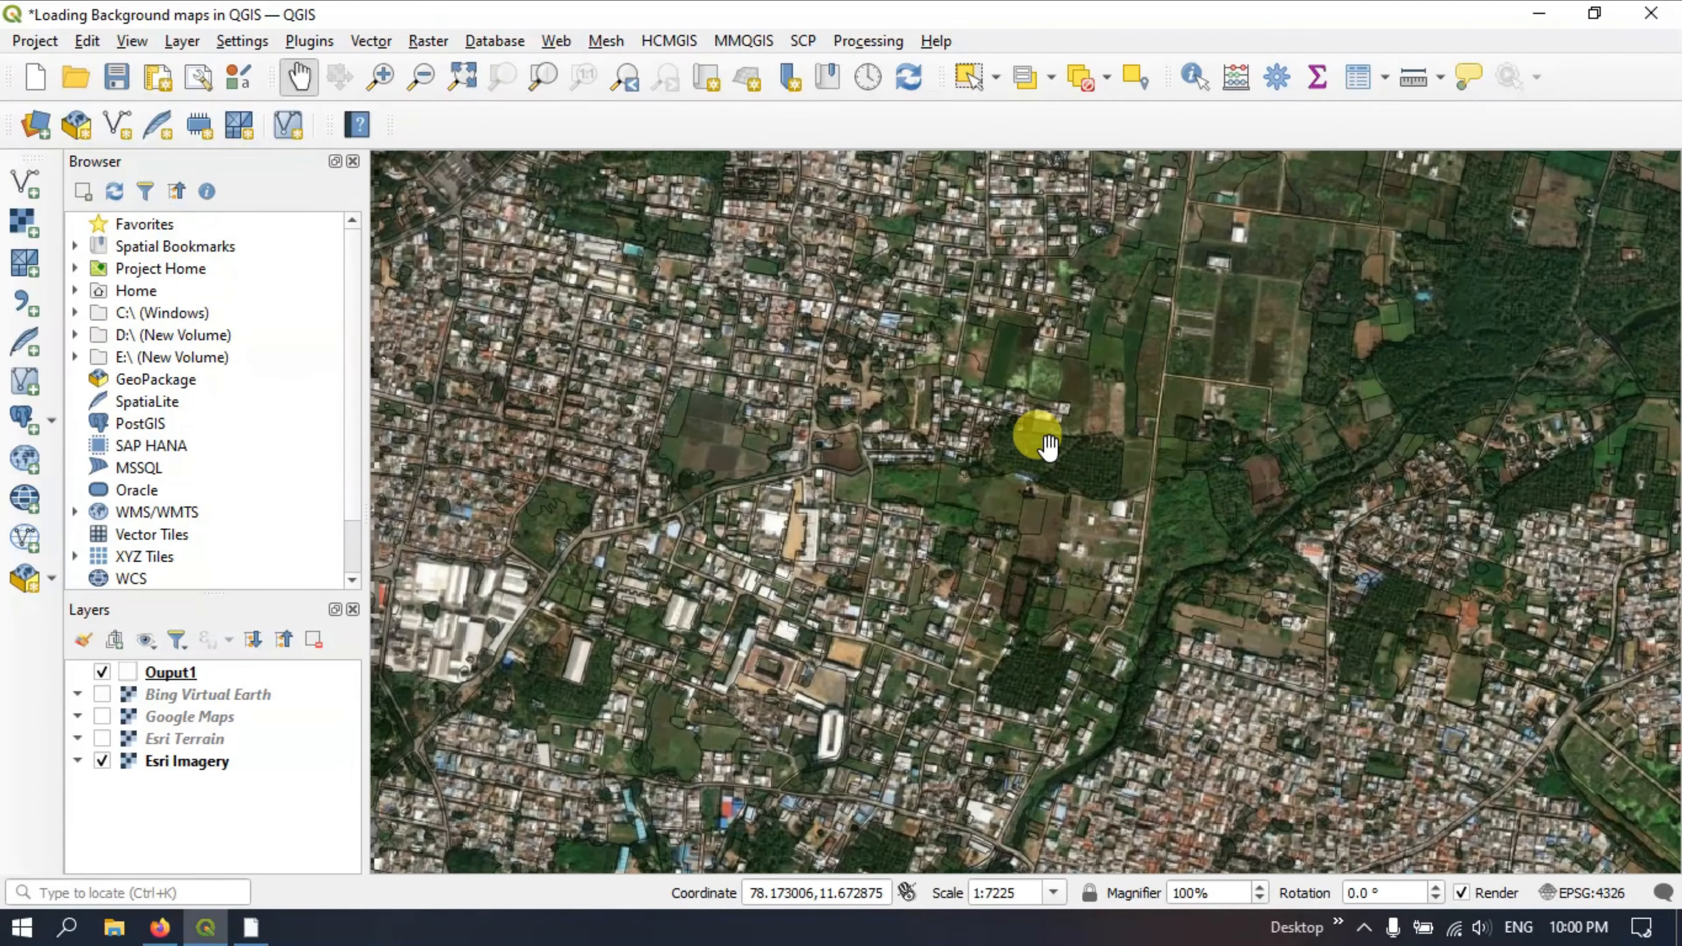
{"action": "scroll", "scroll_direction": "down", "scroll_amount": 3}
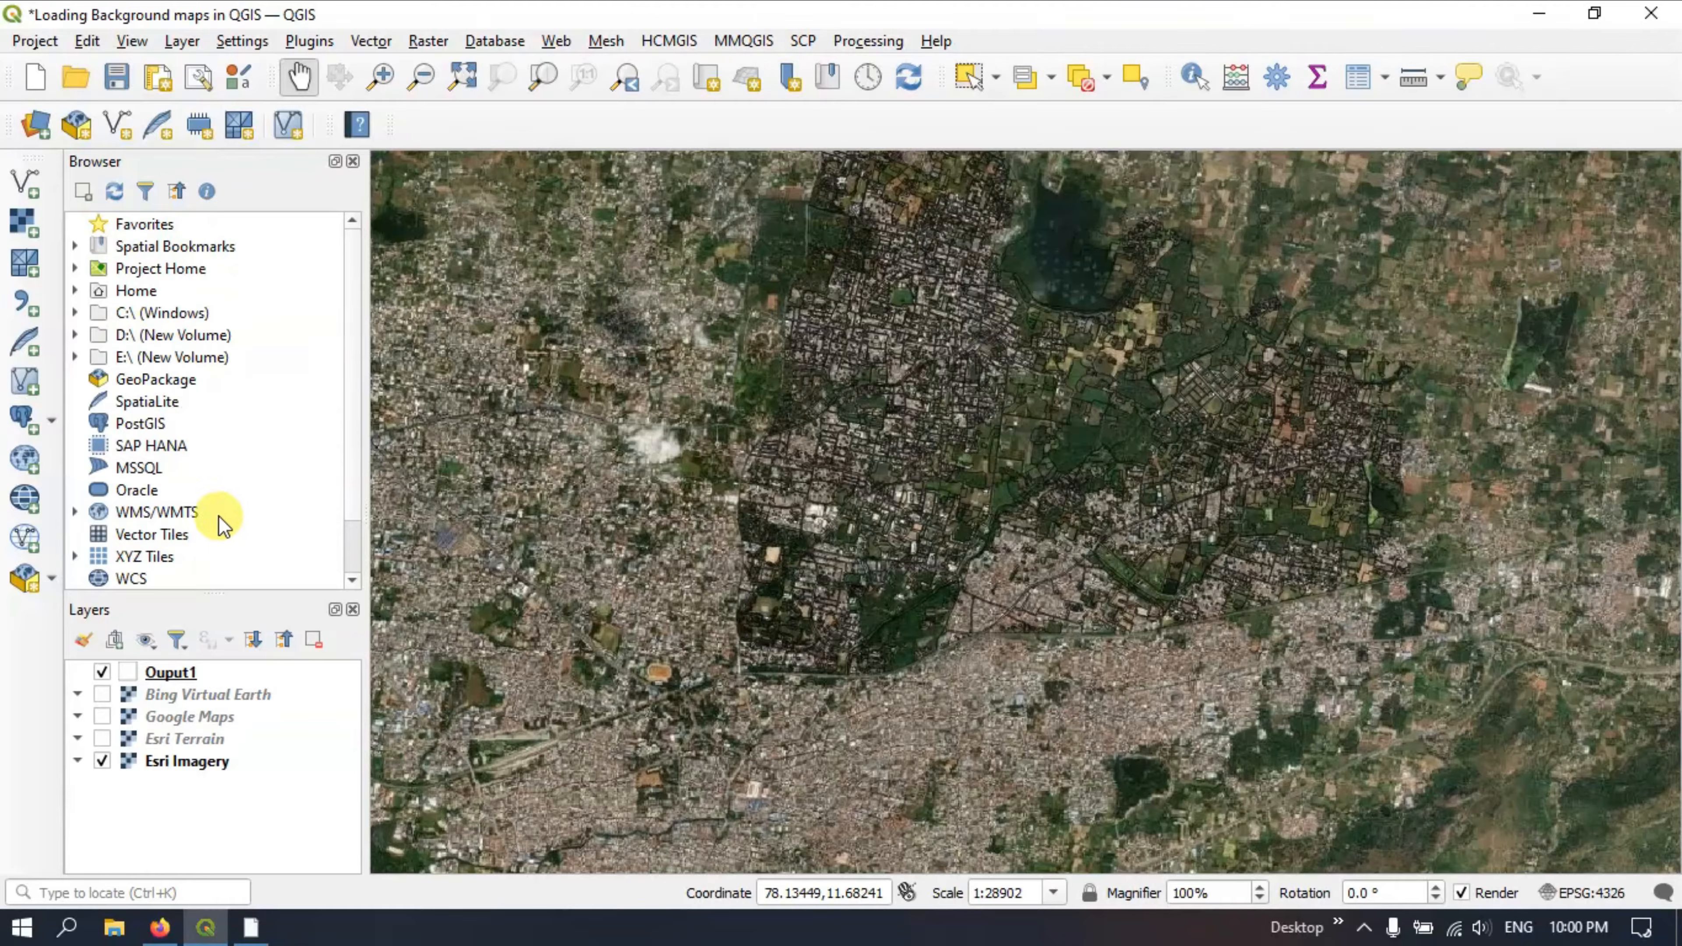
{"action": "left_click", "coordinate": [102, 760]}
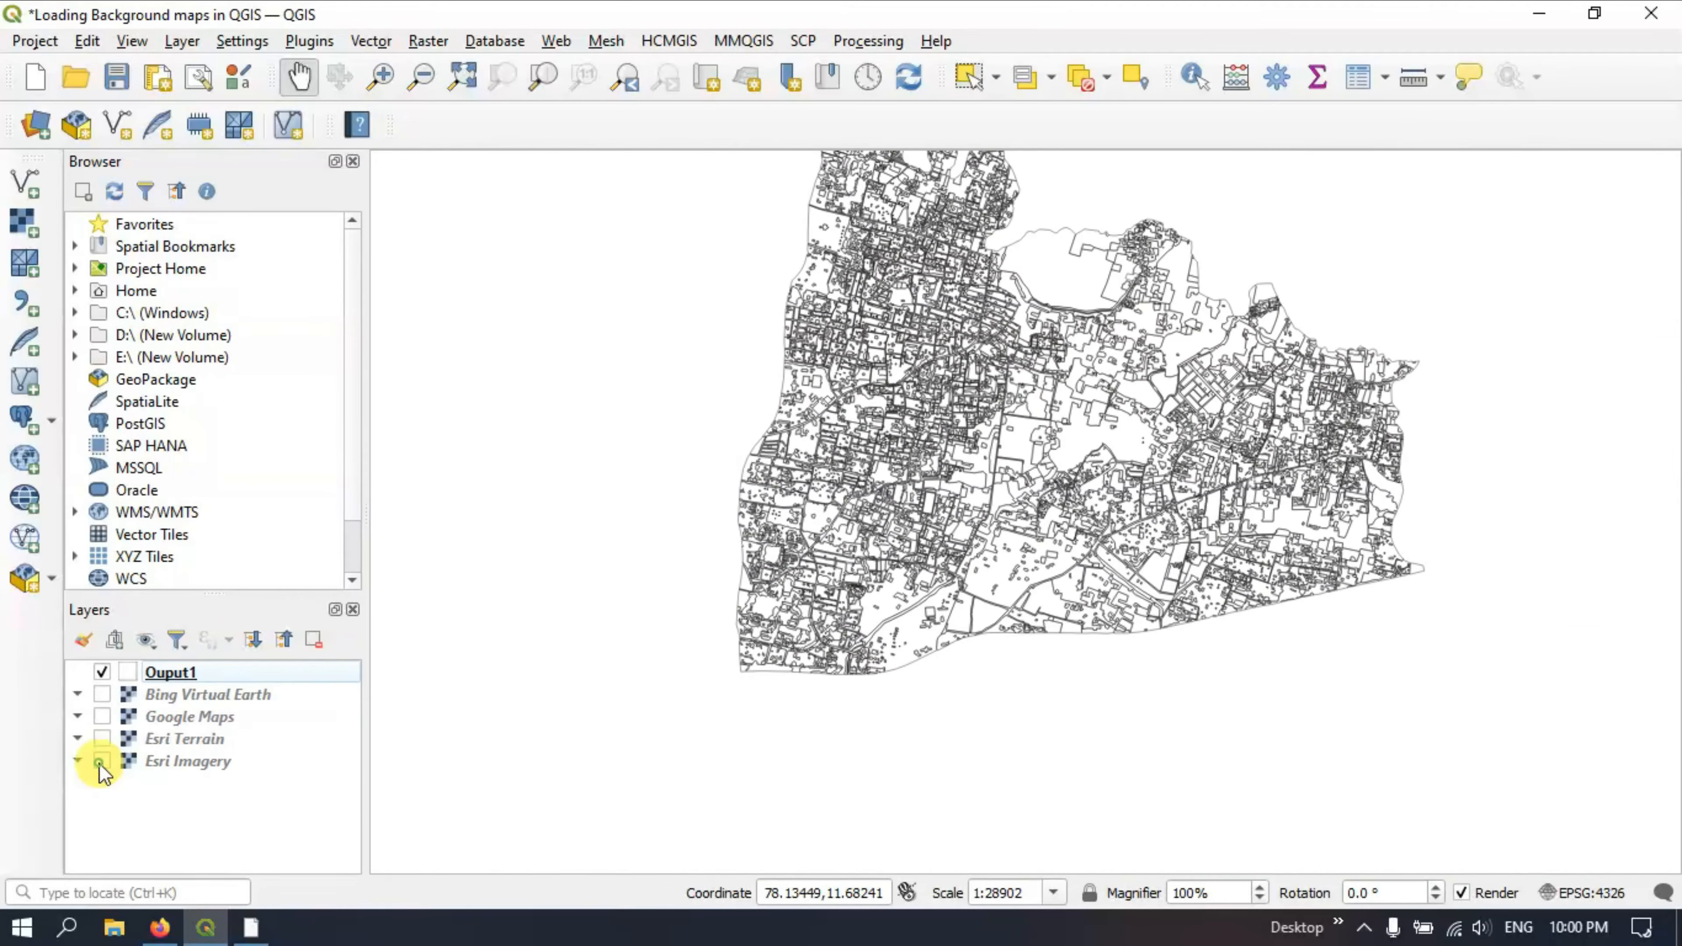
Step: Add the Stamen Terrain Background basemap and pan around the villages
{"action": "left_click", "coordinate": [667, 42]}
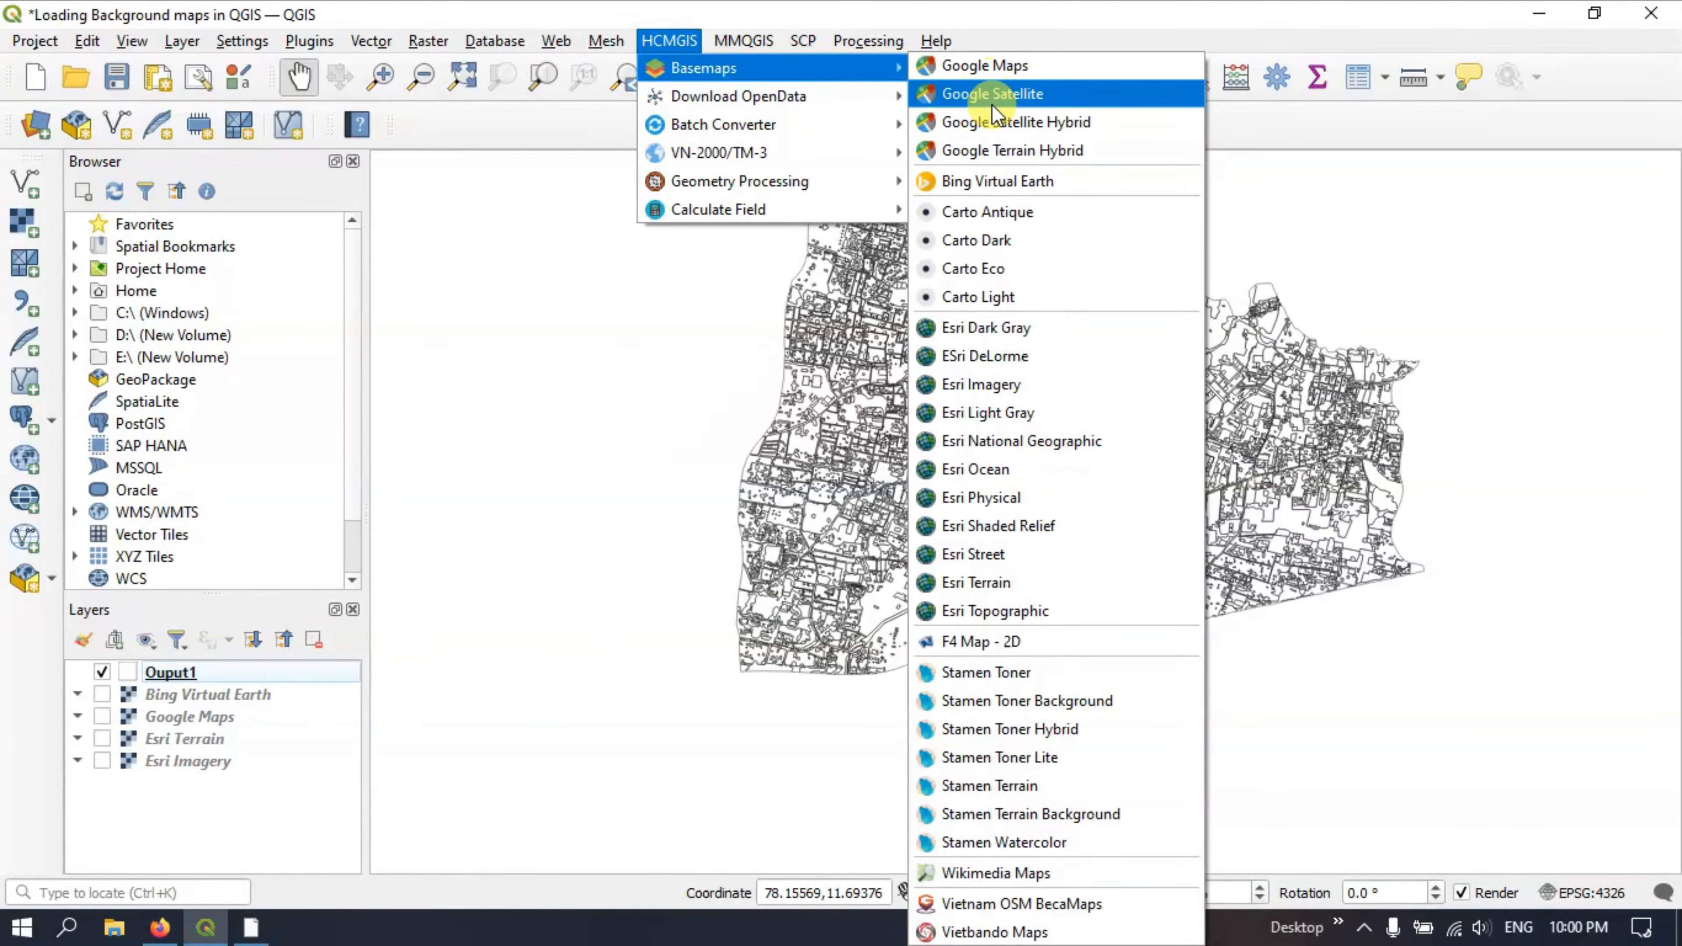
{"action": "mouse_move", "coordinate": [1045, 700]}
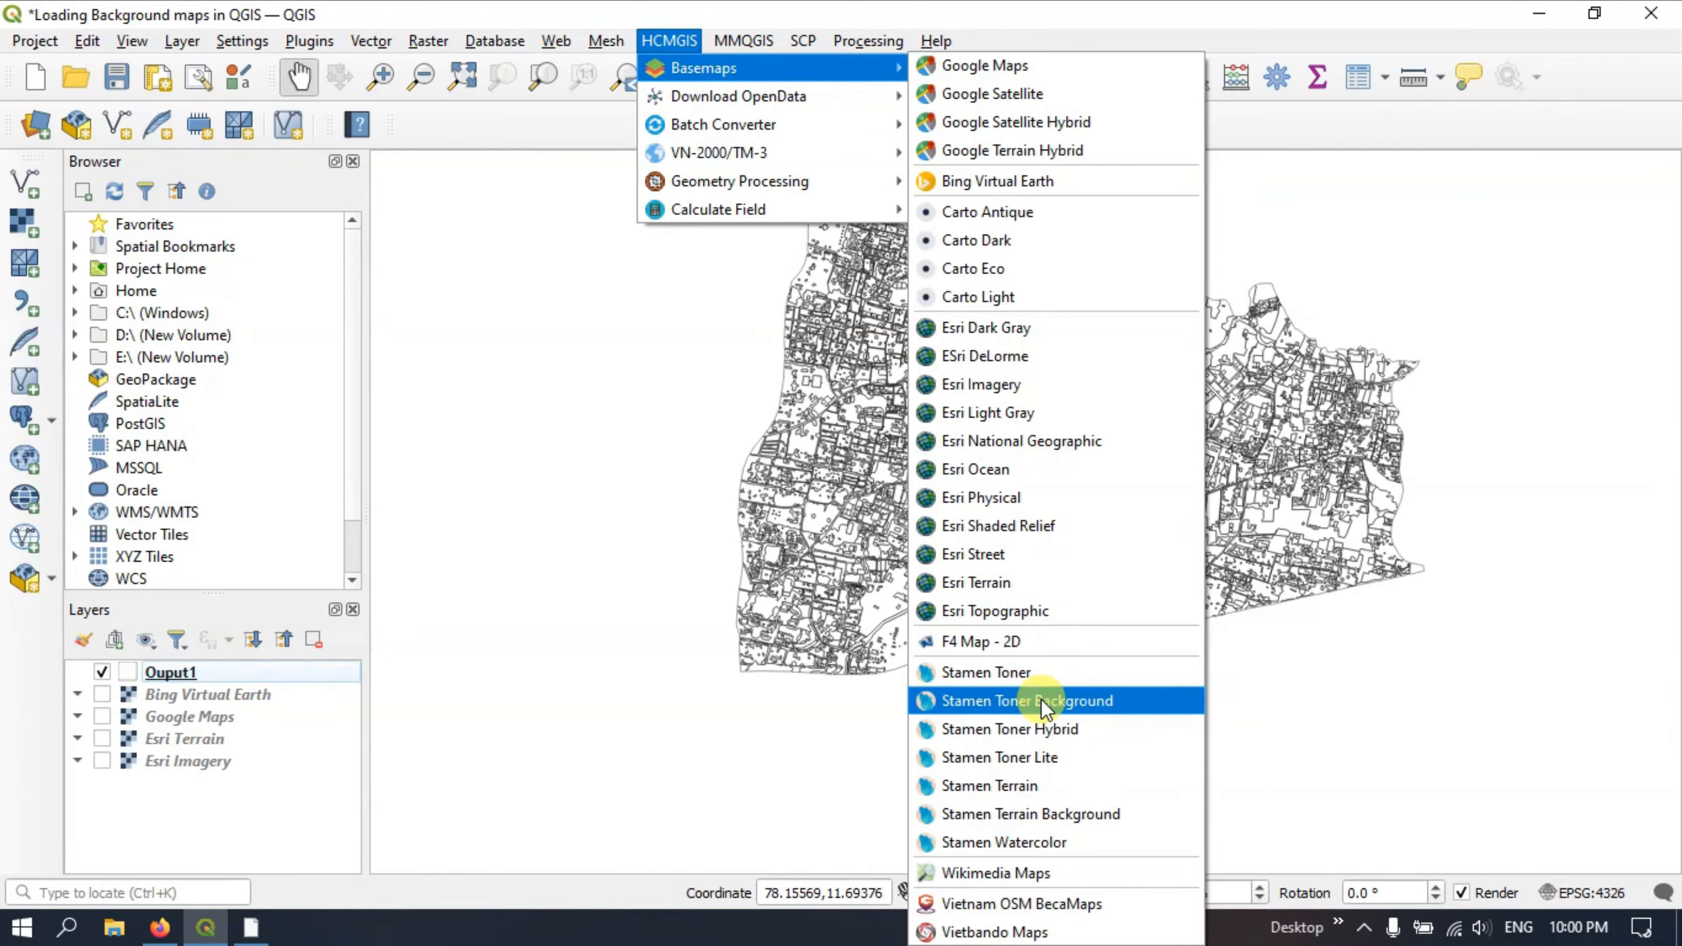
{"action": "mouse_move", "coordinate": [1046, 784]}
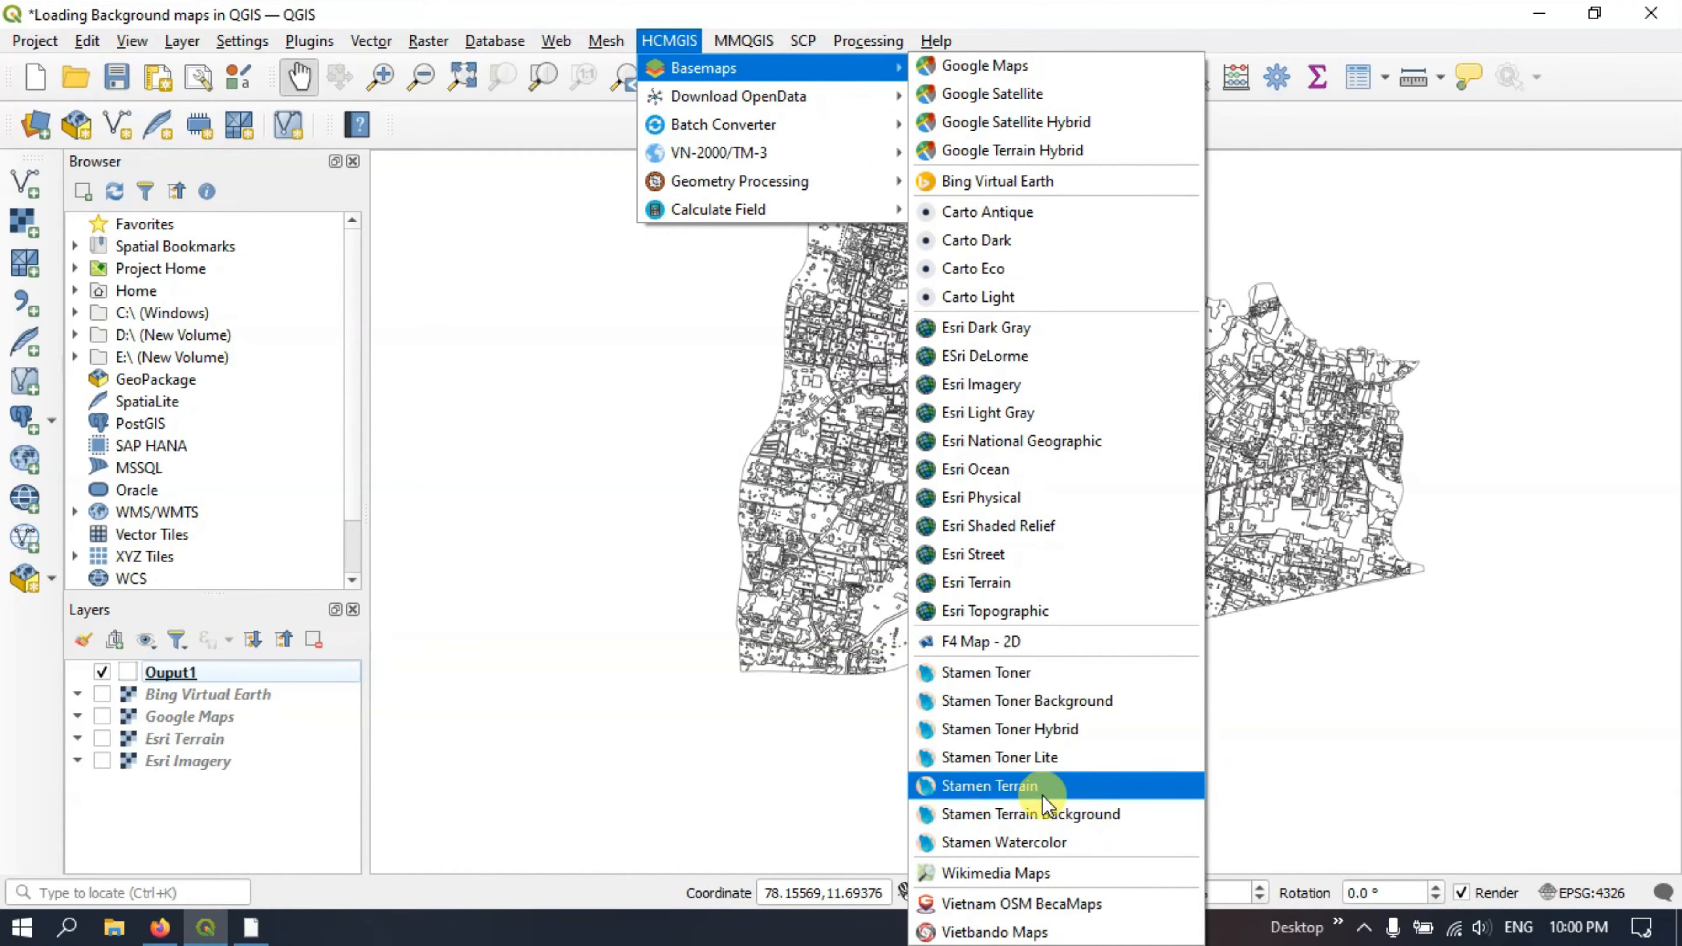
{"action": "mouse_move", "coordinate": [1046, 813]}
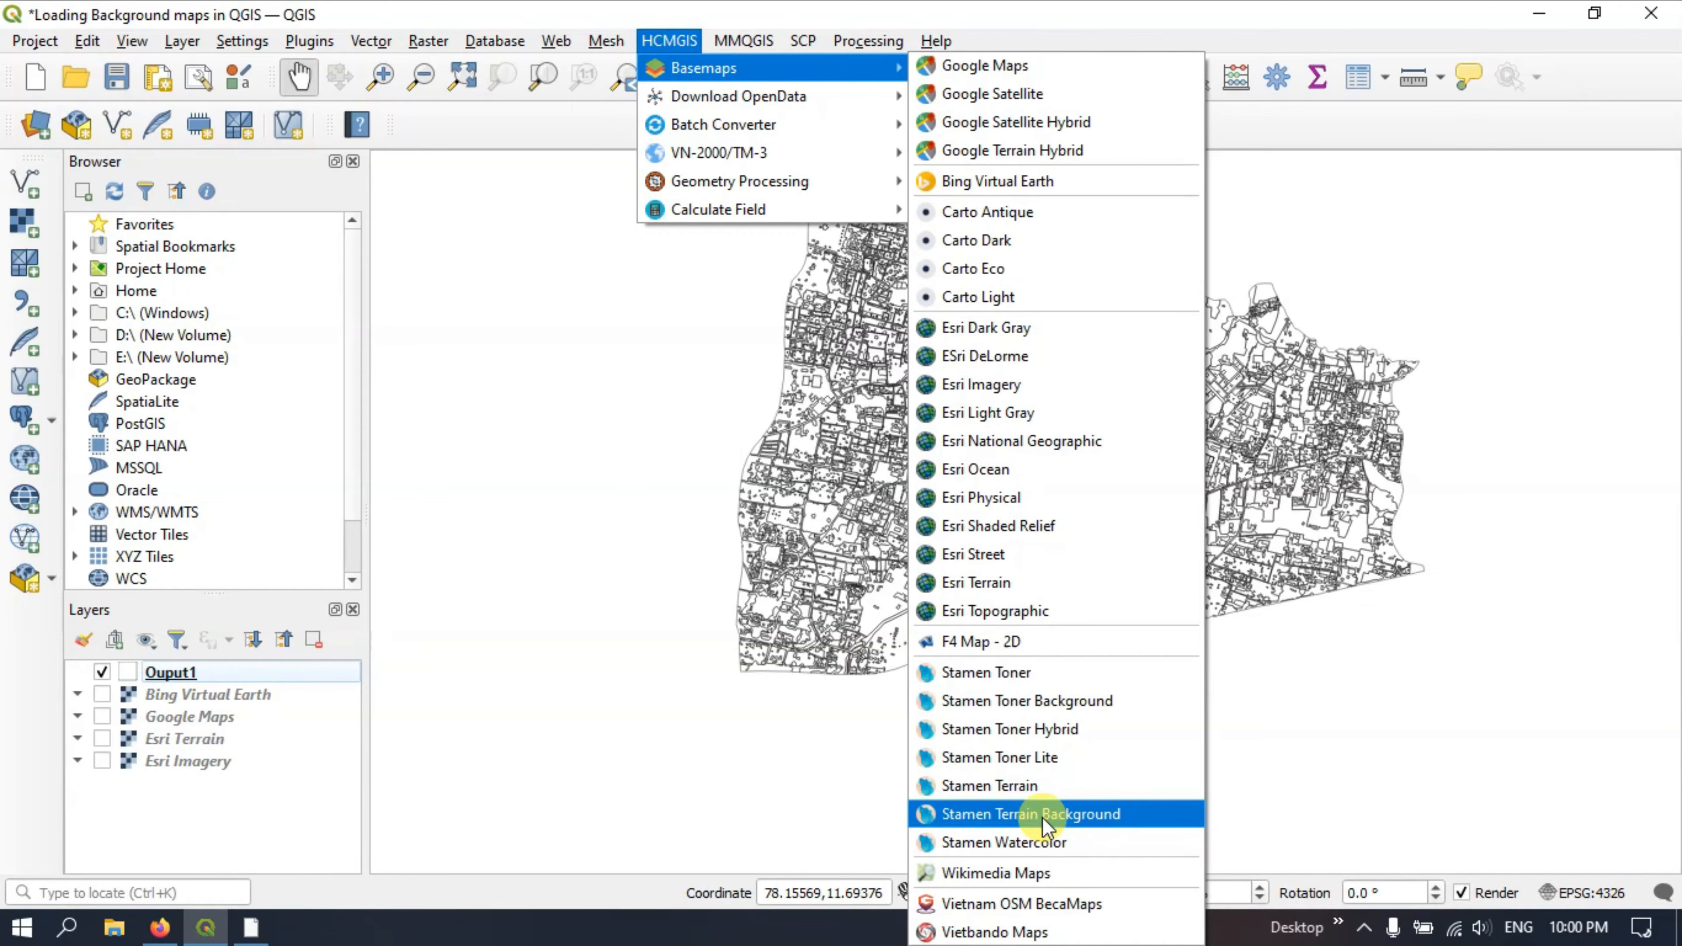
{"action": "left_click", "coordinate": [1032, 813]}
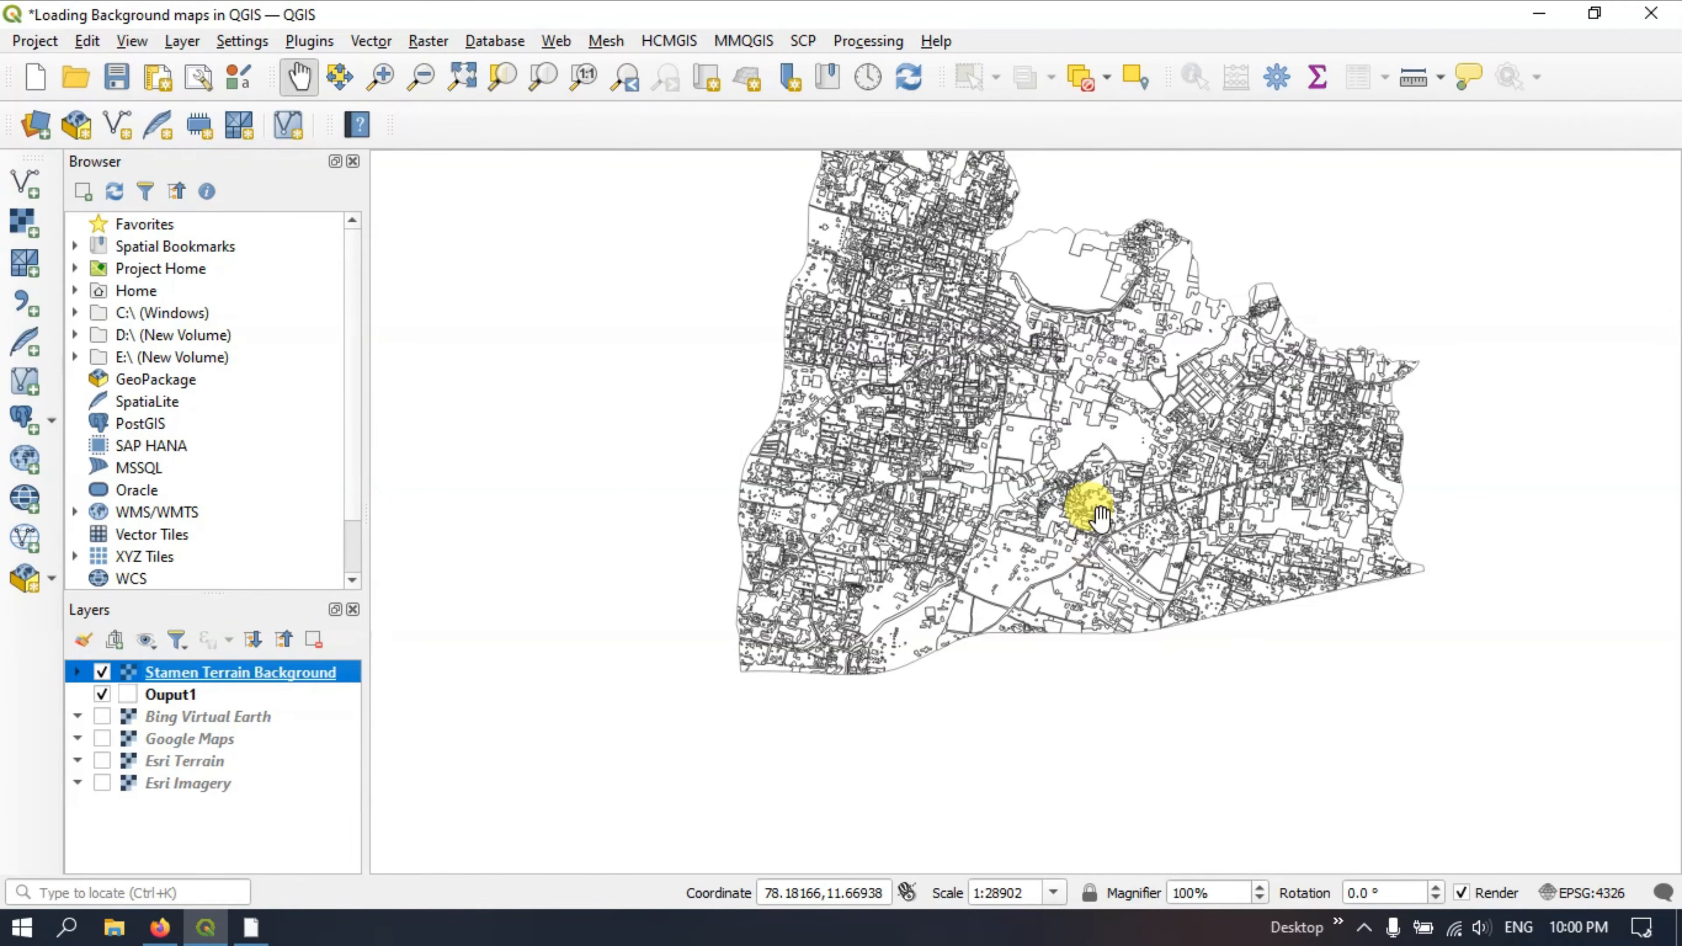
{"action": "left_click_drag", "start_coordinate": [1089, 510], "coordinate": [992, 512]}
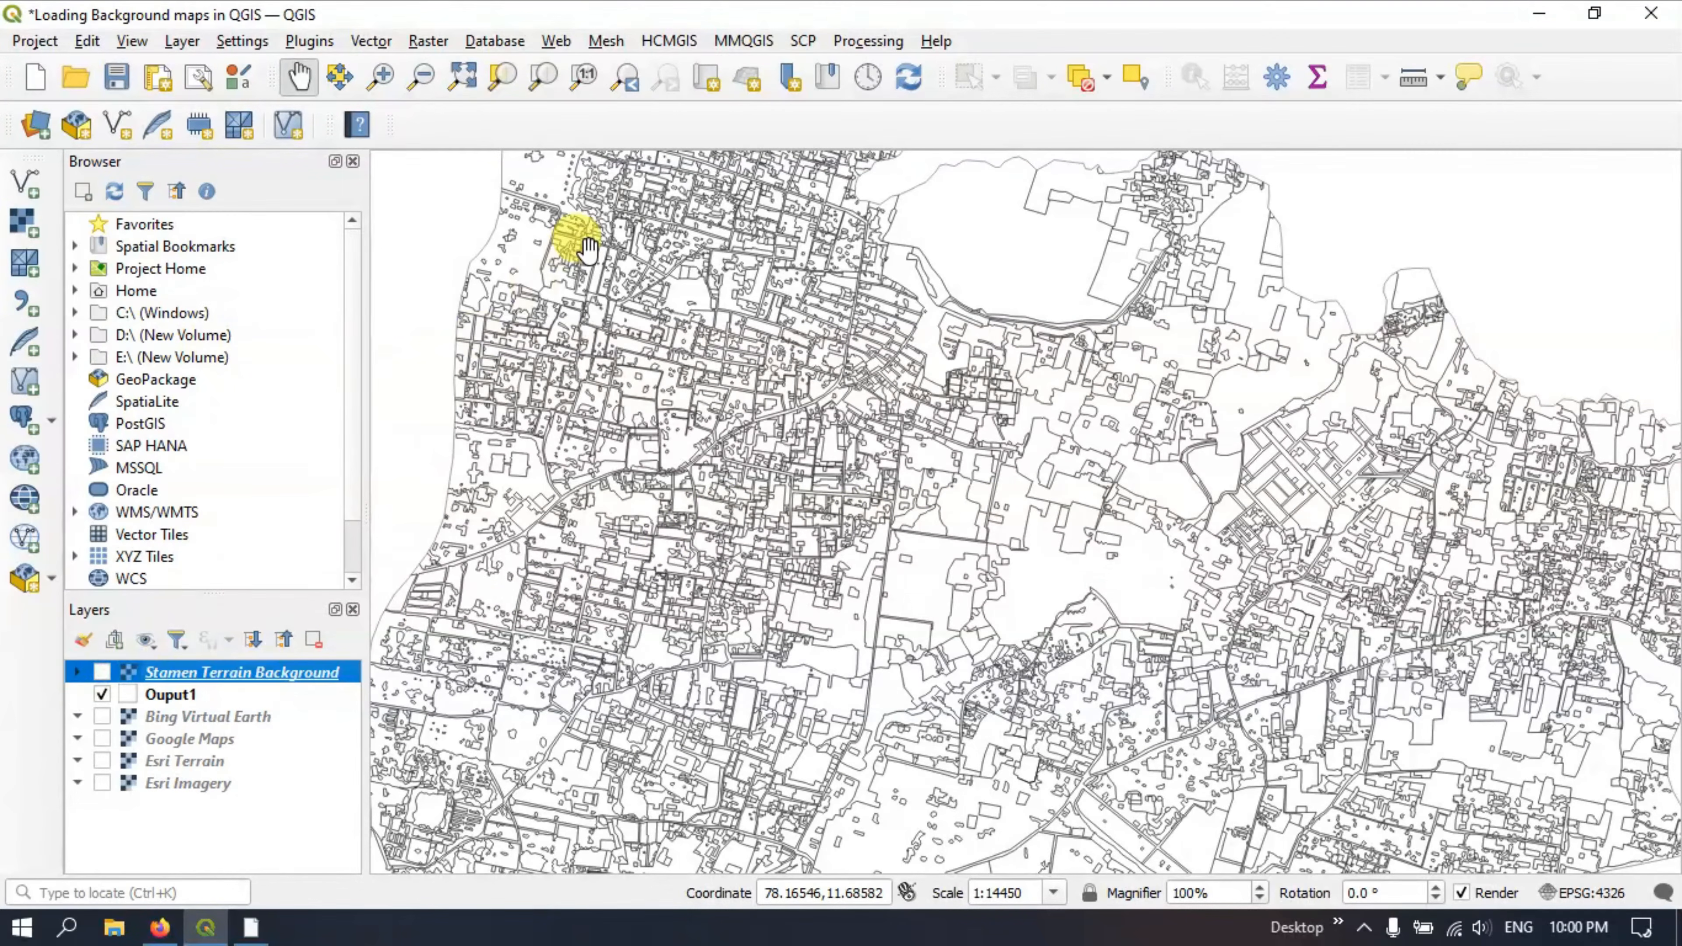
Step: Add the Esri Street basemap beneath the village outlines
{"action": "left_click", "coordinate": [668, 40]}
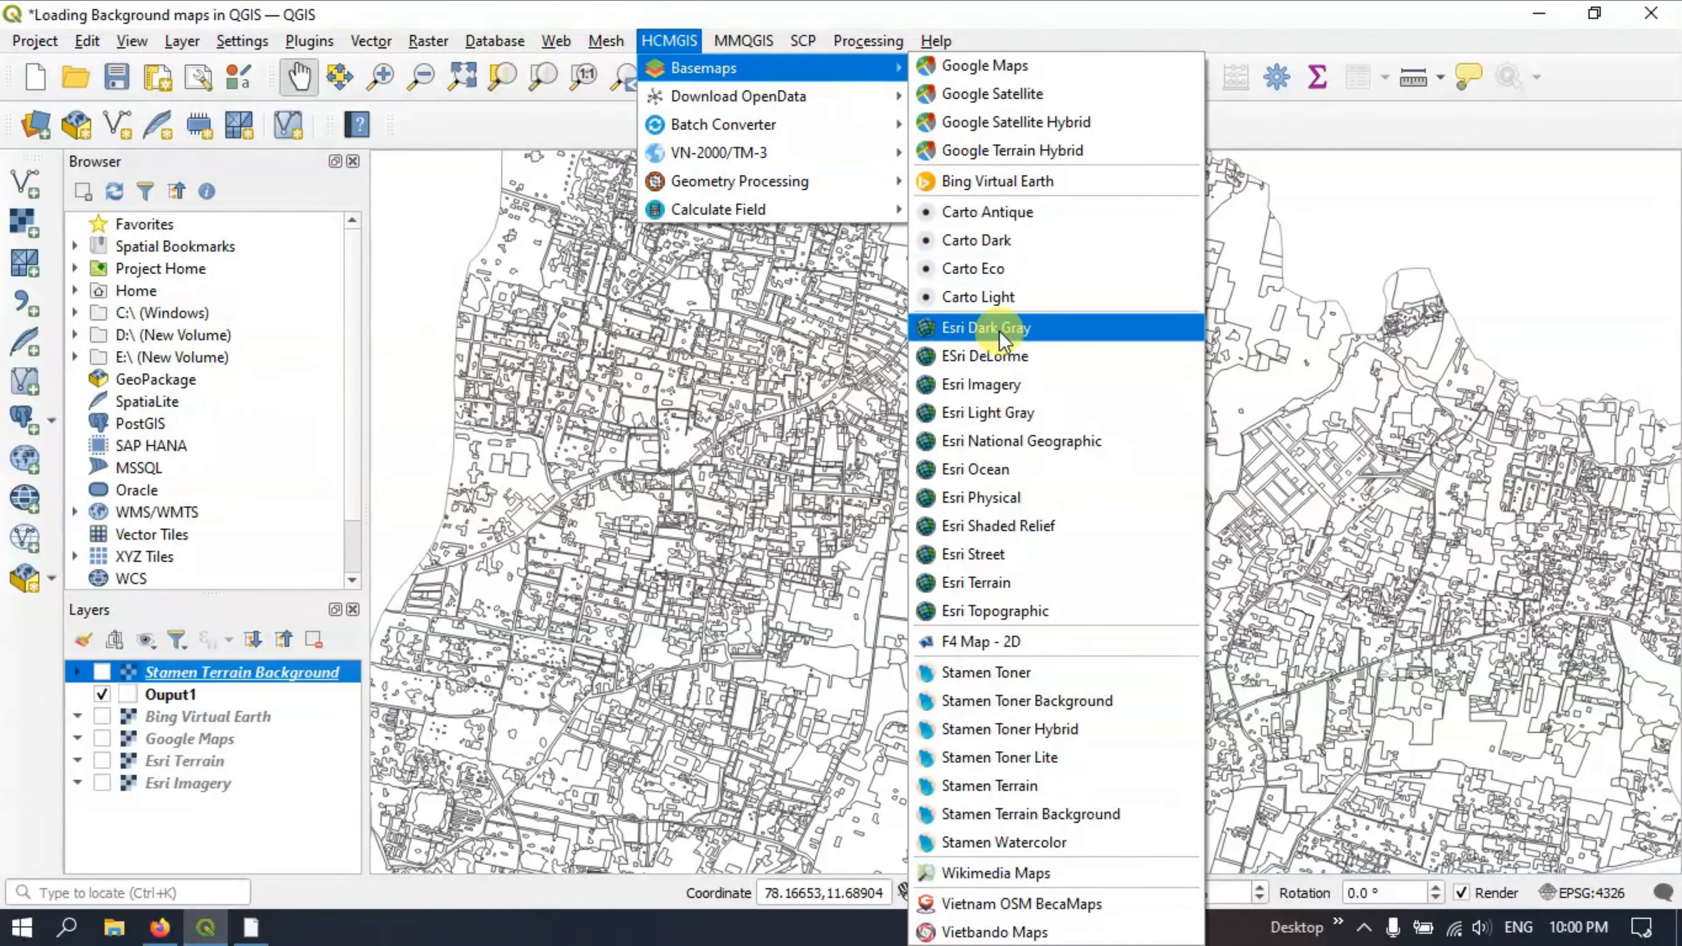
{"action": "mouse_move", "coordinate": [1006, 555]}
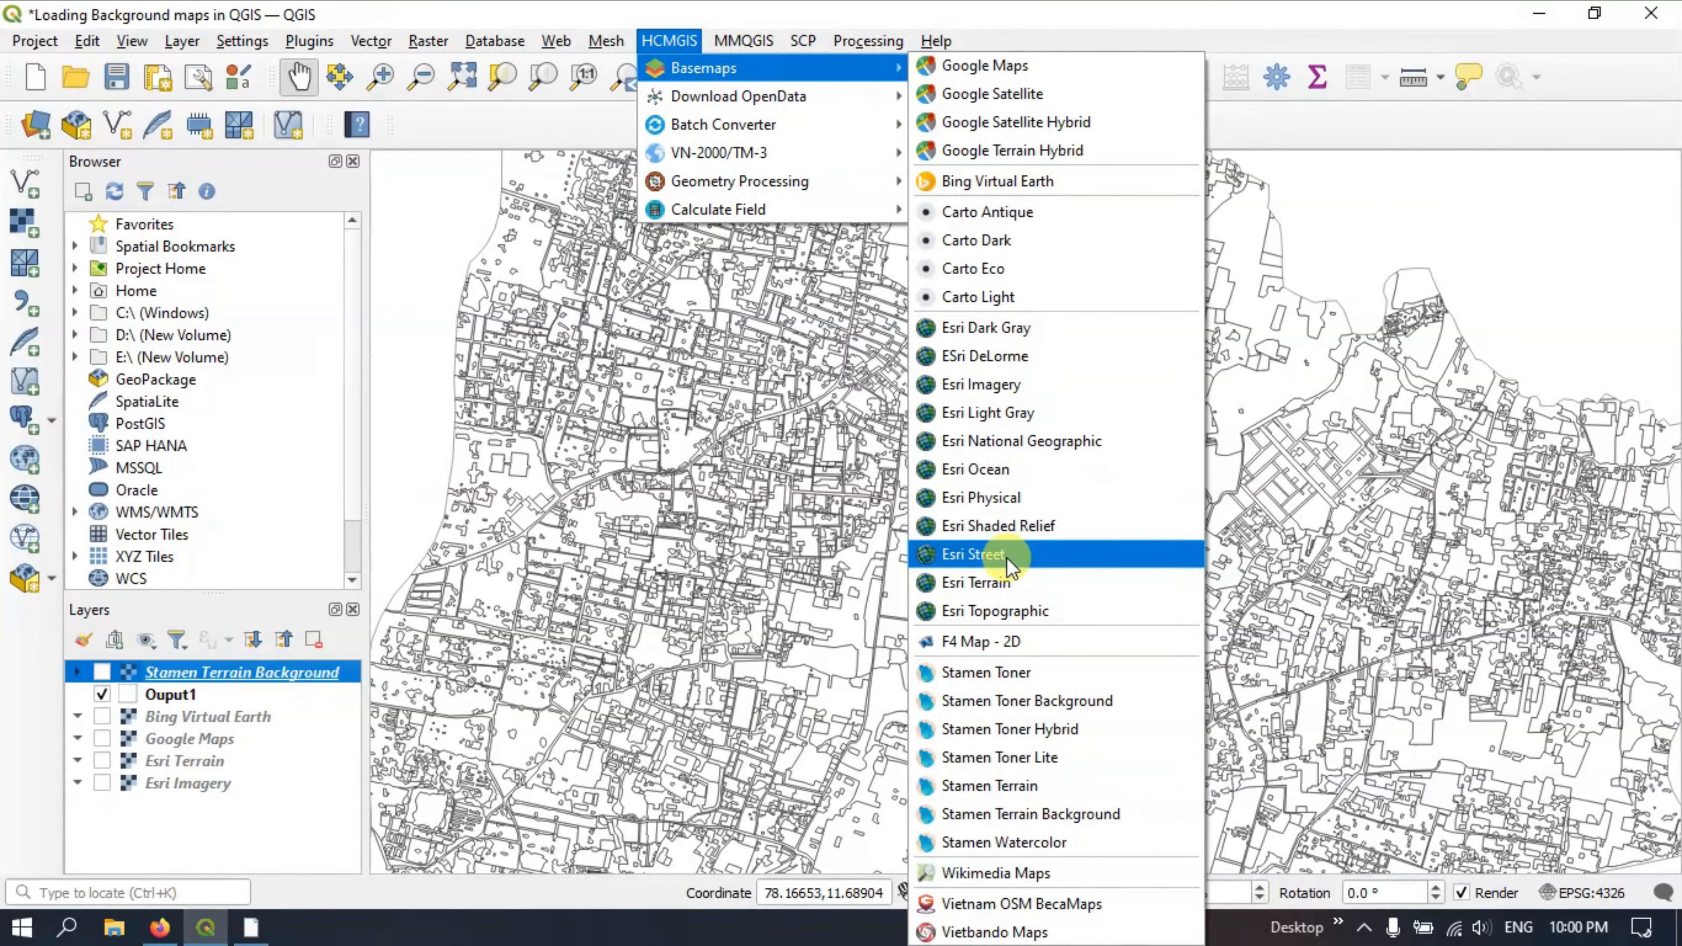
{"action": "left_click", "coordinate": [971, 555]}
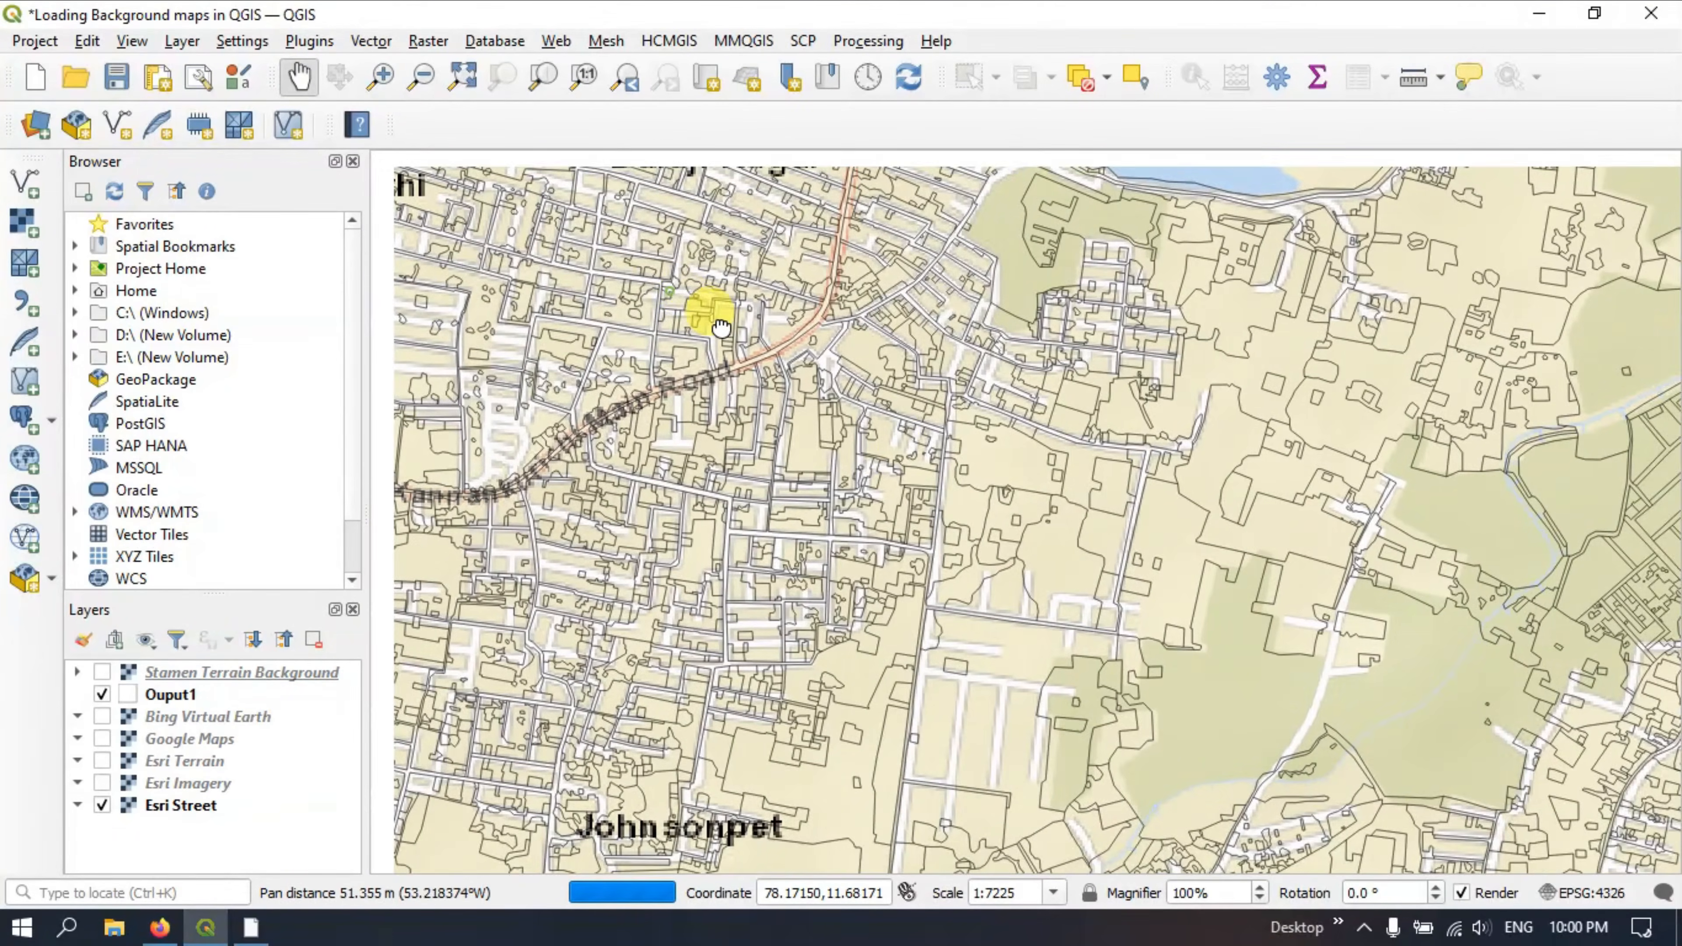
{"action": "scroll", "scroll_direction": "down", "scroll_amount": 3}
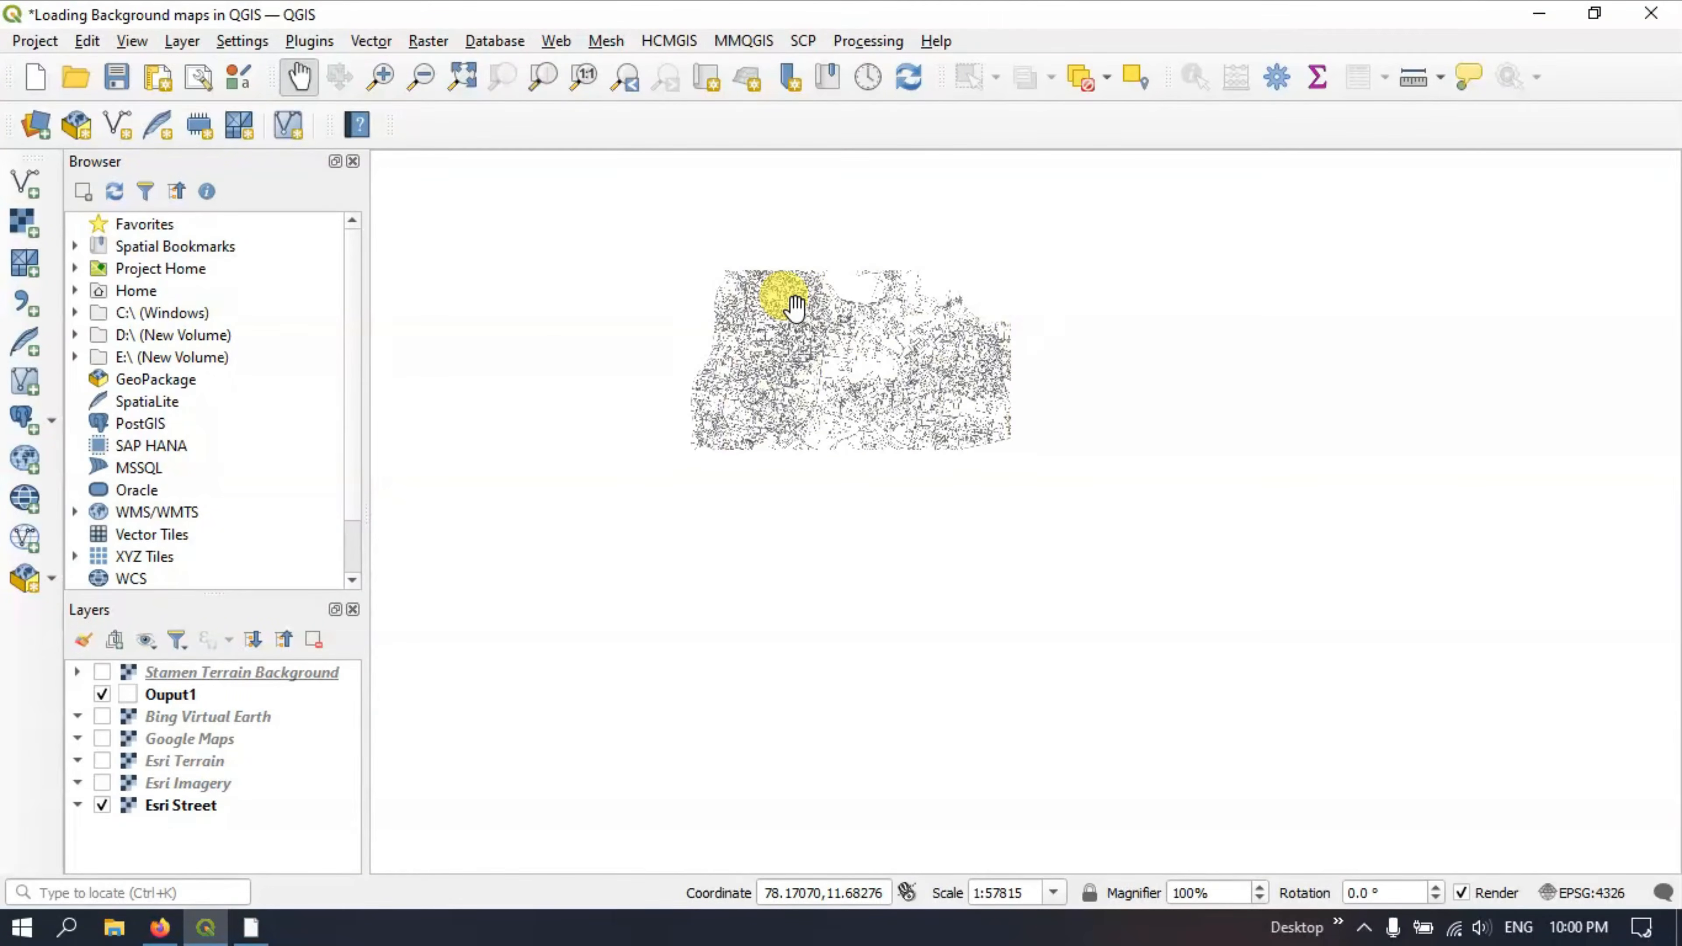
Step: Zoom to the village extent and pan around the labelled street map
{"action": "left_click", "coordinate": [744, 78]}
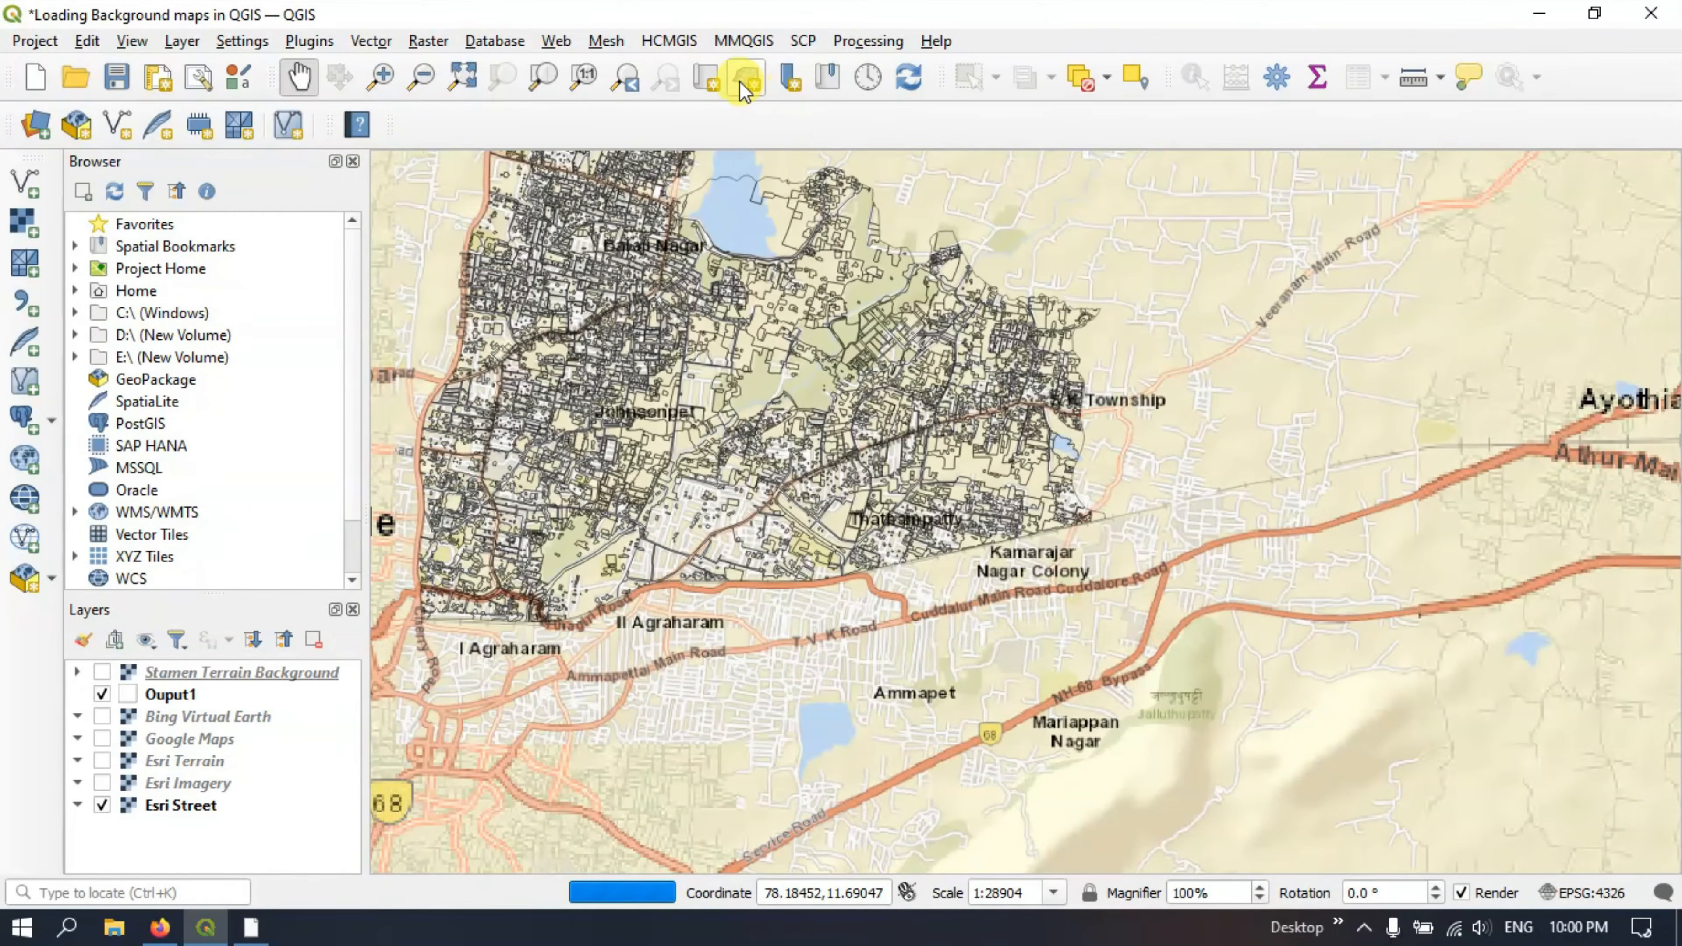
{"action": "left_click", "coordinate": [742, 77]}
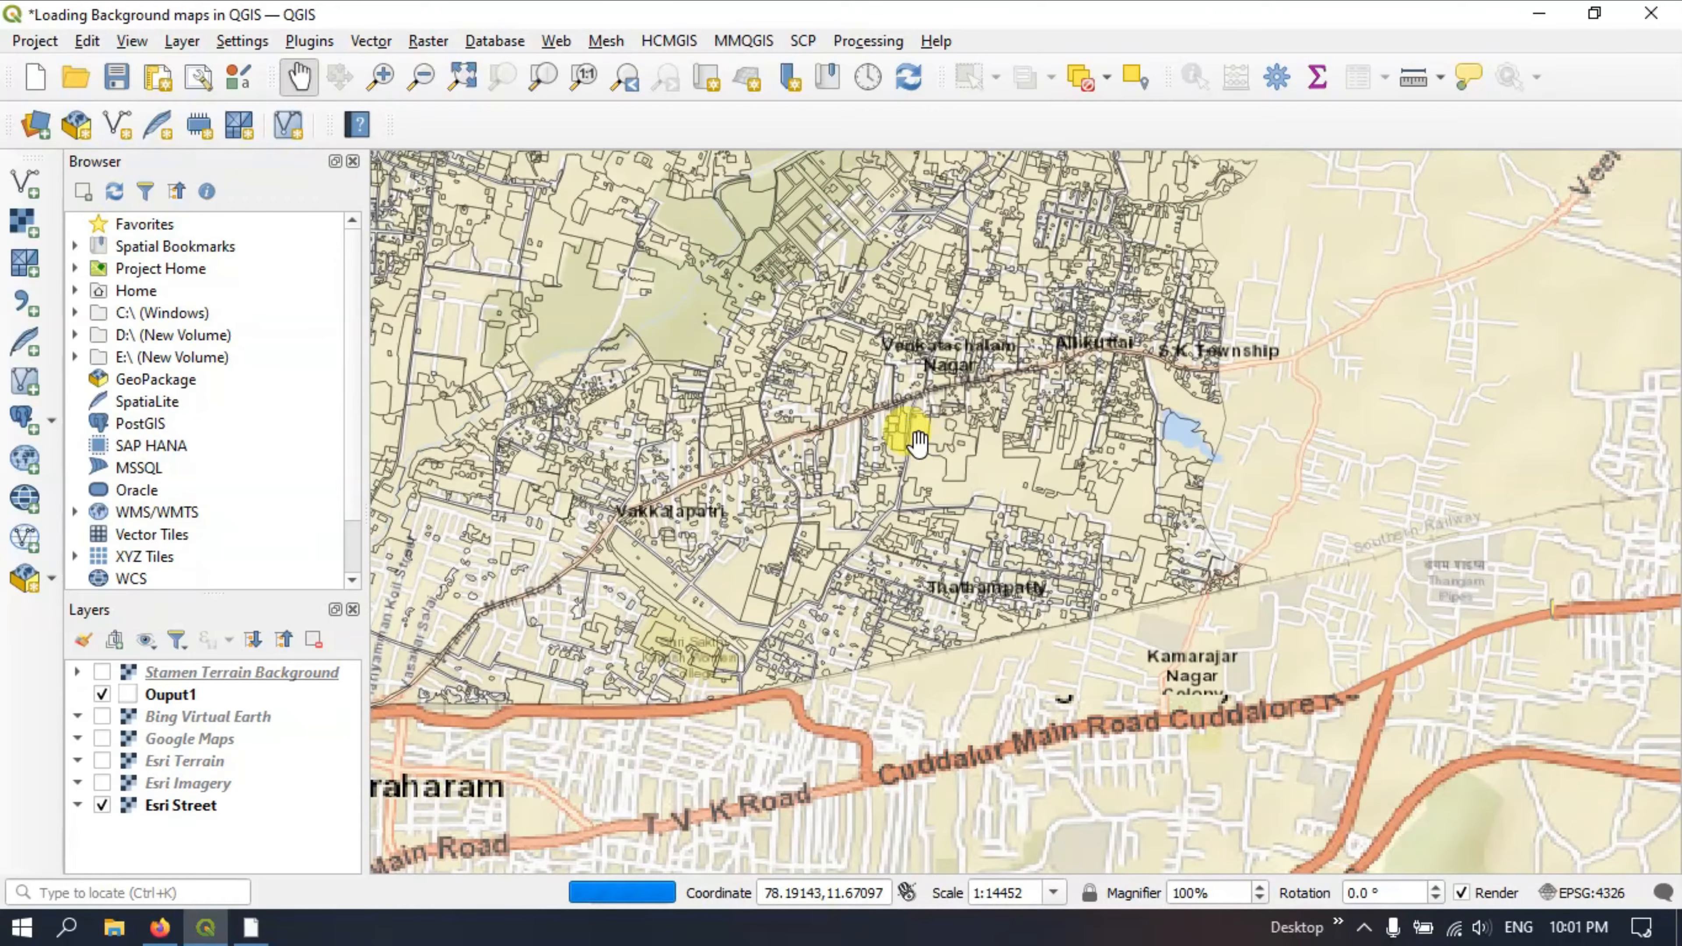
{"action": "left_click_drag", "start_coordinate": [912, 439], "coordinate": [988, 478]}
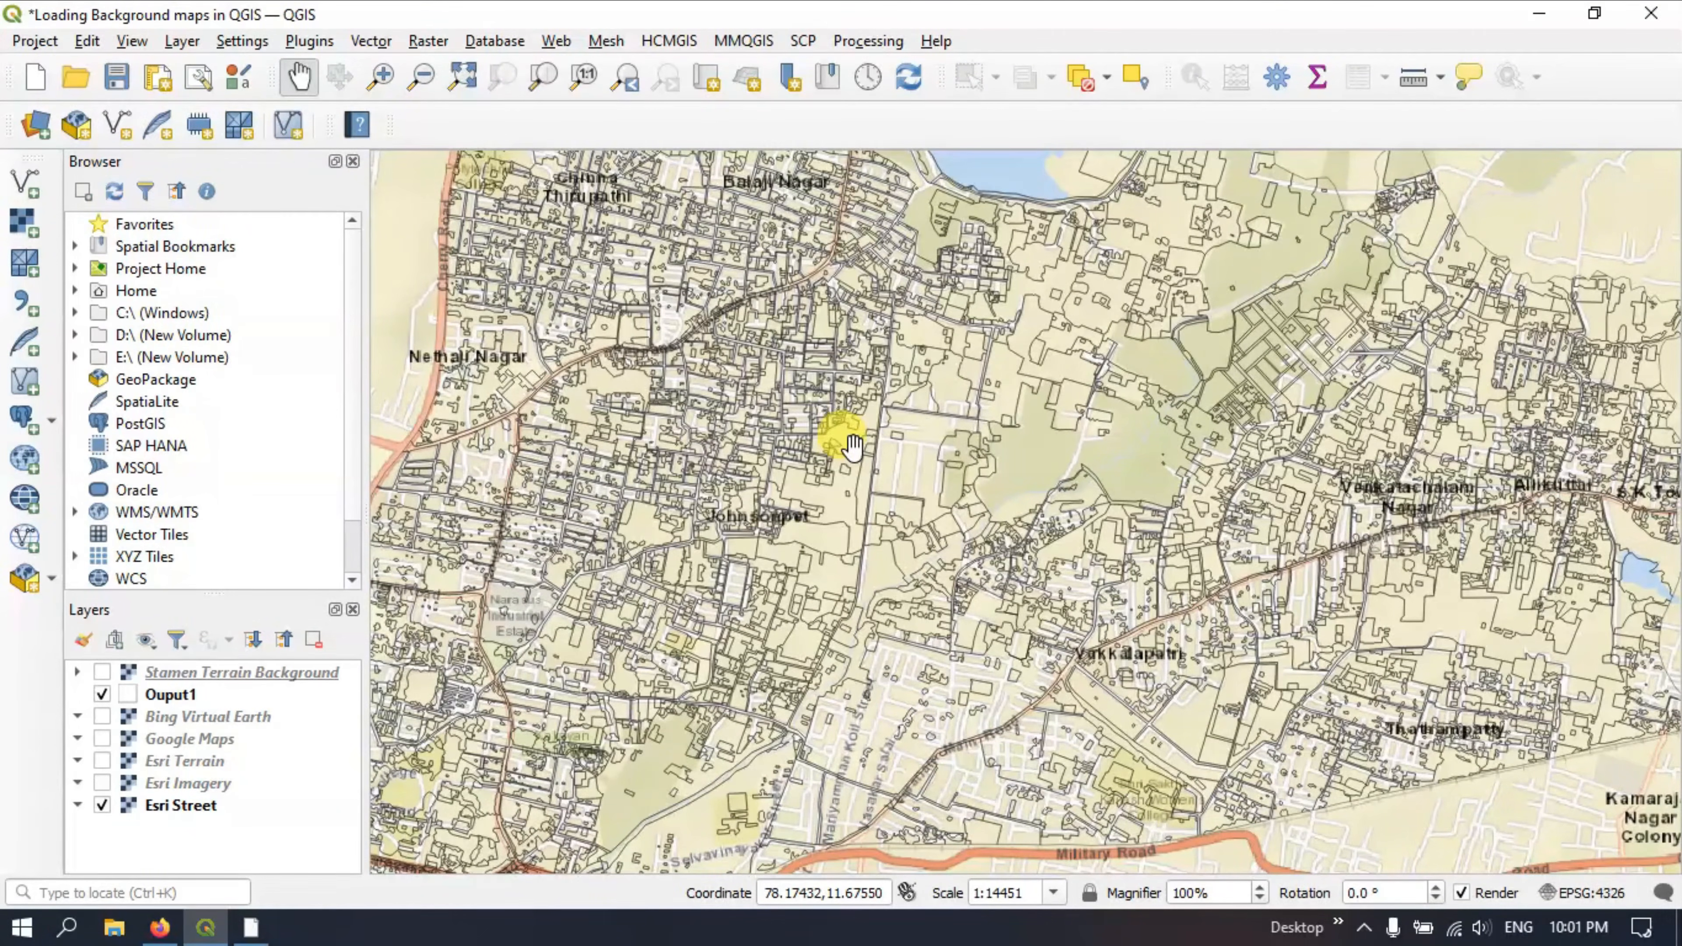
{"action": "left_click_drag", "start_coordinate": [851, 443], "coordinate": [641, 302]}
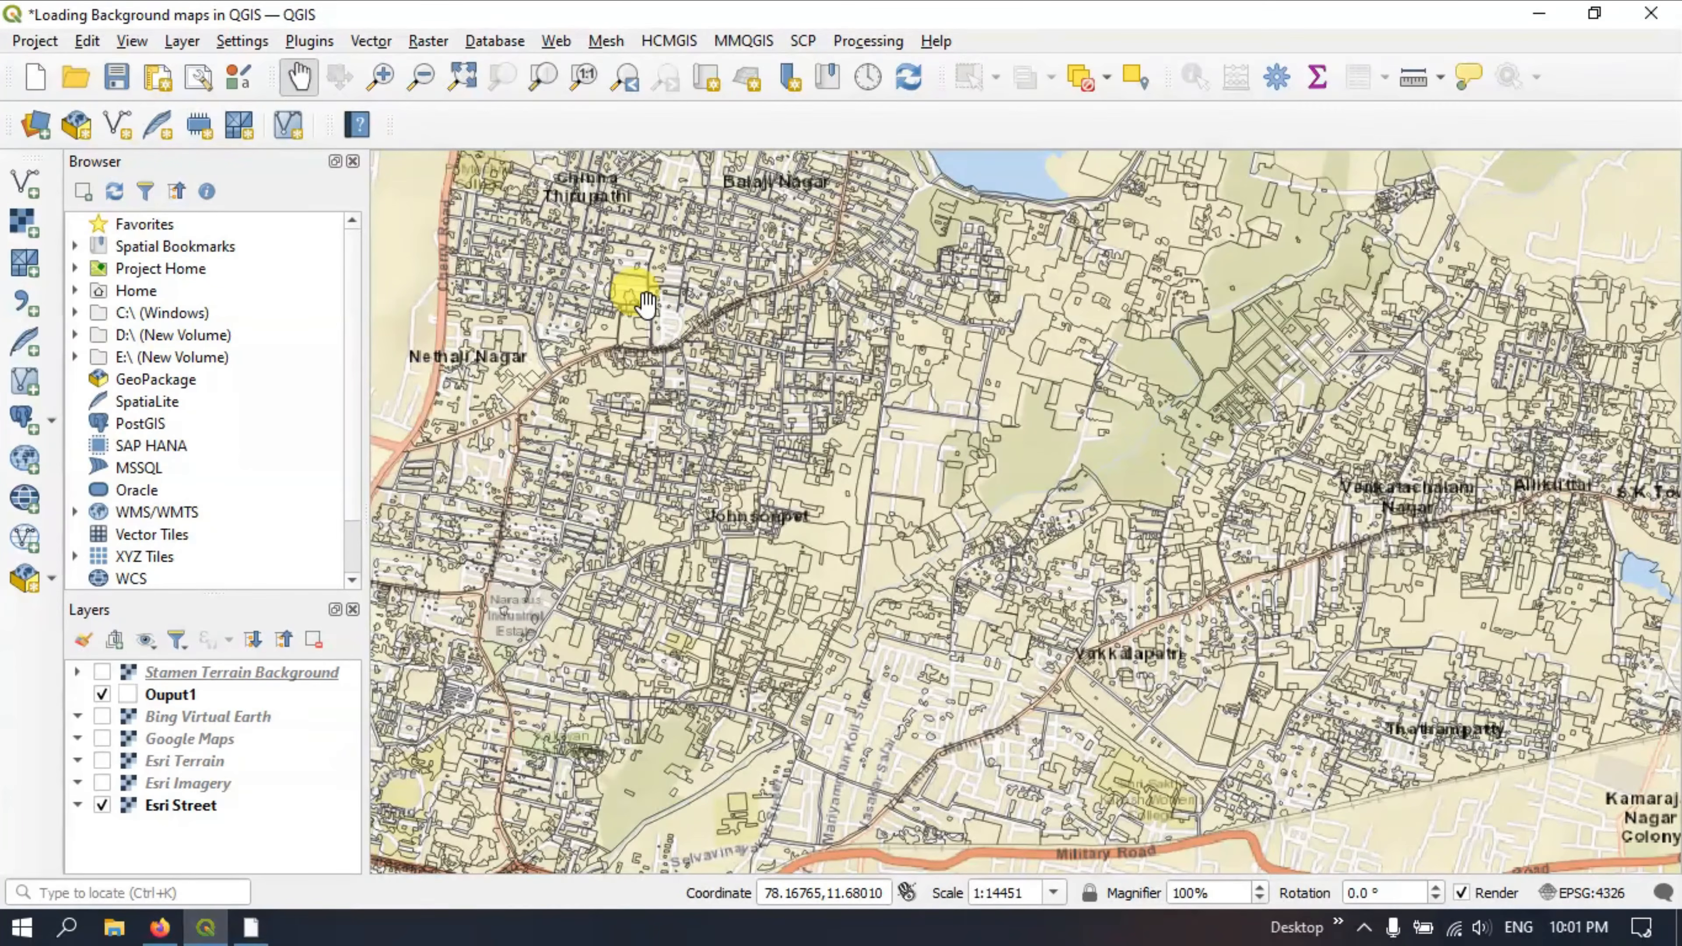